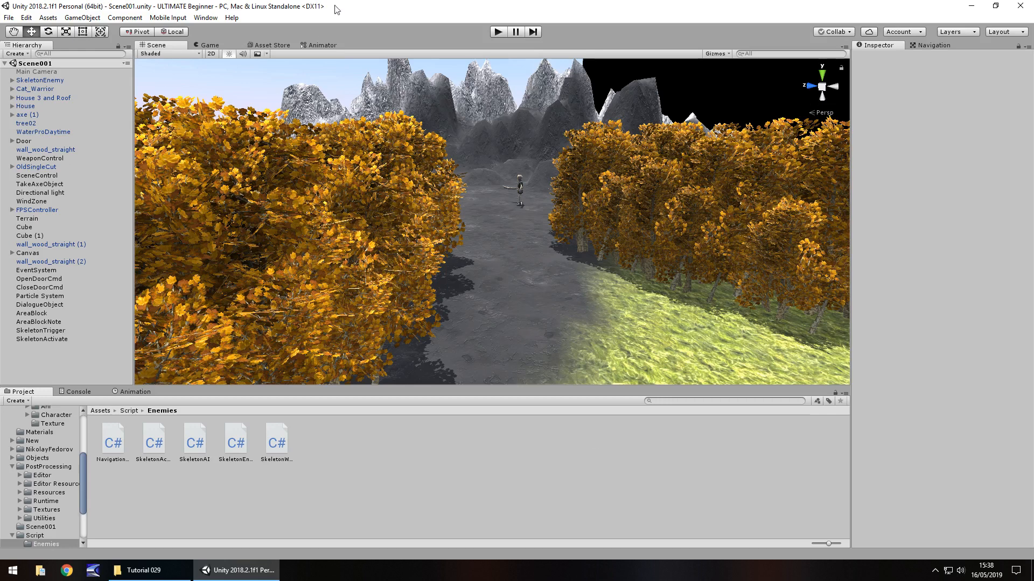
mouse_move(656, 321)
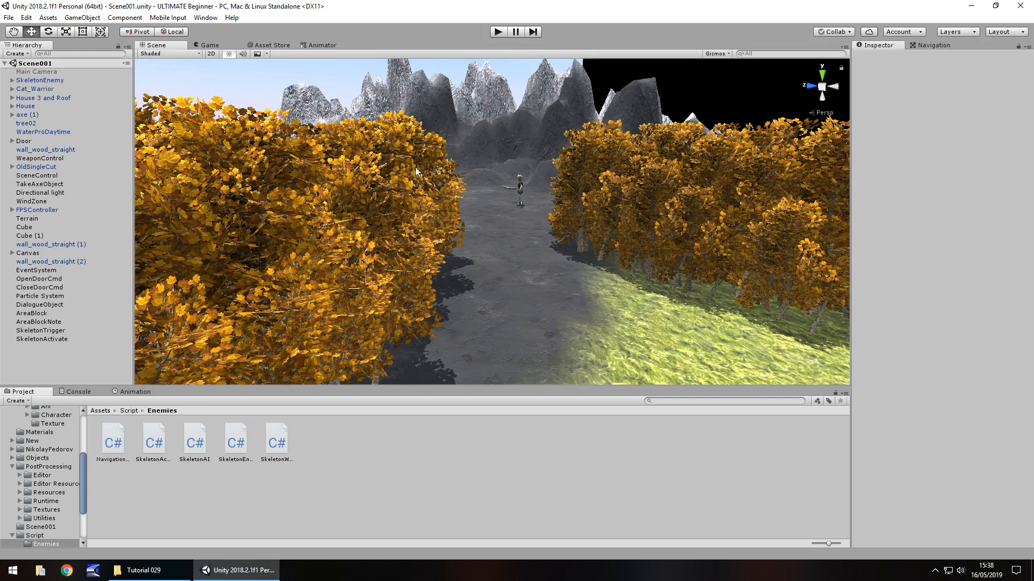
mouse_move(460, 192)
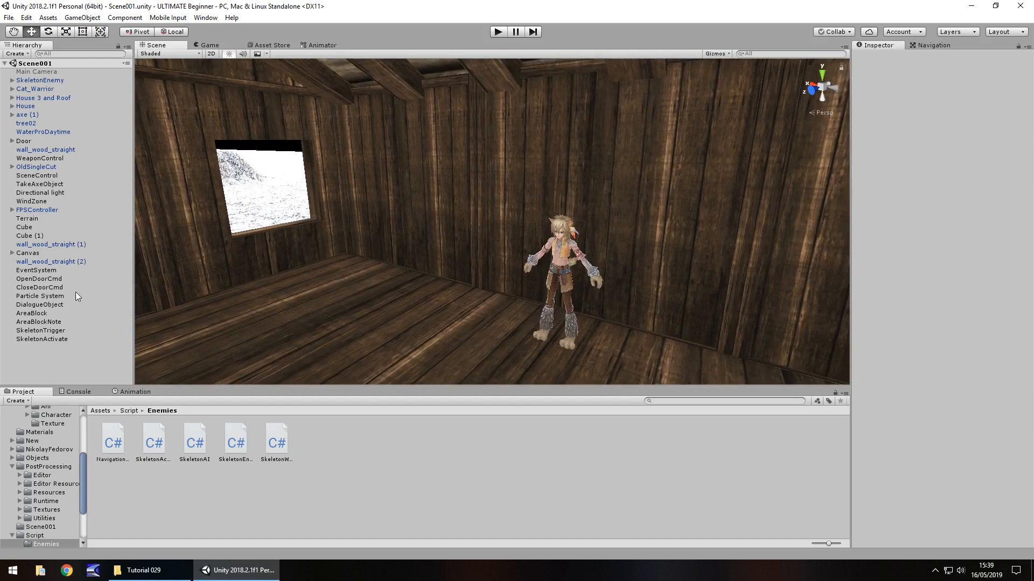
mouse_move(35, 109)
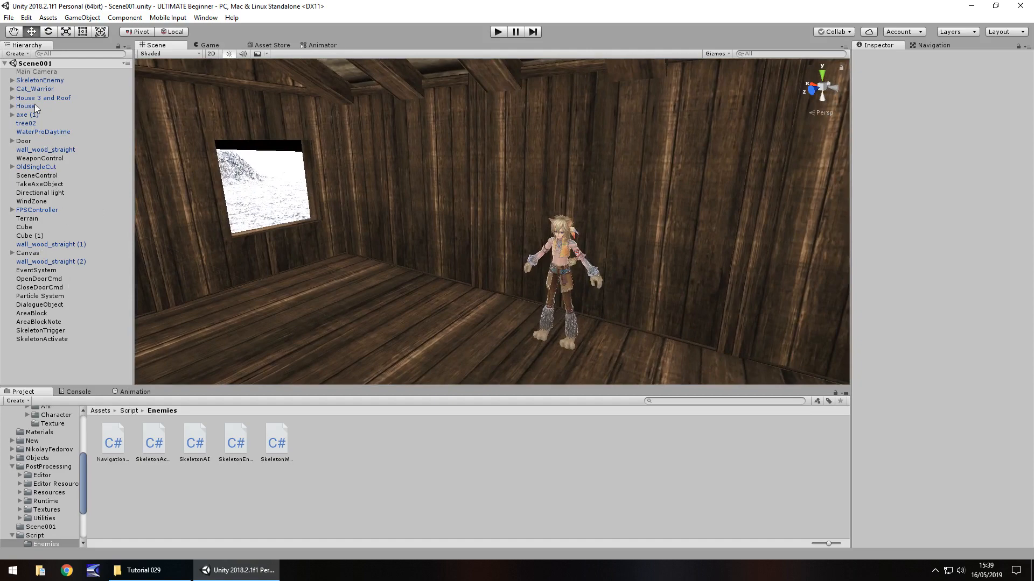
- Expand Cat_Warrior, inspect its Conversation object, and open the NPCChat script in Visual Studio
click(23, 114)
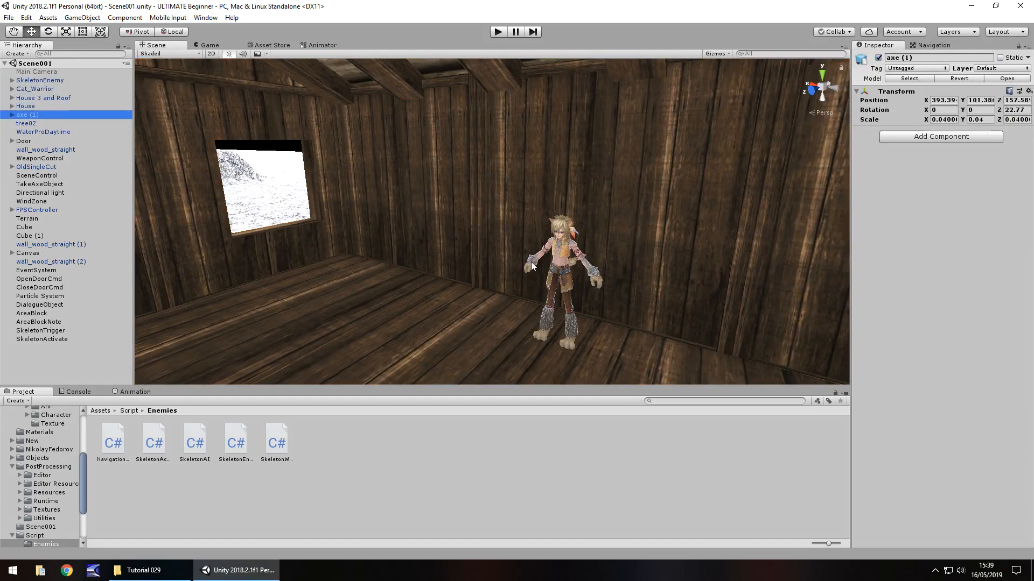
click(35, 89)
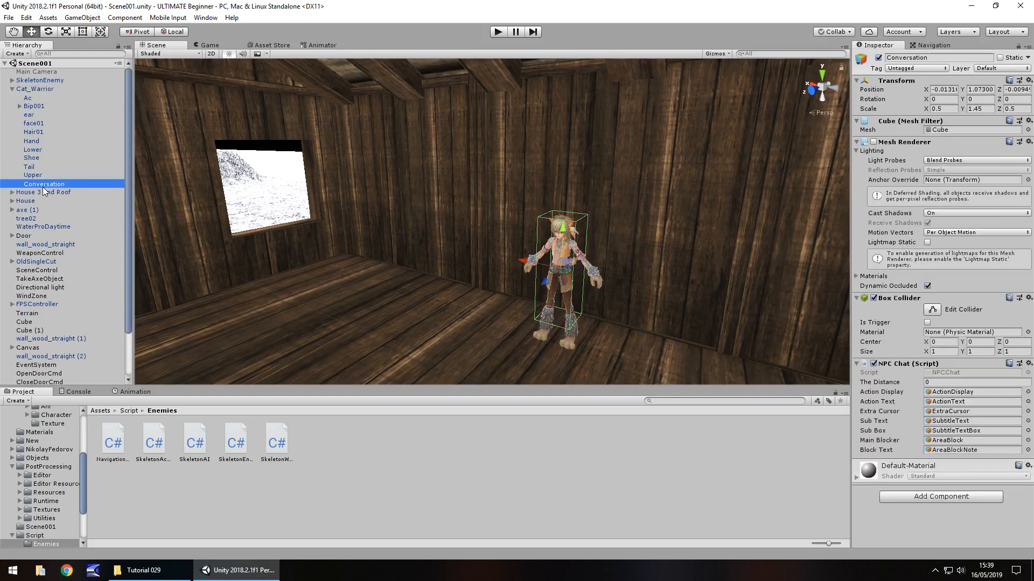
mouse_move(185, 292)
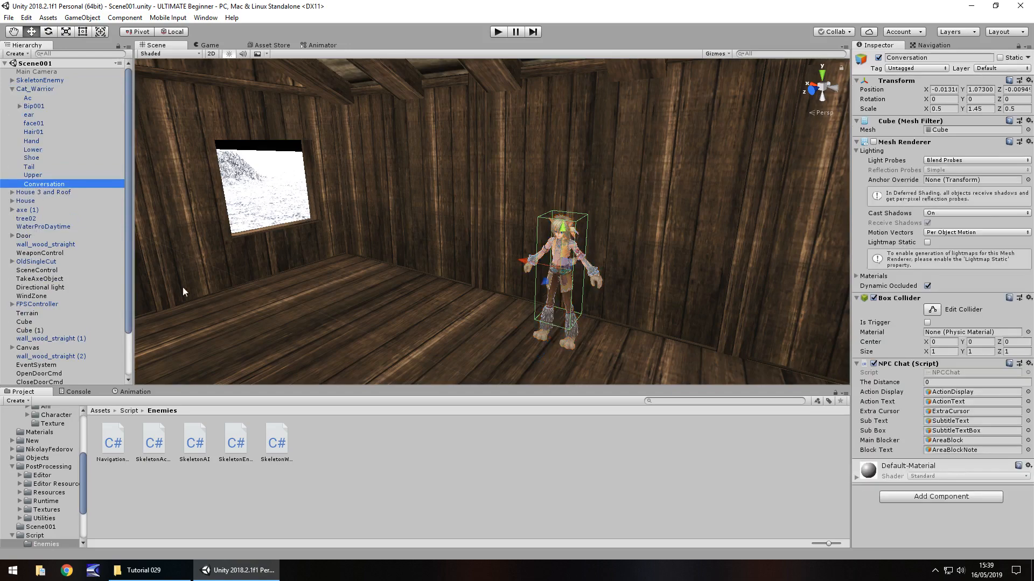
mouse_move(954, 373)
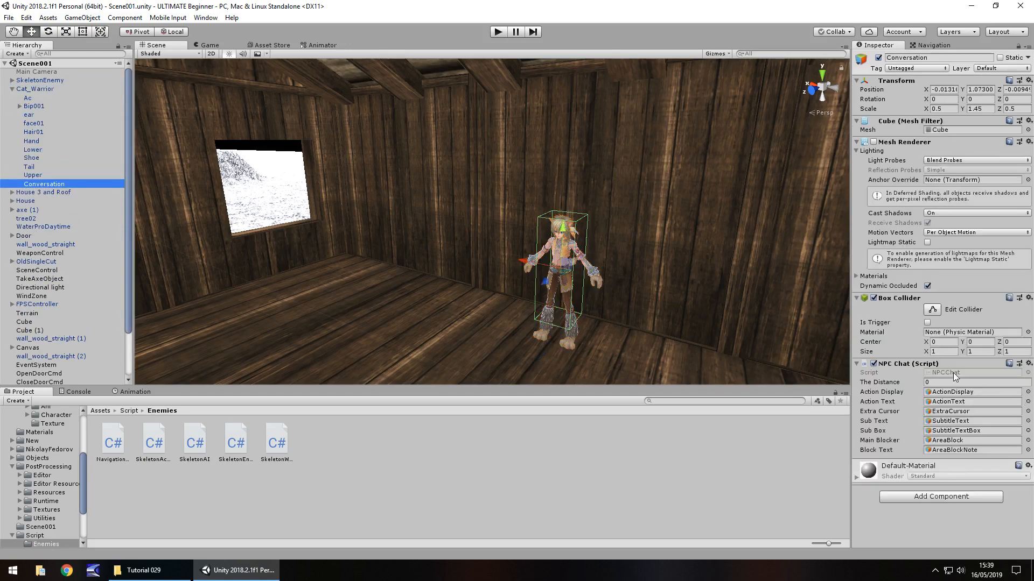
click(36, 546)
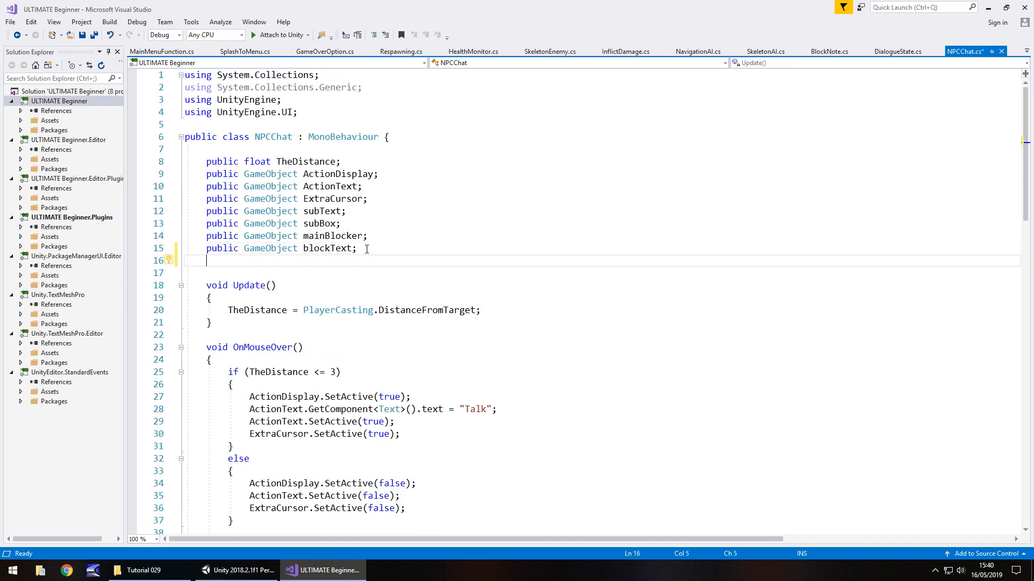
scroll(down, 3)
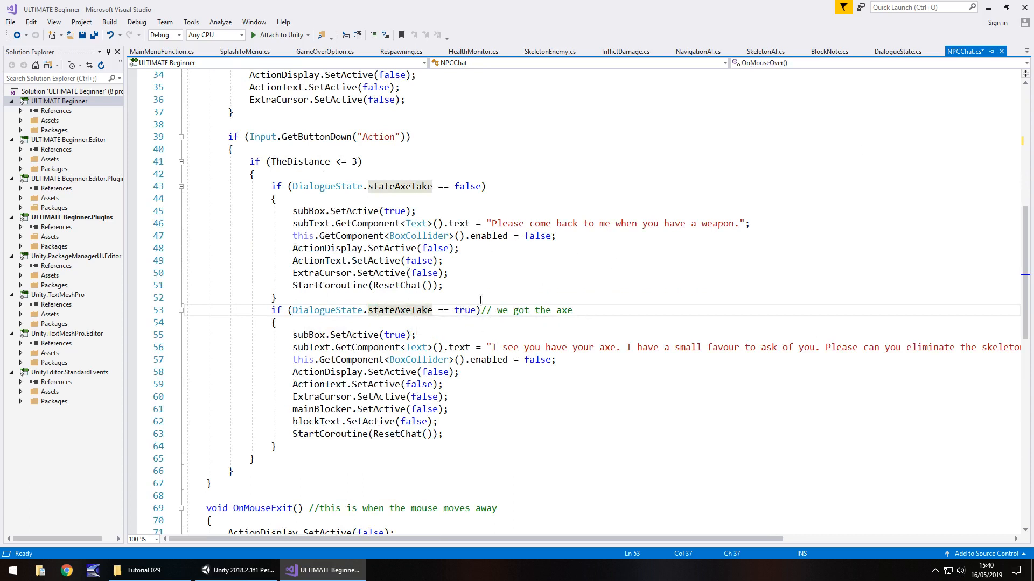
click(901, 50)
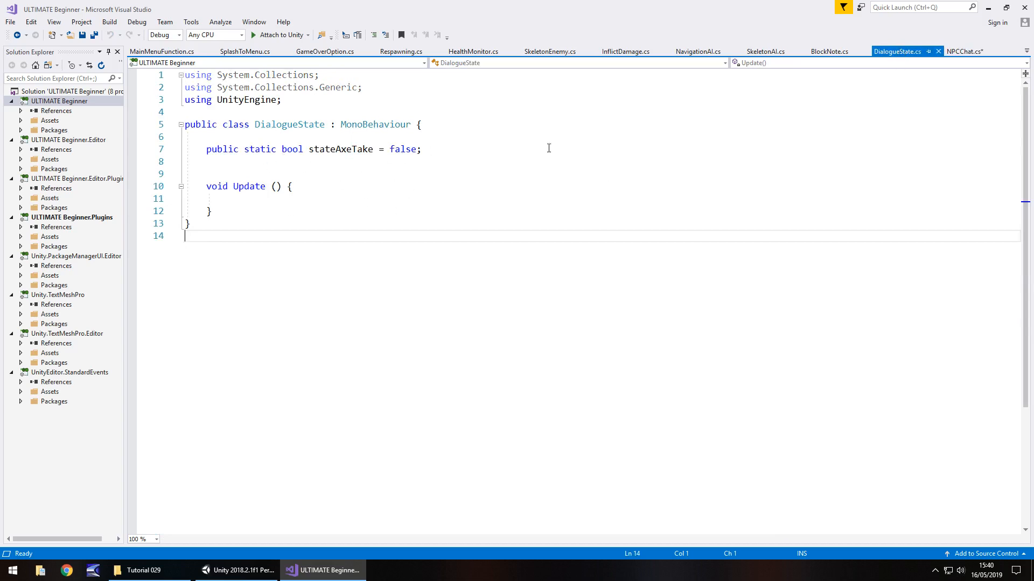
mouse_move(967, 51)
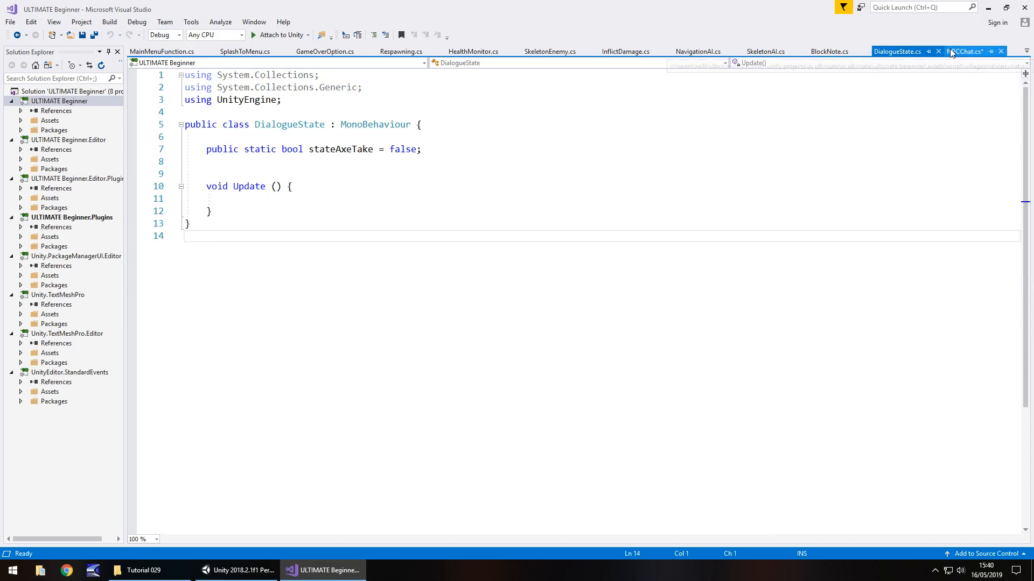
click(966, 51)
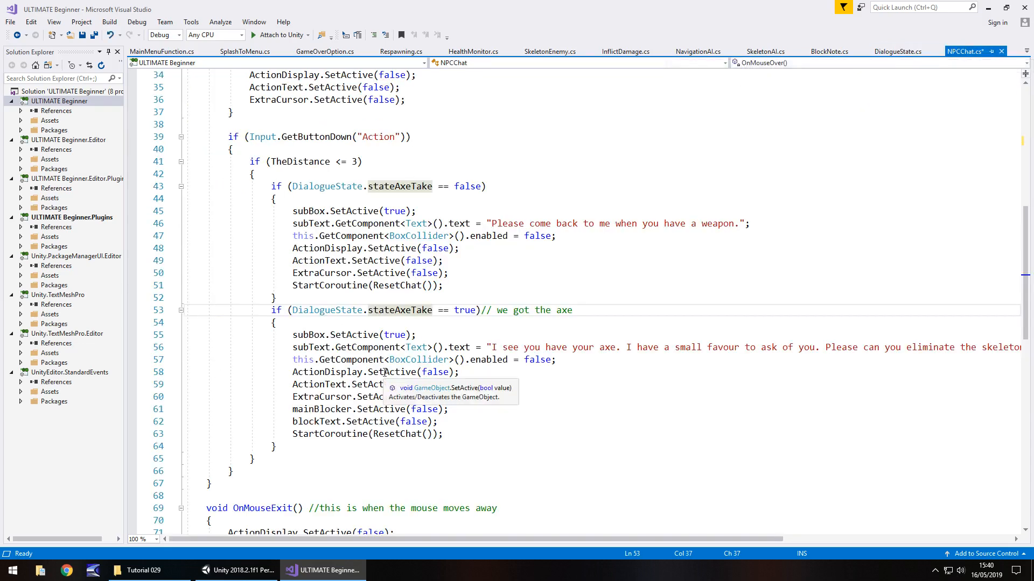
click(421, 310)
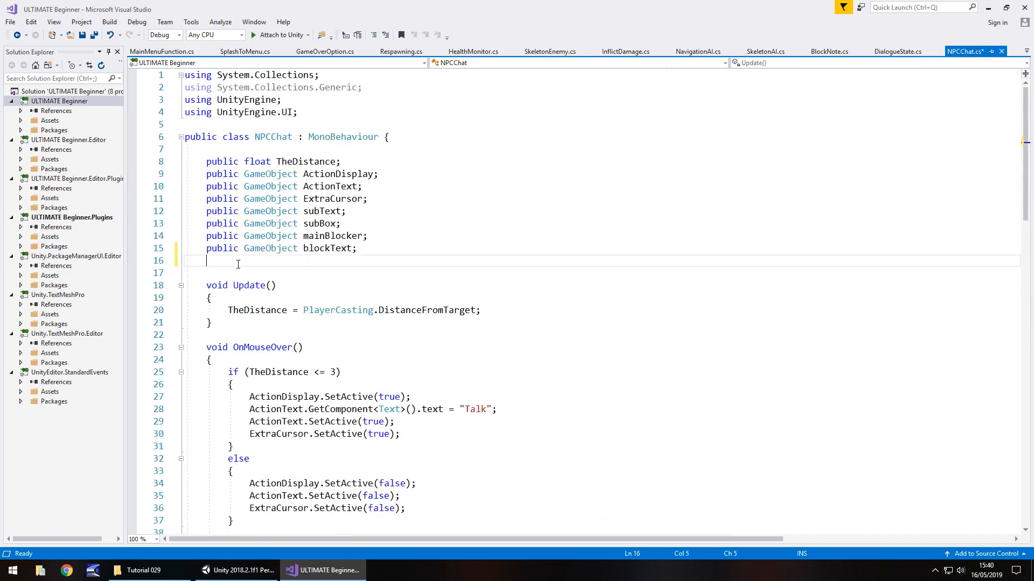
- Declare 'public bool skeletonSlayed = false;' below blockText in NPCChat
text(public)
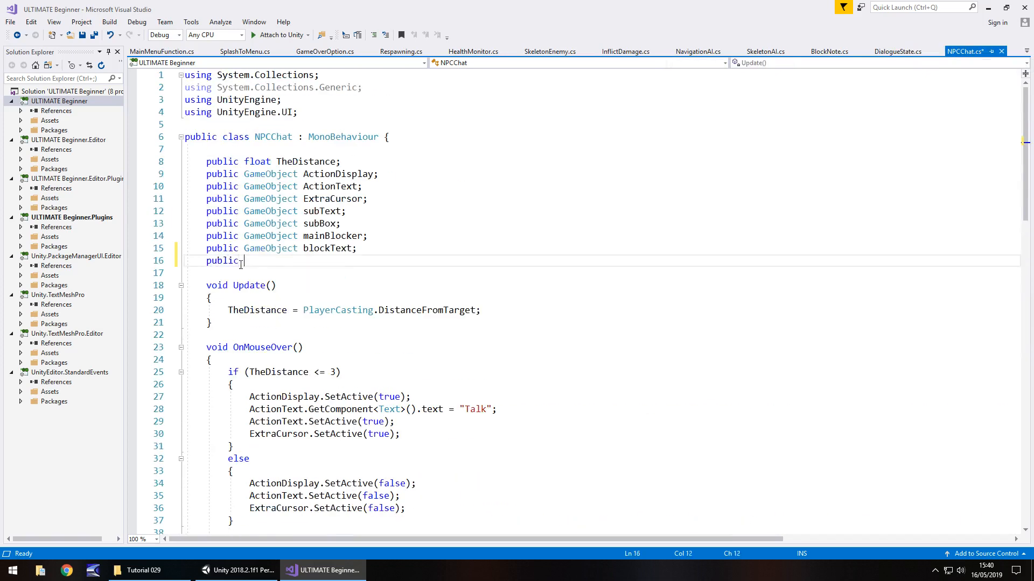
text(bool s)
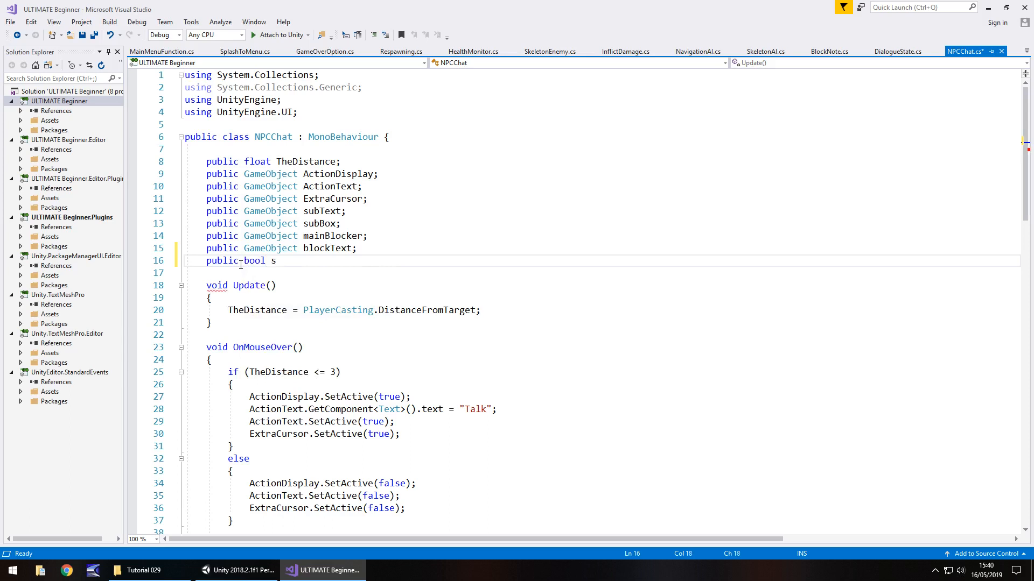
text(keletons)
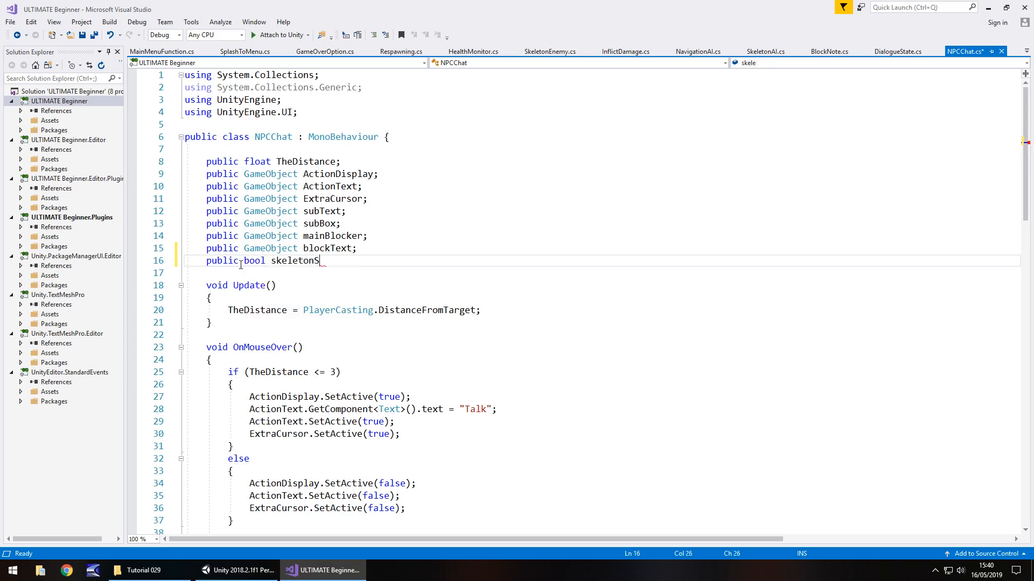
text(Slave)
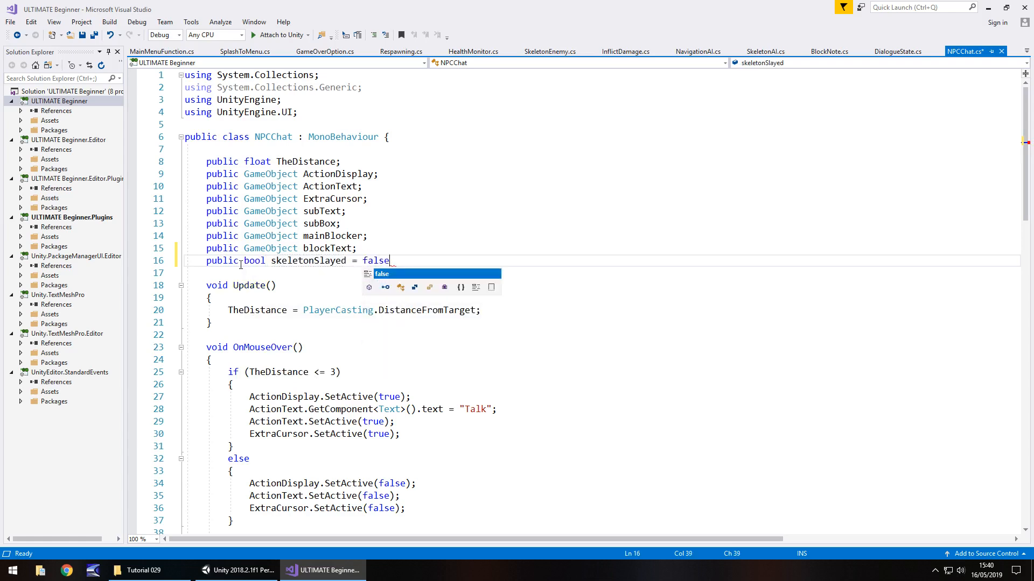
scroll(down, 3)
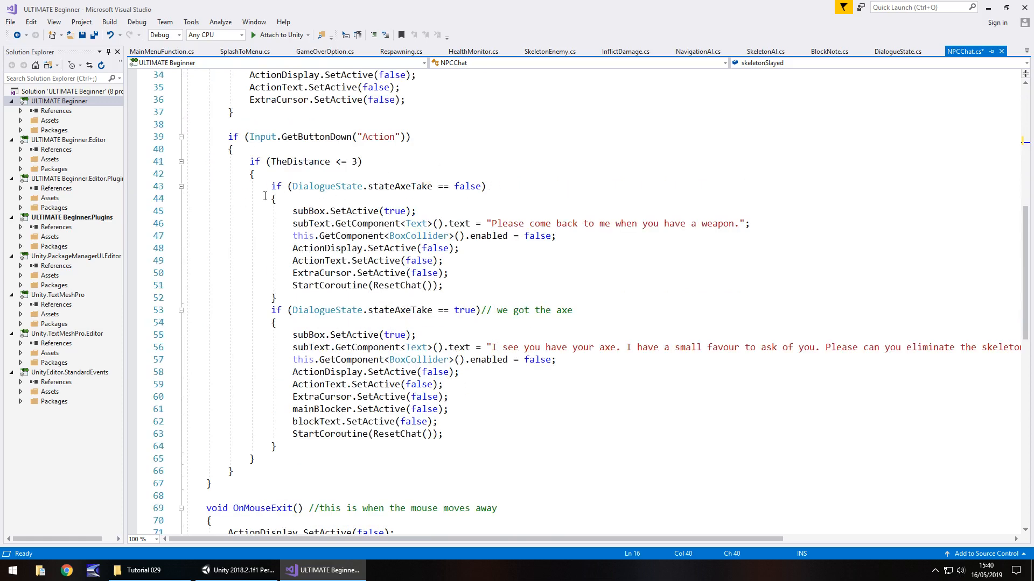
mouse_move(468, 186)
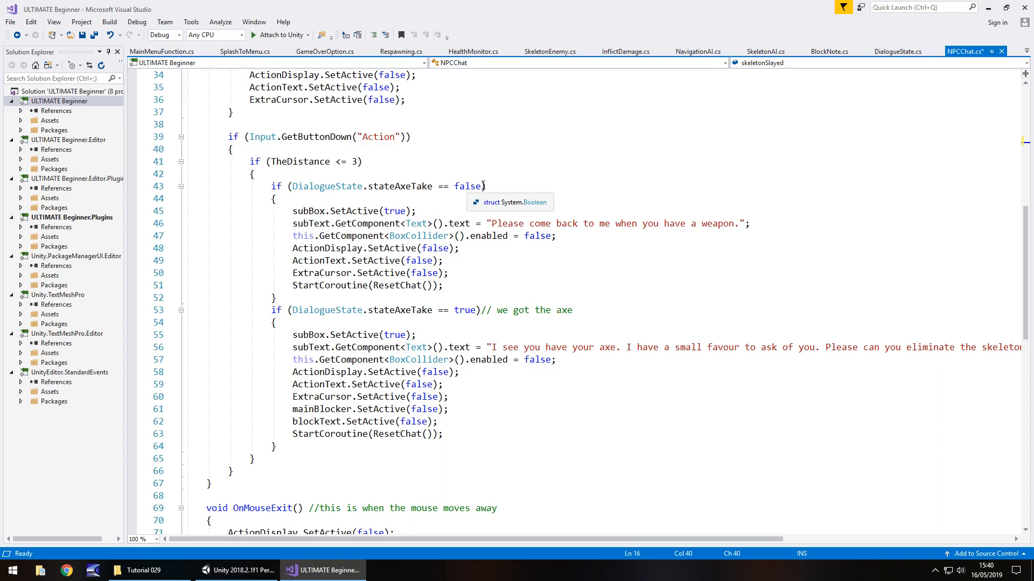
- Add '&& skeletonSlayed == false' to both the stateAxeTake false and true conditions
text(&&)
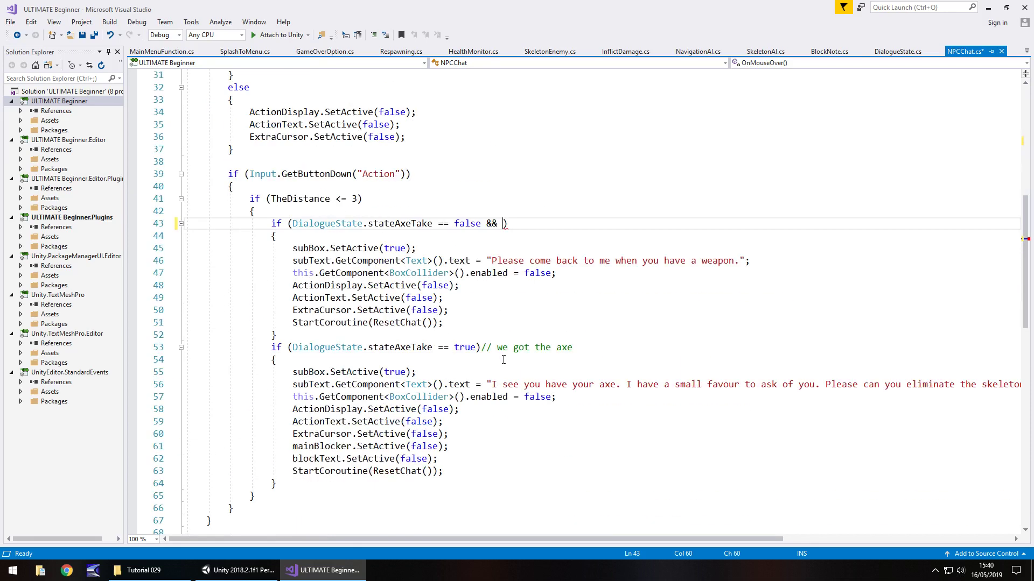
text(skeletonSlayed)
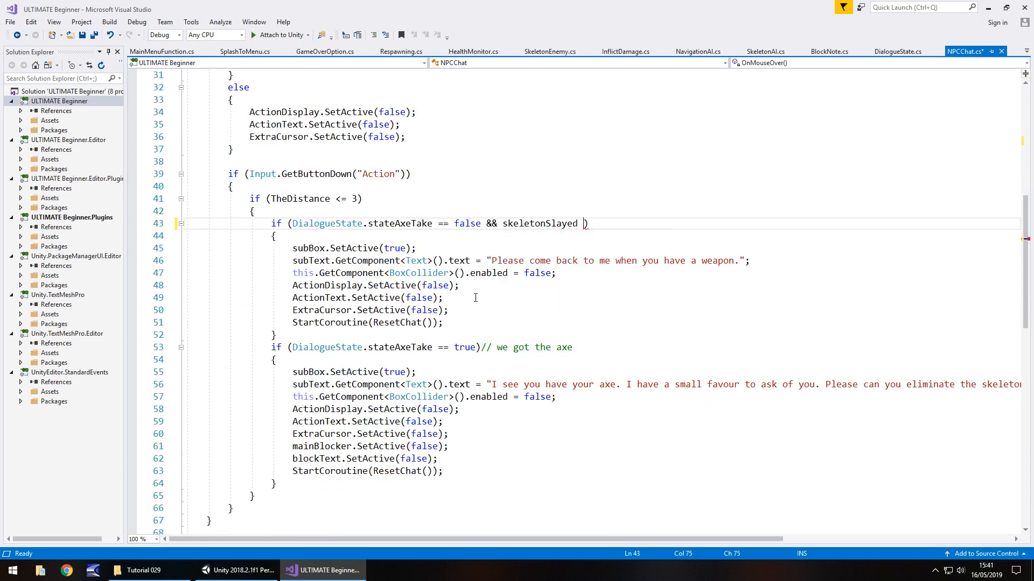
text(== false)
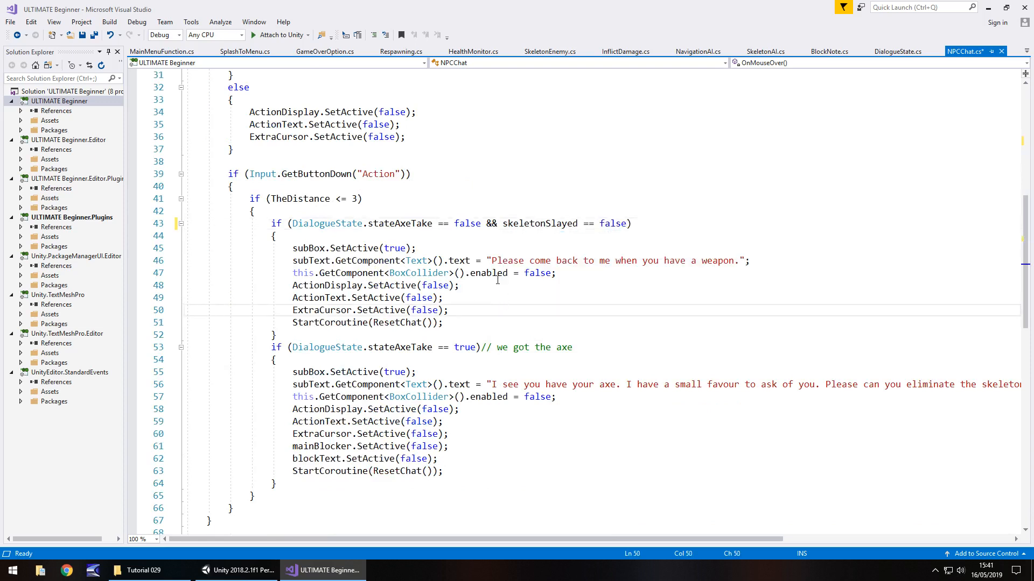
drag(482, 223, 626, 224)
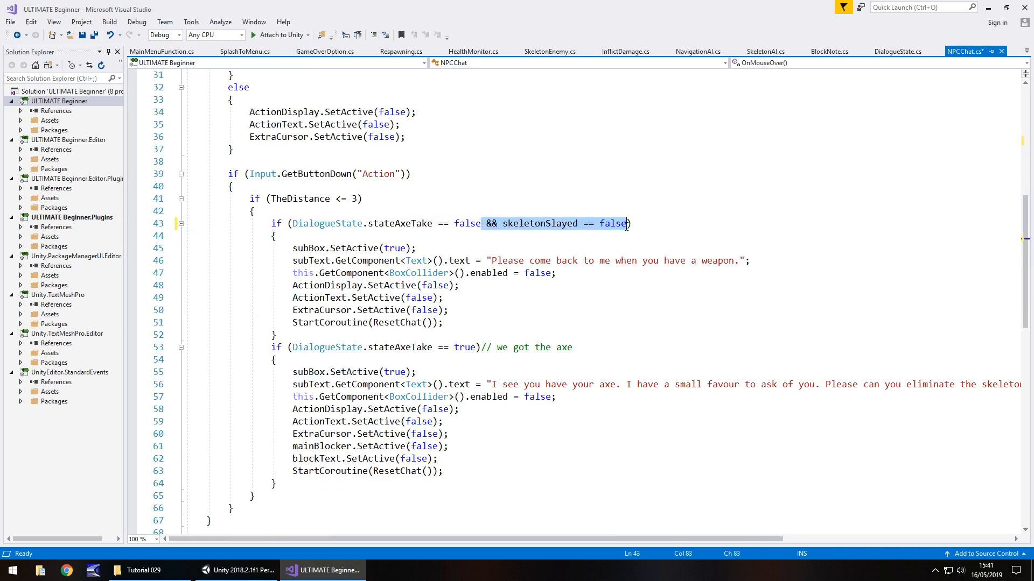
text(&& skeletonSlayed == false)
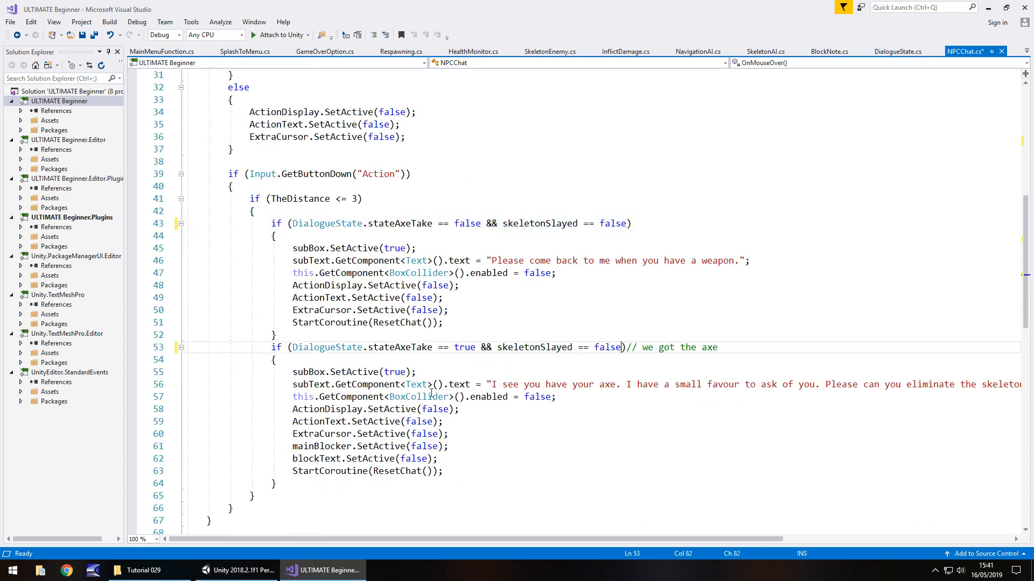
mouse_move(477, 411)
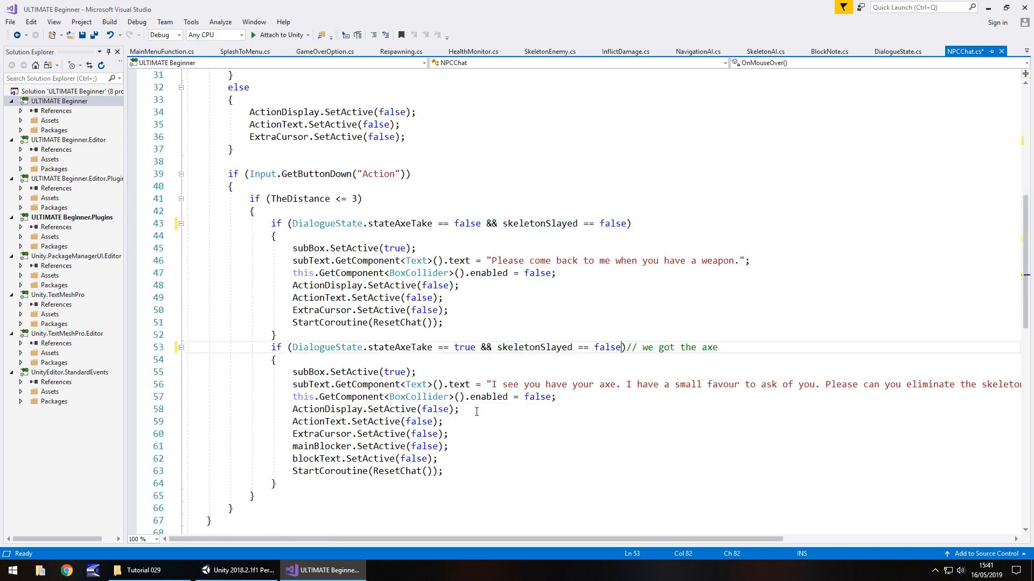
mouse_move(610, 283)
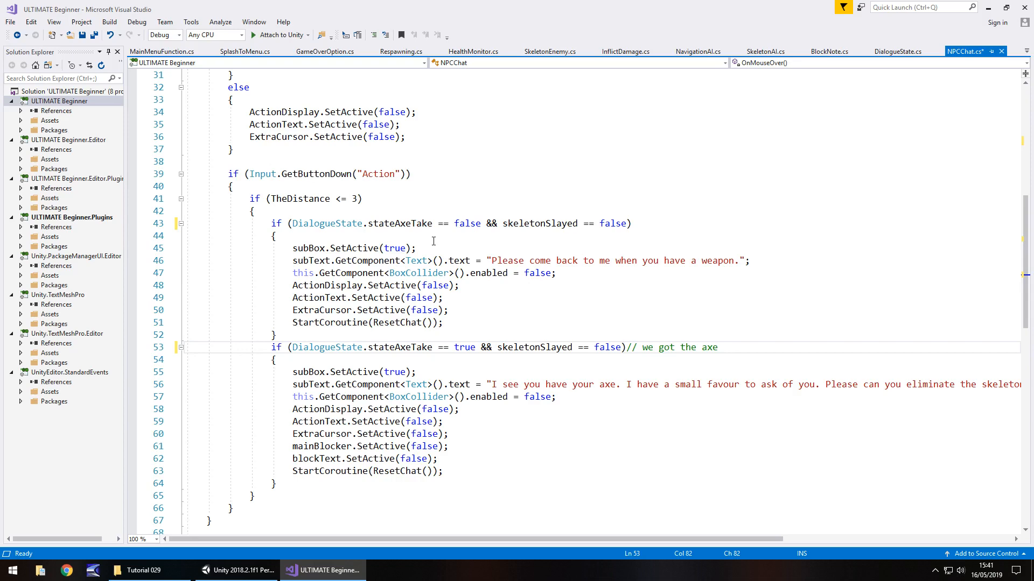
mouse_move(351, 211)
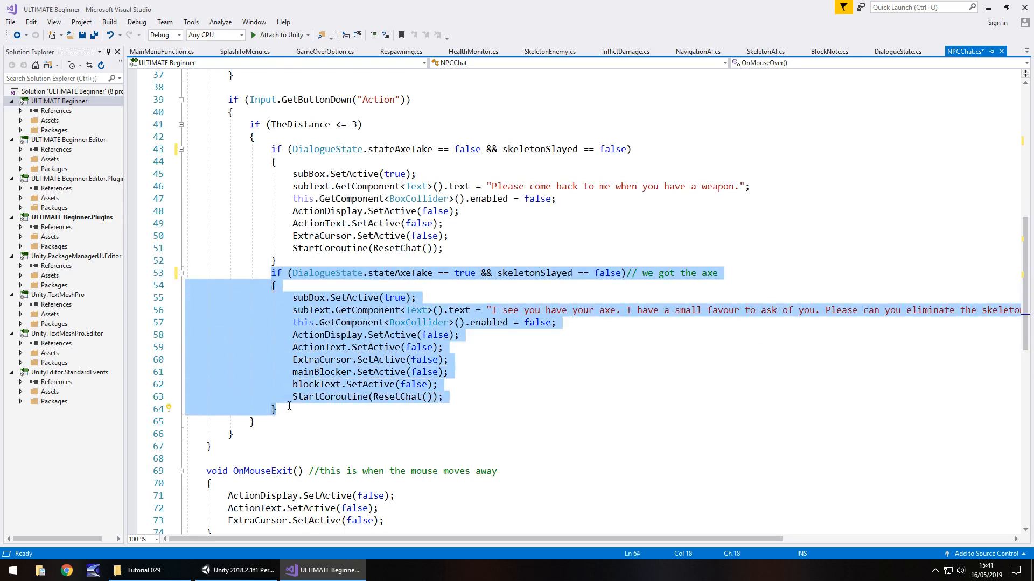
- Duplicate the stateAxeTake == true branch and change its condition to skeletonSlayed == true
click(289, 409)
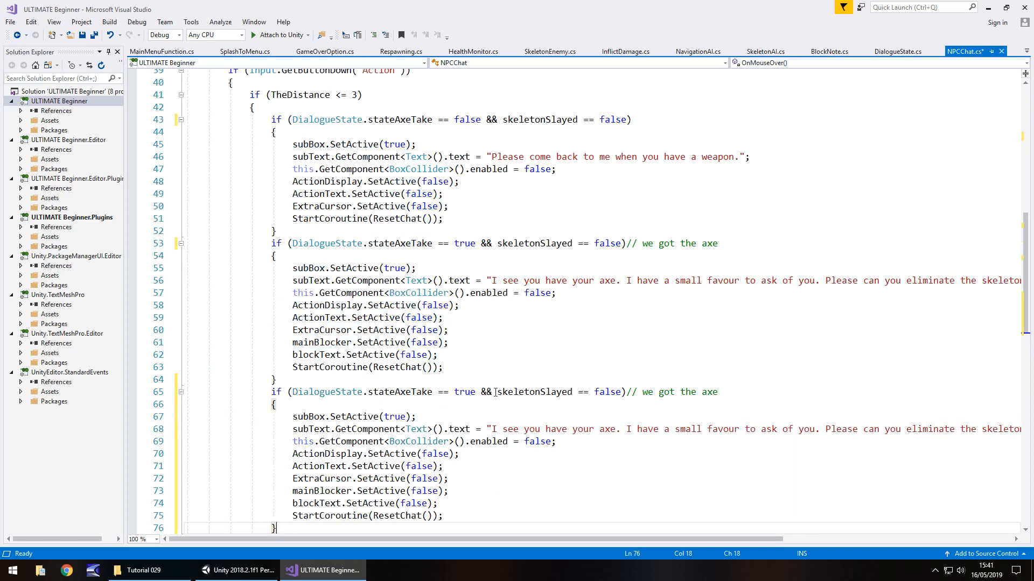
drag(292, 391, 495, 391)
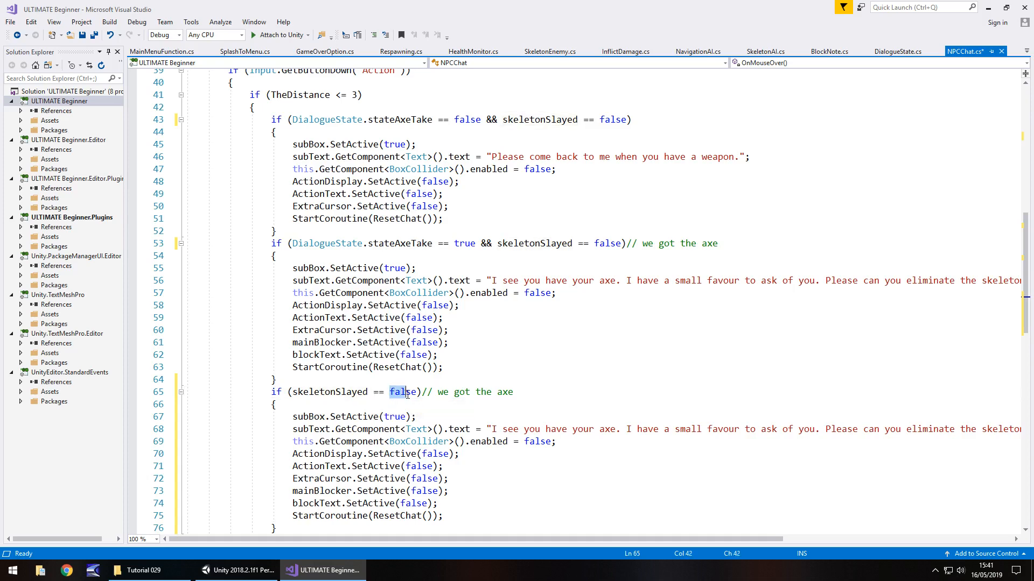
text(true)
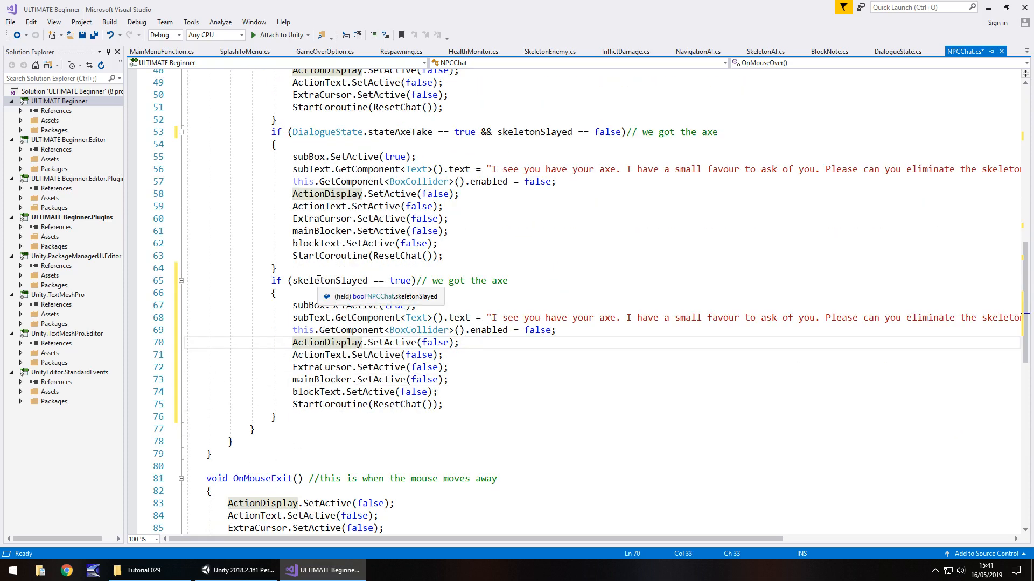
mouse_move(385, 367)
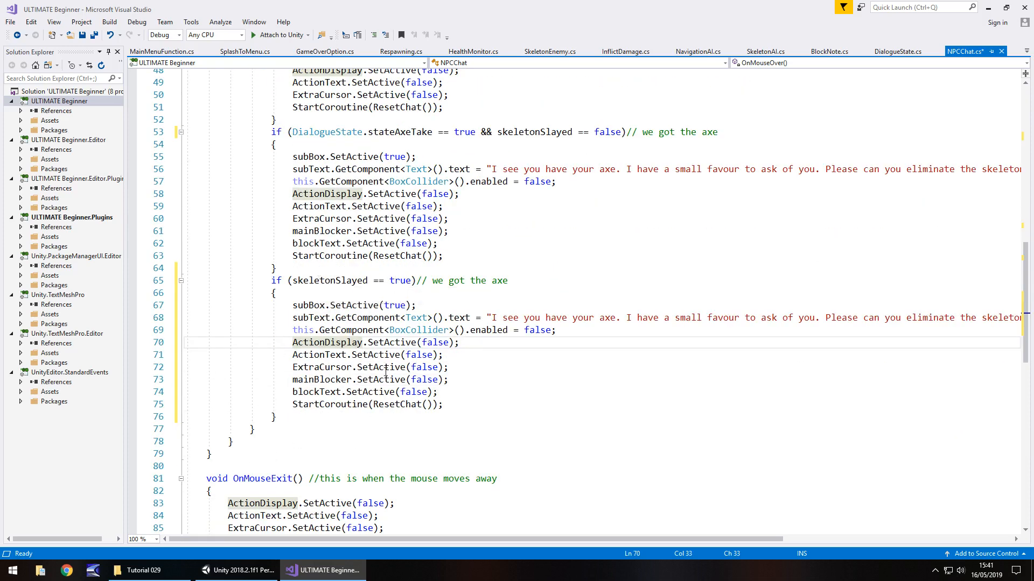
mouse_move(432, 305)
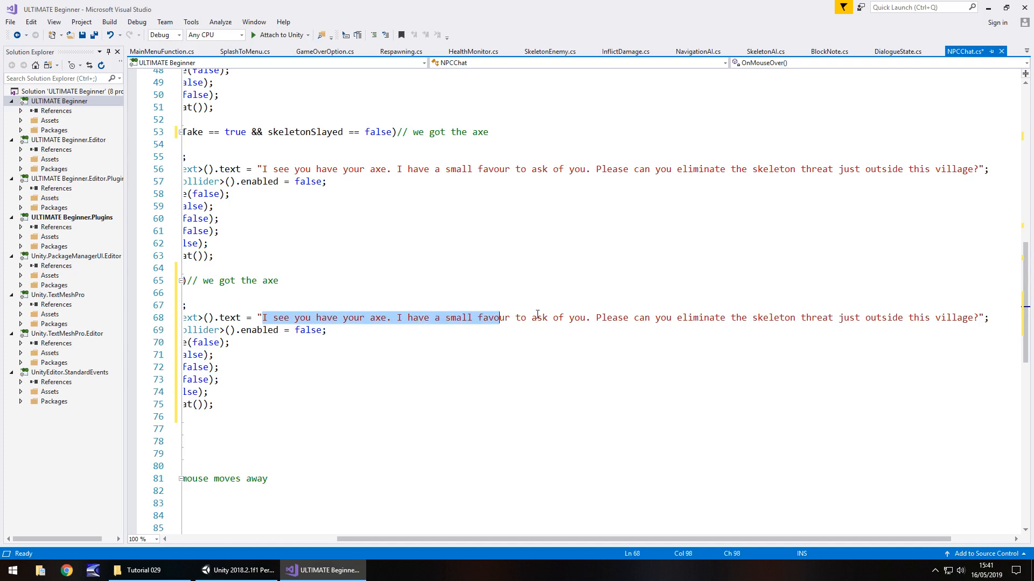
- Replace the copied line on line 68 with 'Thank you for your help. Here is the key out of the village.'
text(T";)
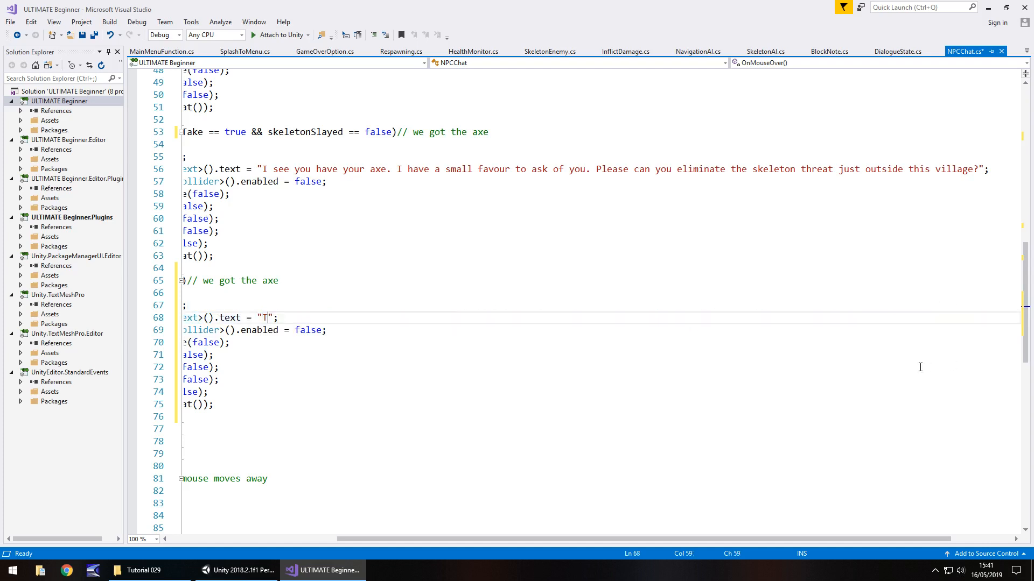
text(hank you for)
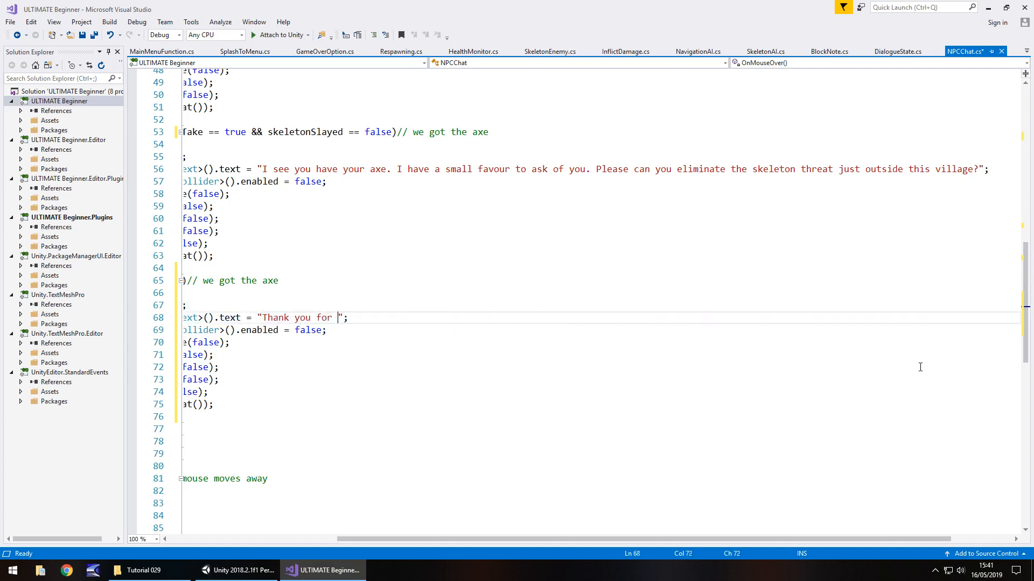
text(your hel. T)
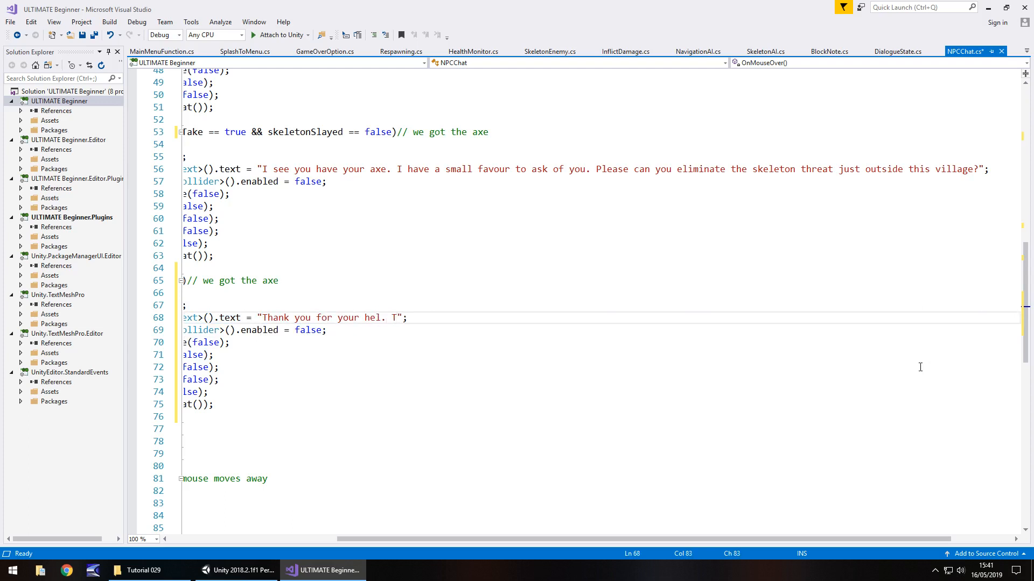
text(help.)
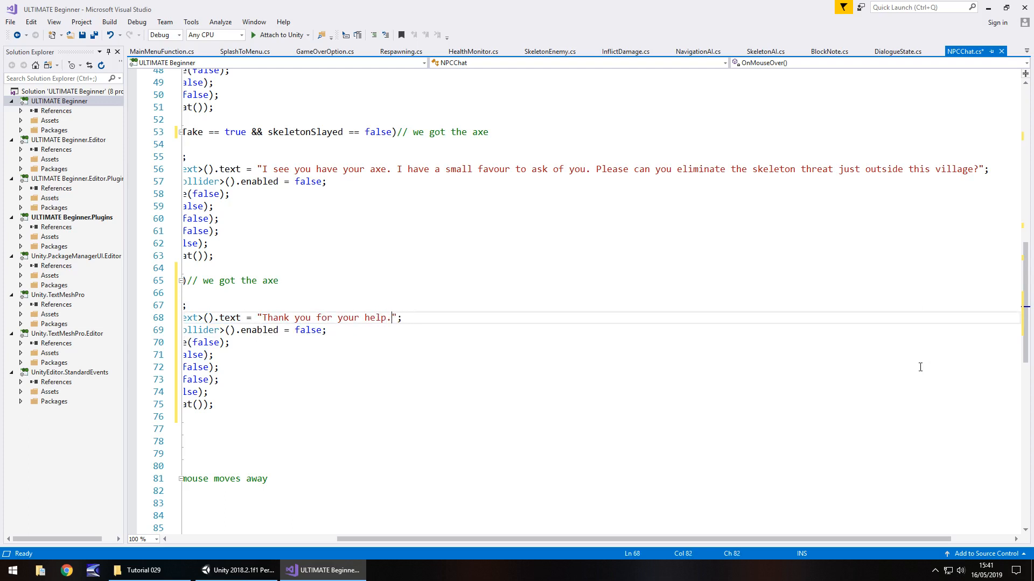
text(Here is the)
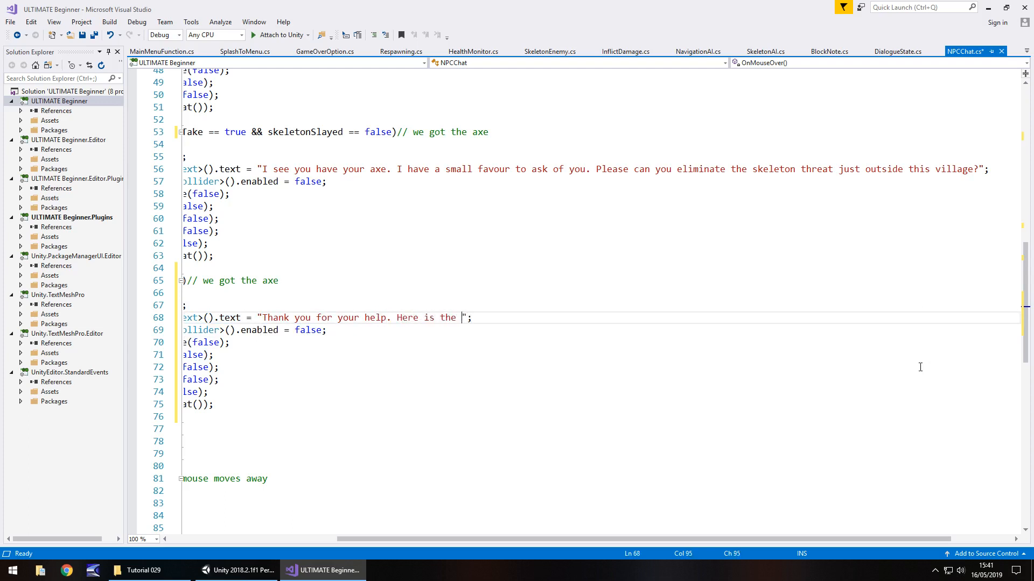
text(key out of the)
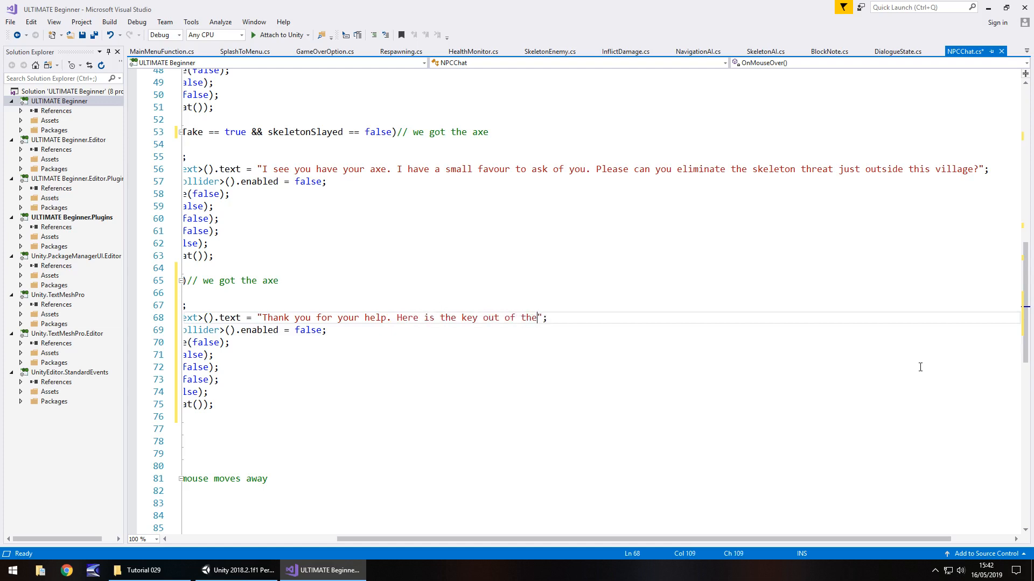
text(village.)
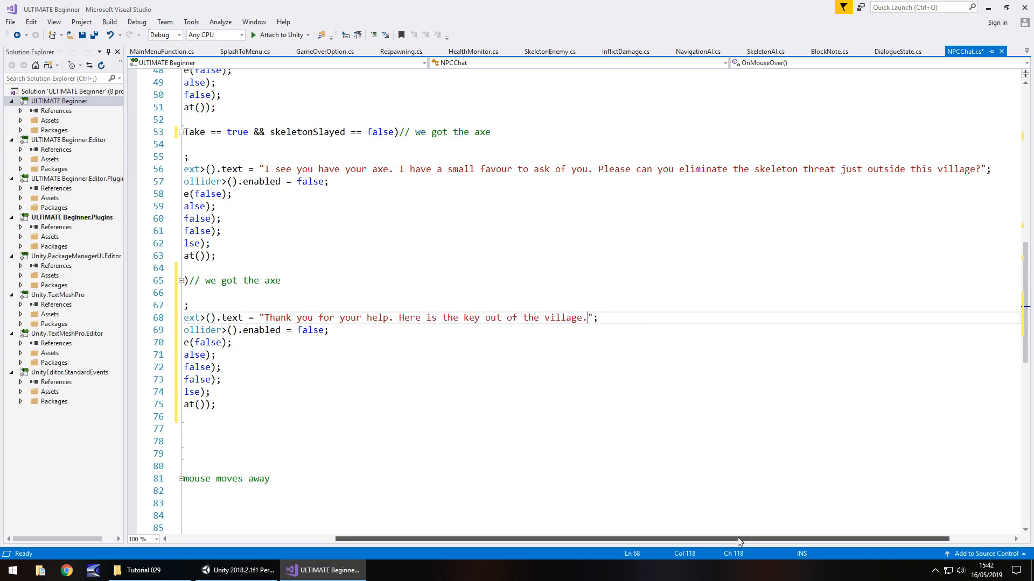
scroll(left, 3)
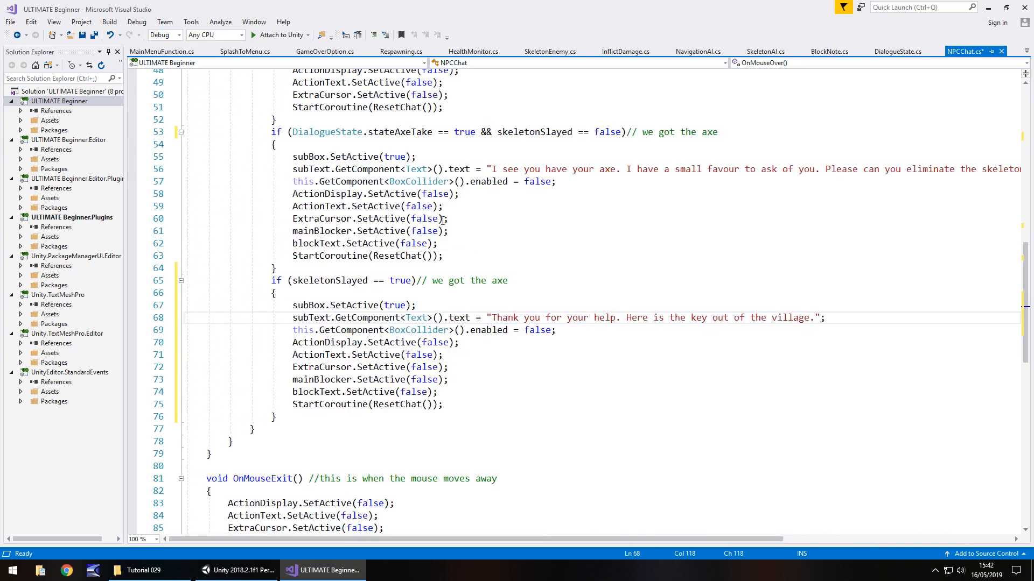
mouse_move(375, 243)
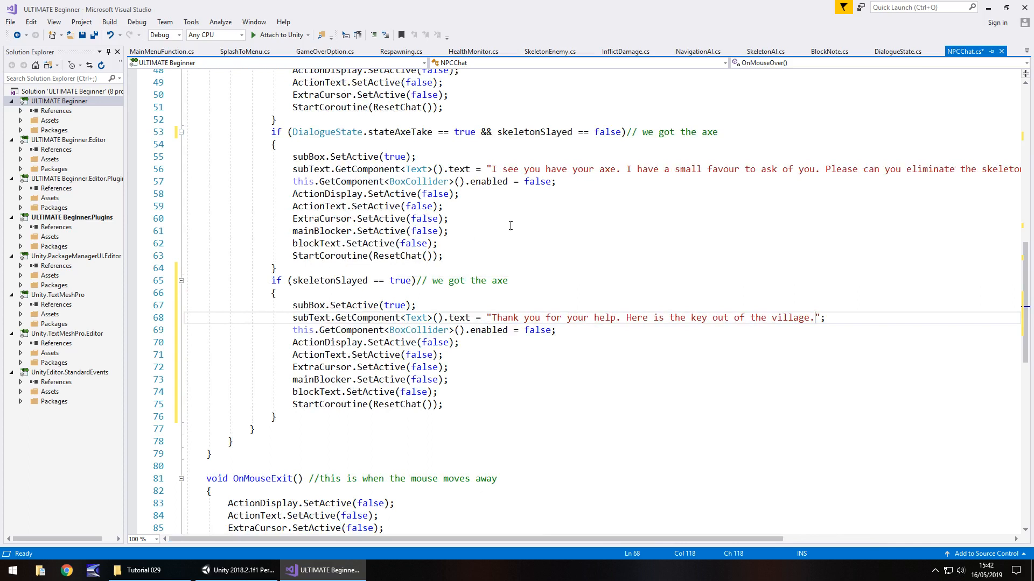
mouse_move(418, 330)
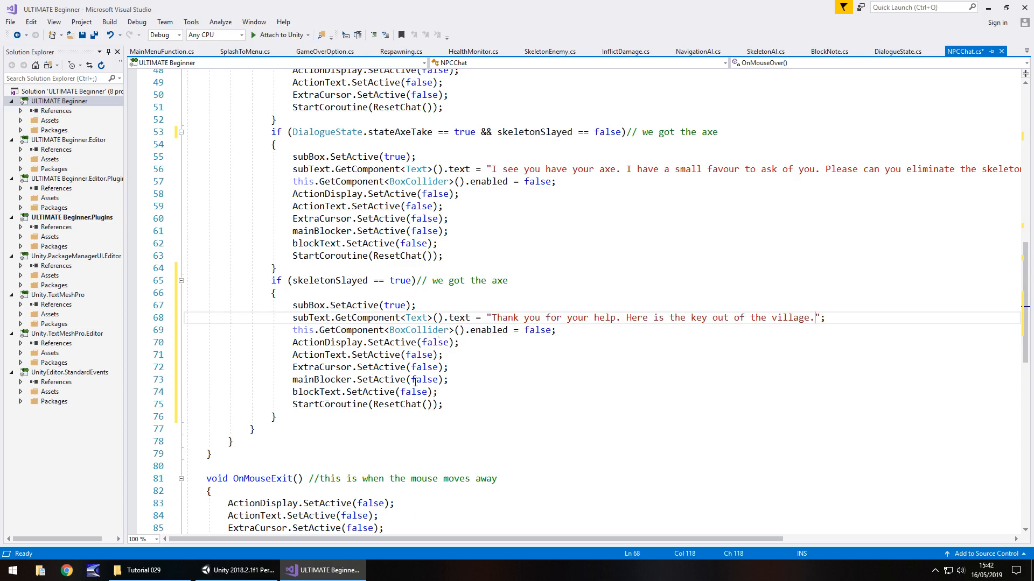
mouse_move(501, 331)
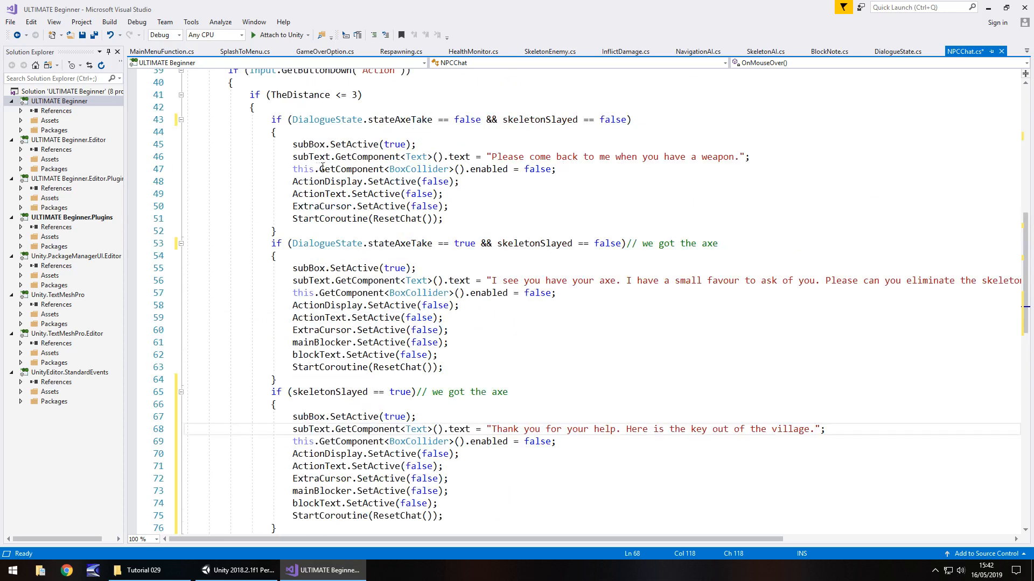
- Wrap ResetChat's BoxCollider enable line in if (skeletonSlayed == false) and save NPCChat
scroll(down, 3)
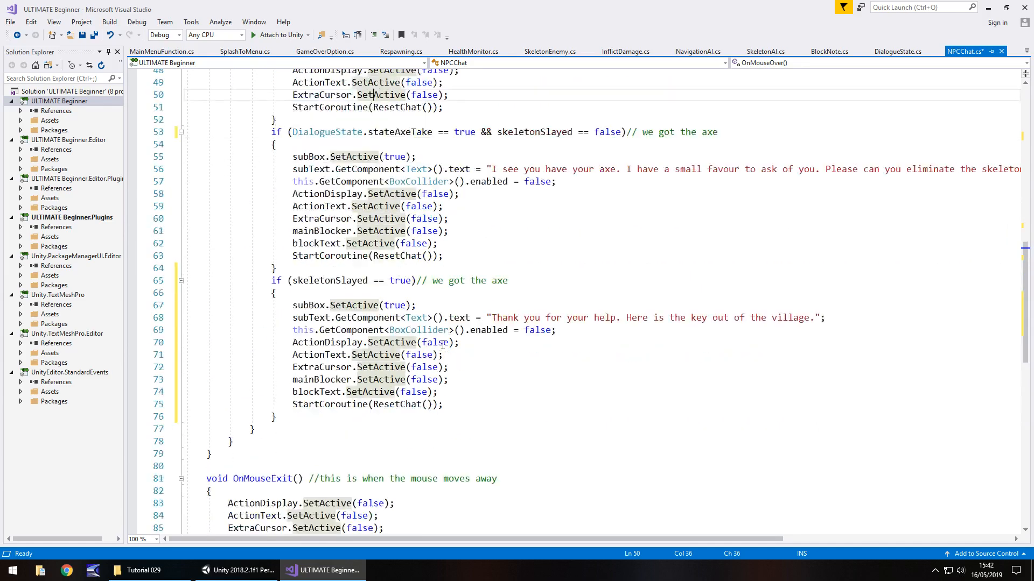
scroll(down, 3)
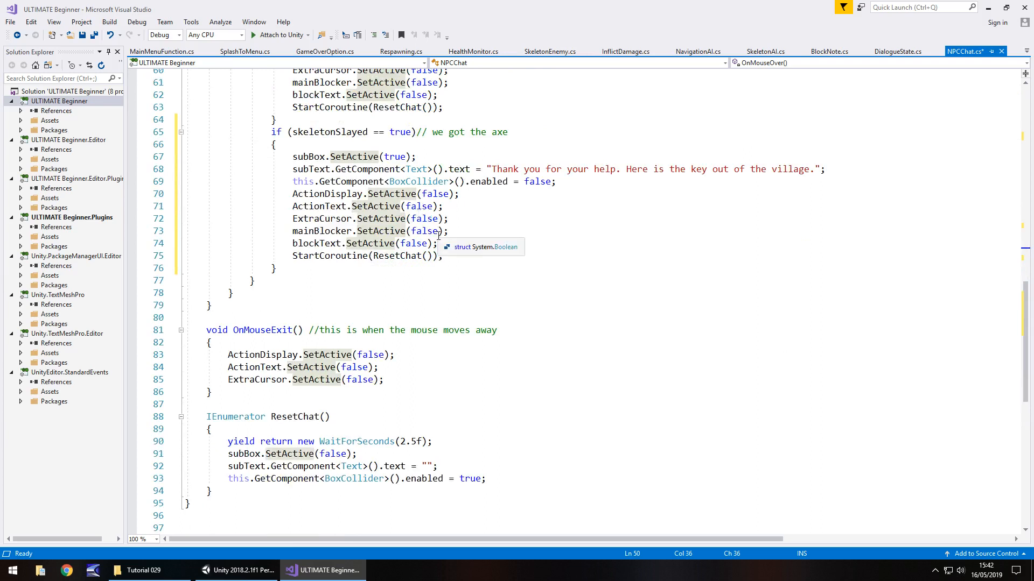
mouse_move(276, 418)
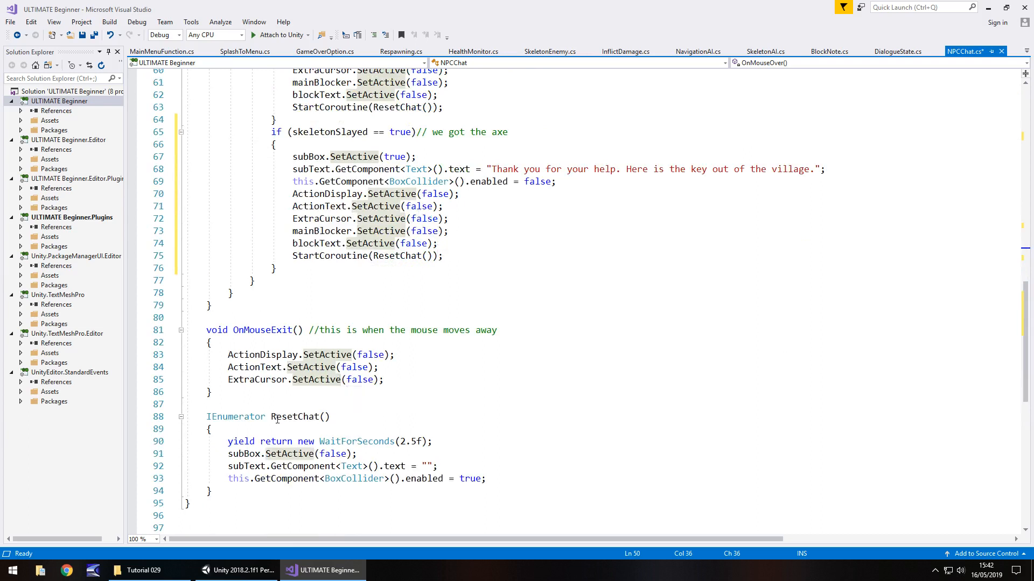
mouse_move(371, 450)
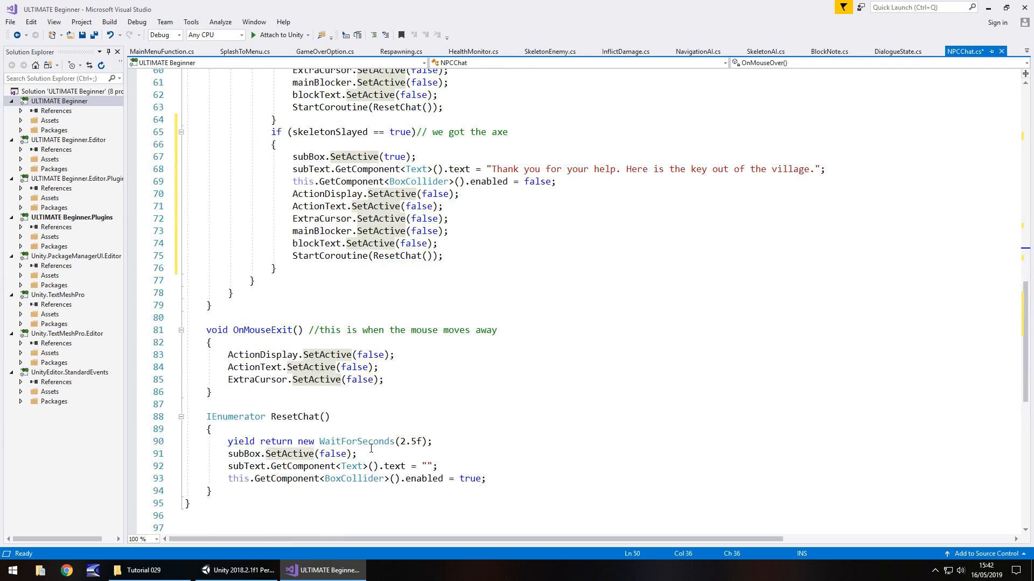
mouse_move(445, 463)
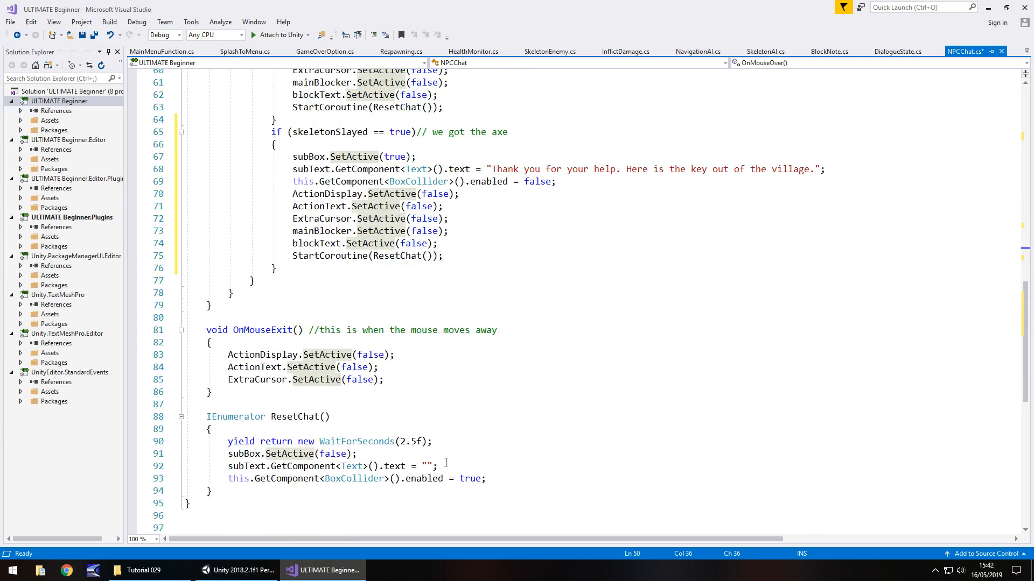
mouse_move(449, 459)
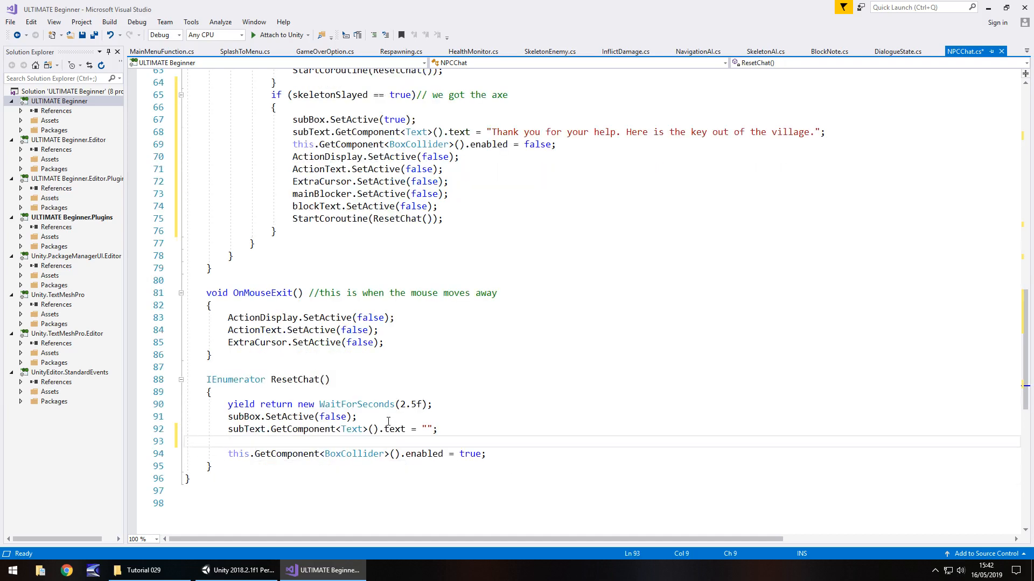
text(if)
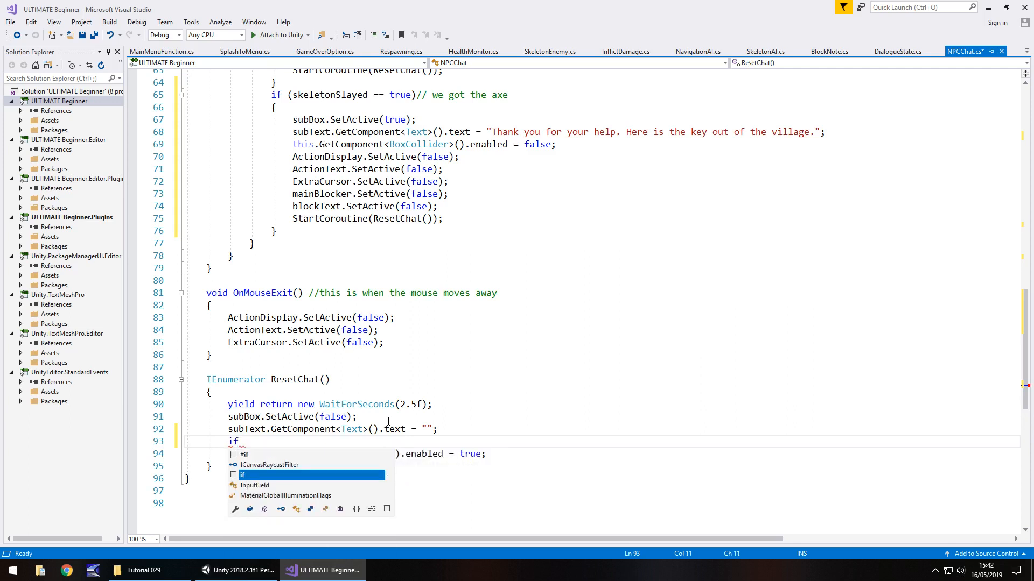
text((skel)
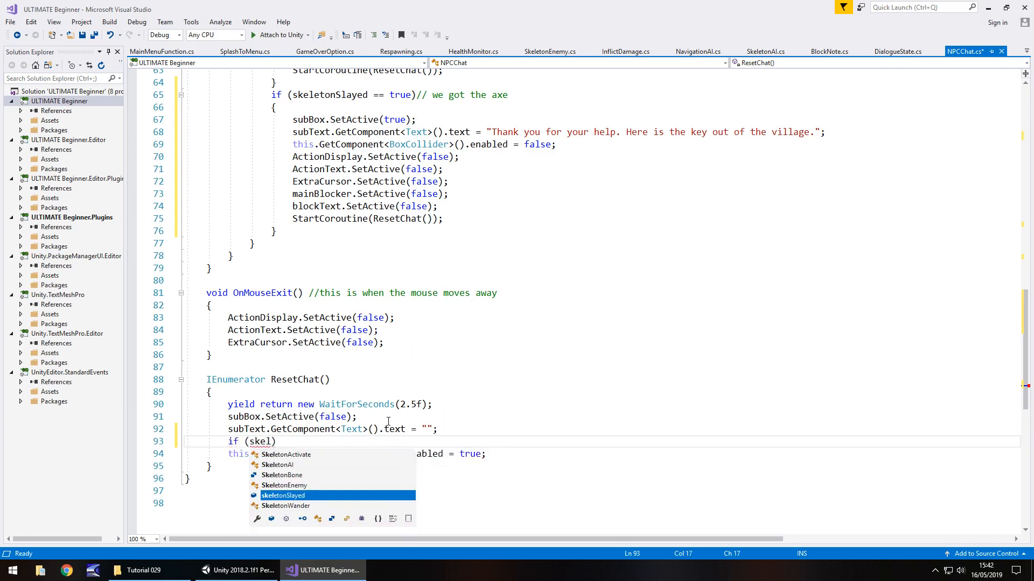
text(eton)
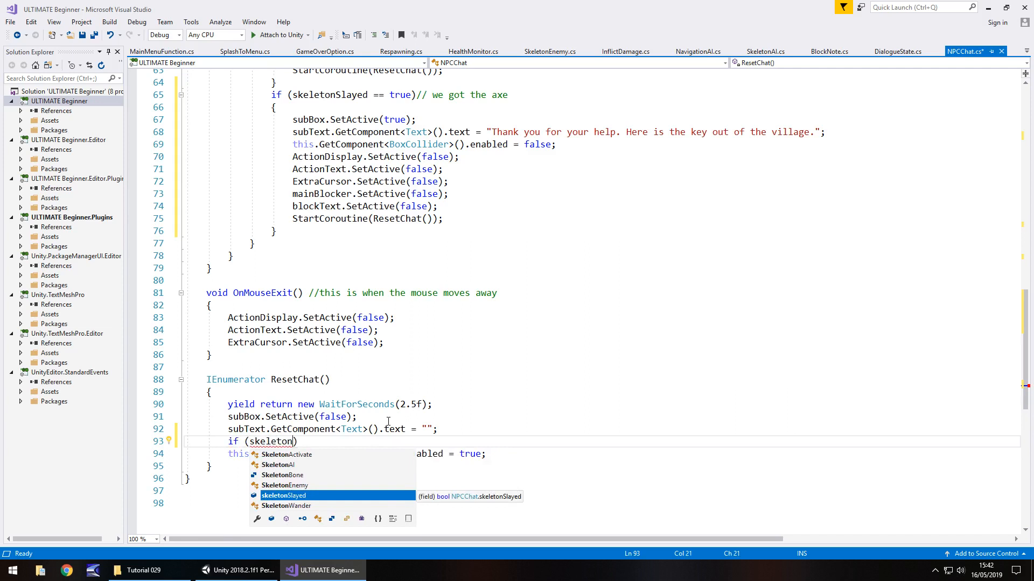
key(Tab)
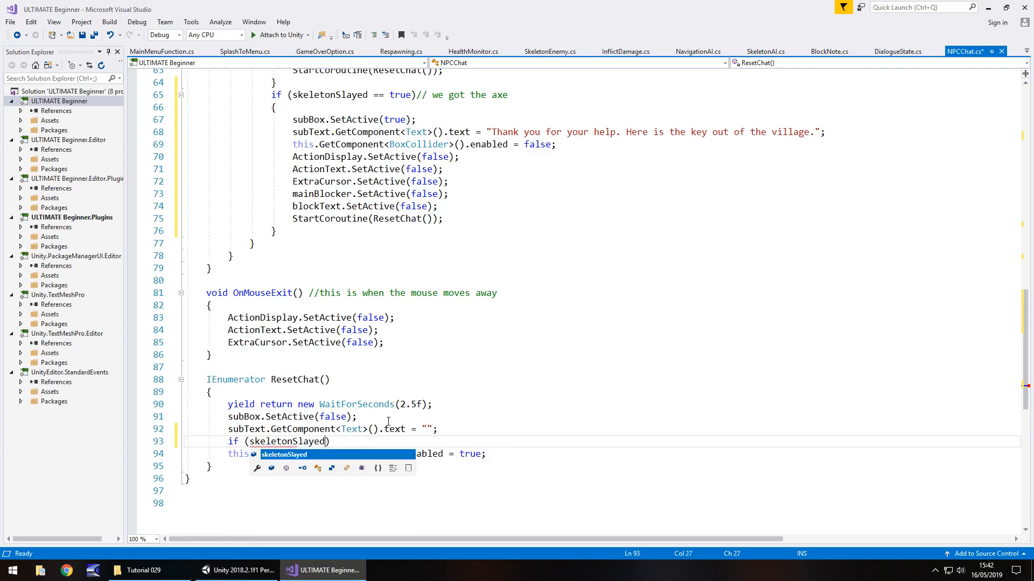
text(!=)
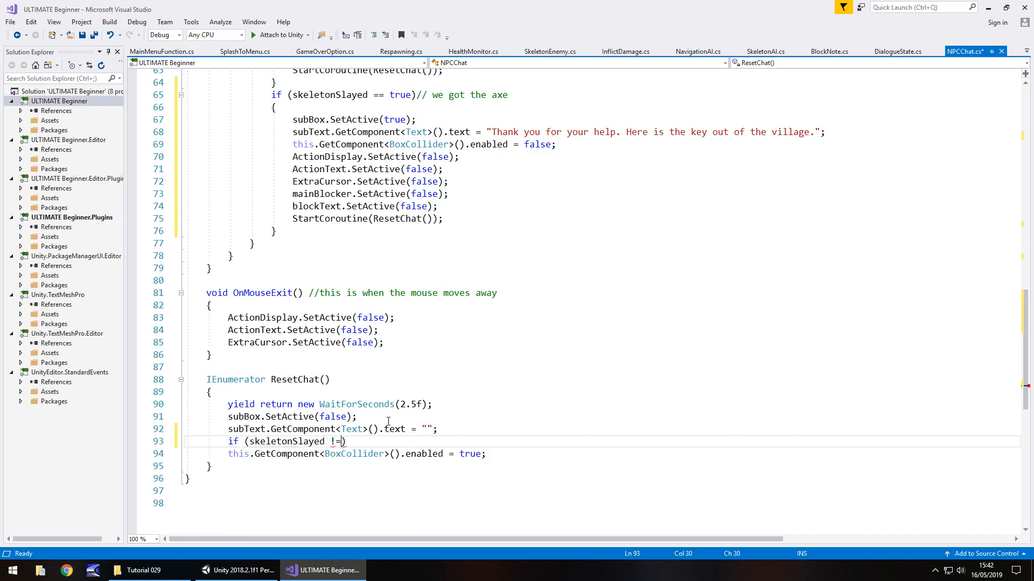
key(Backspace)
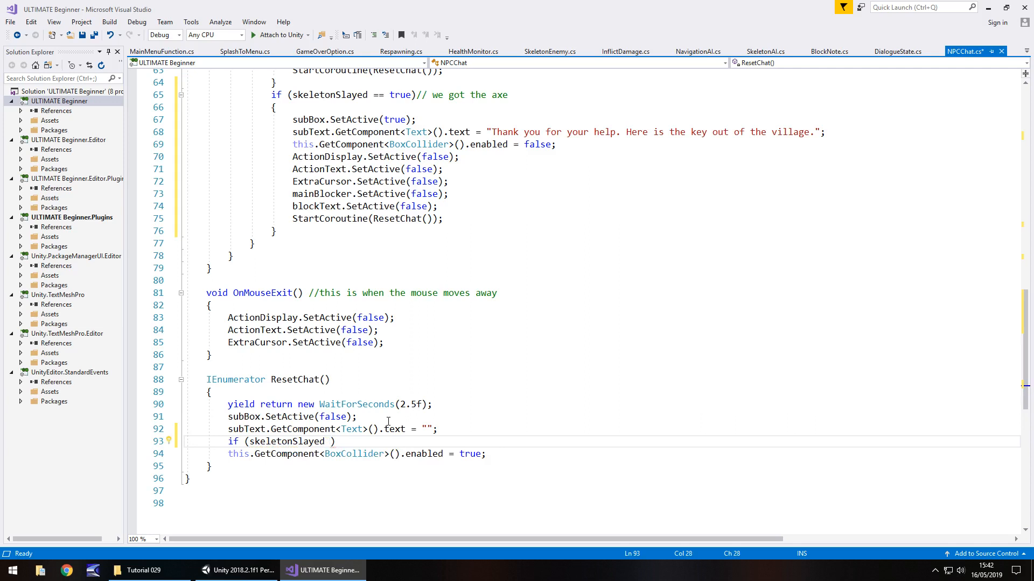
text(== tr)
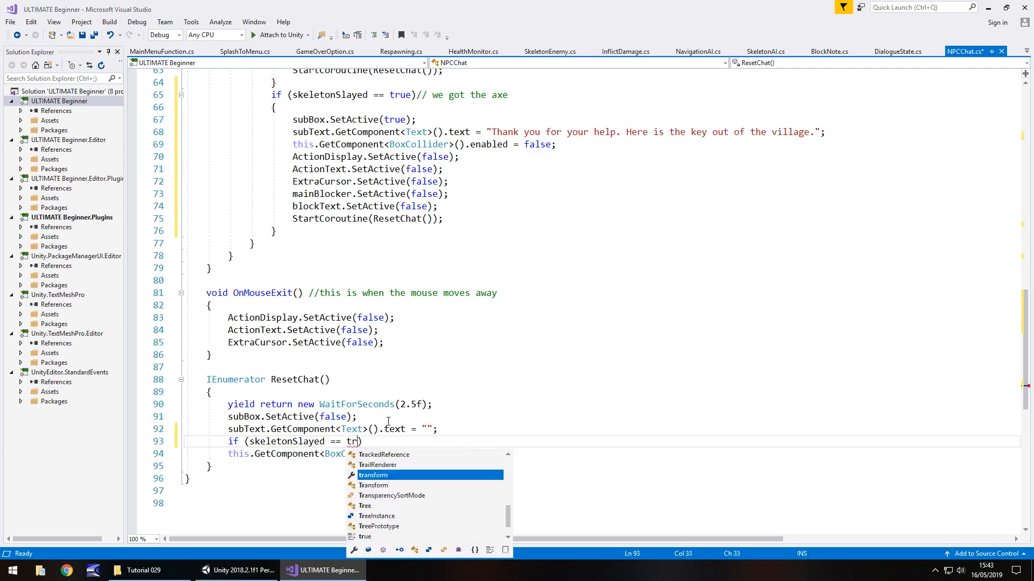
text(false)
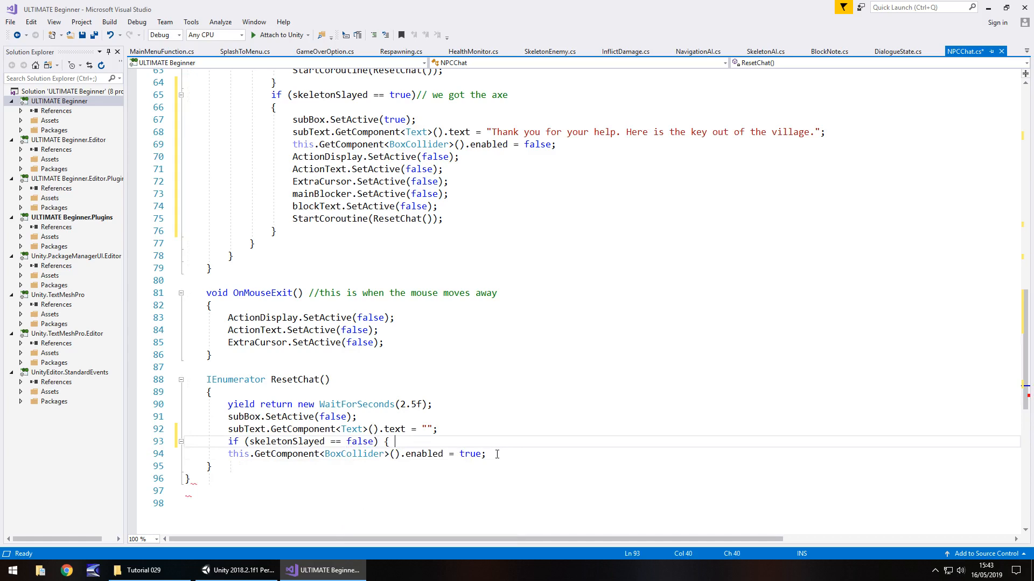
key(Enter)
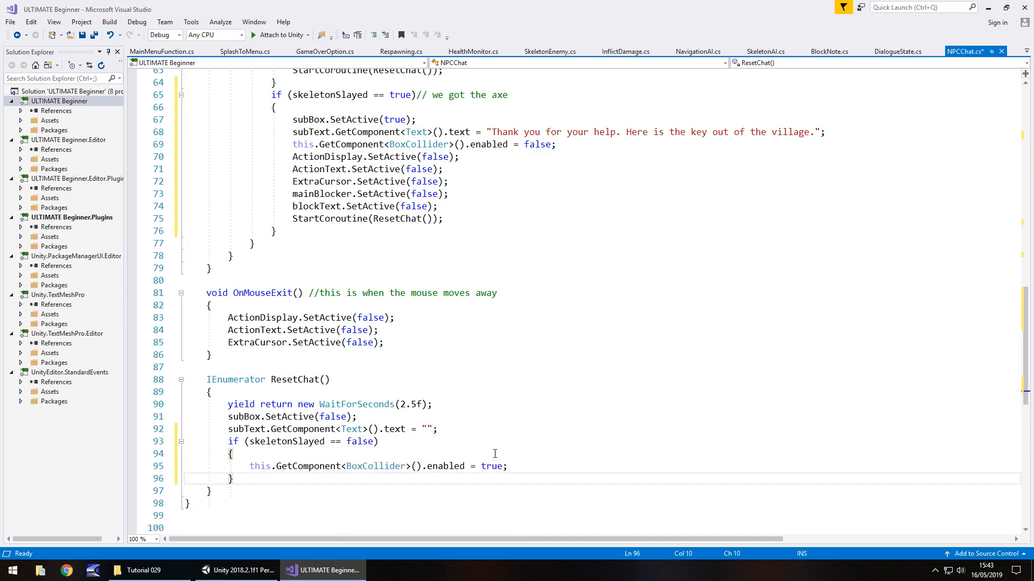
key(ctrl+s)
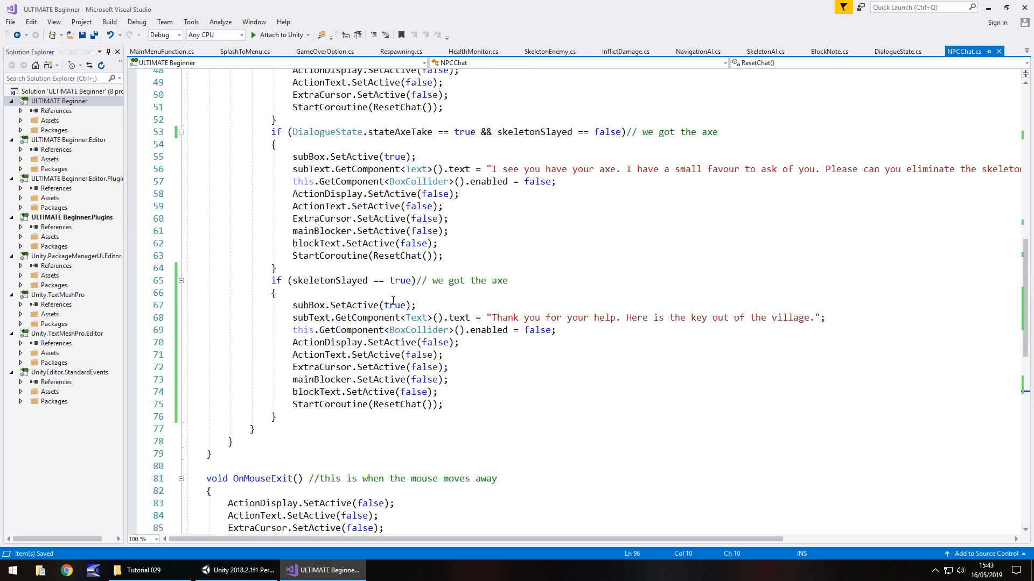
scroll(down, 3)
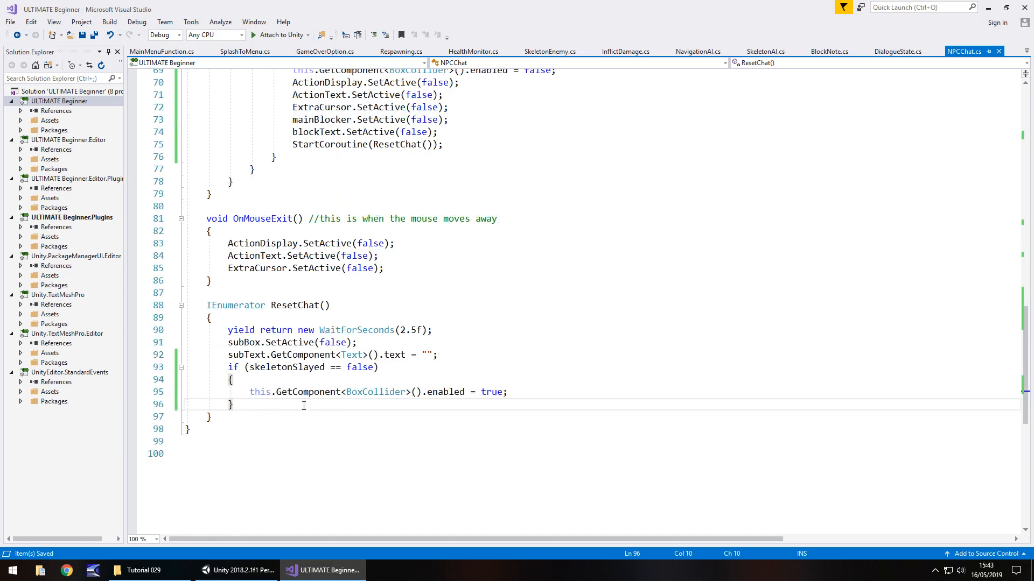
mouse_move(337, 392)
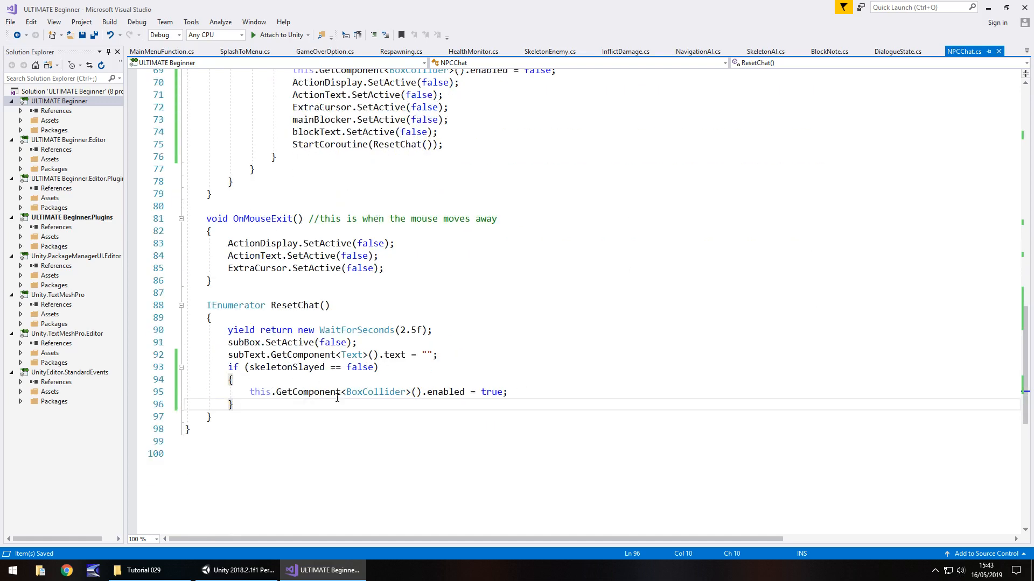
mouse_move(301, 392)
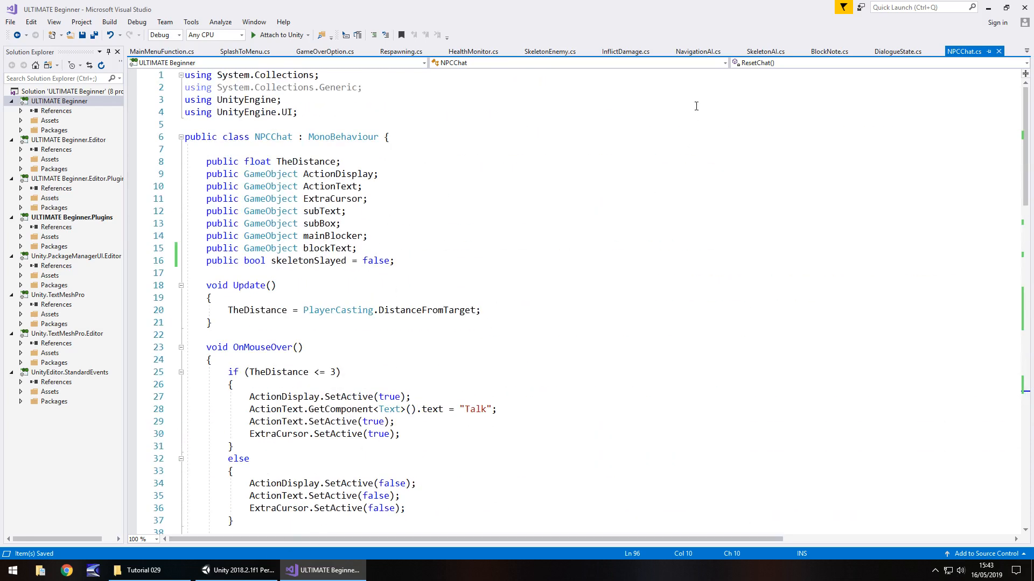
- Look over SkeletonAI, then bring up SkeletonEnemy.cs to review its death handling
click(770, 52)
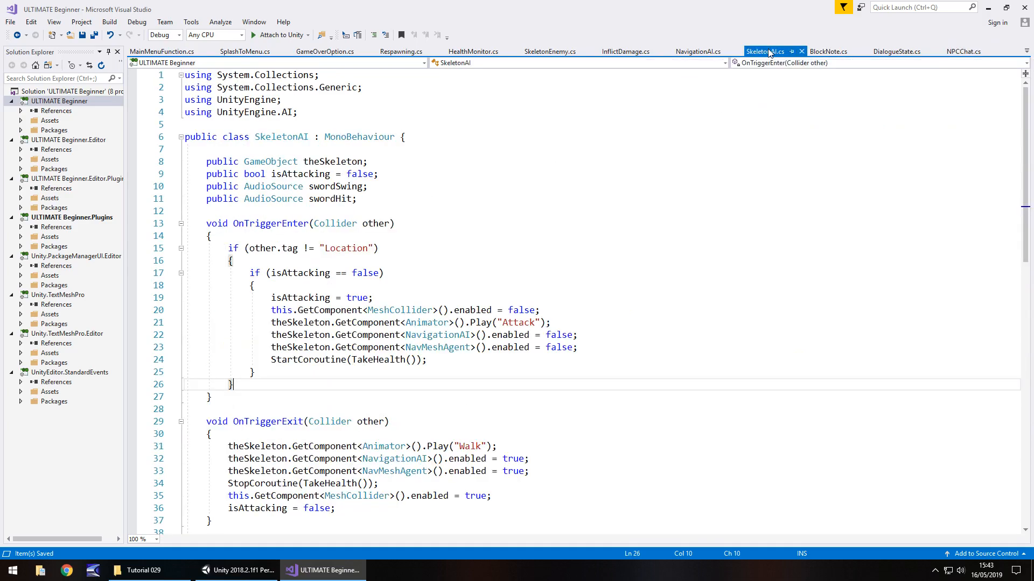
scroll(down, 3)
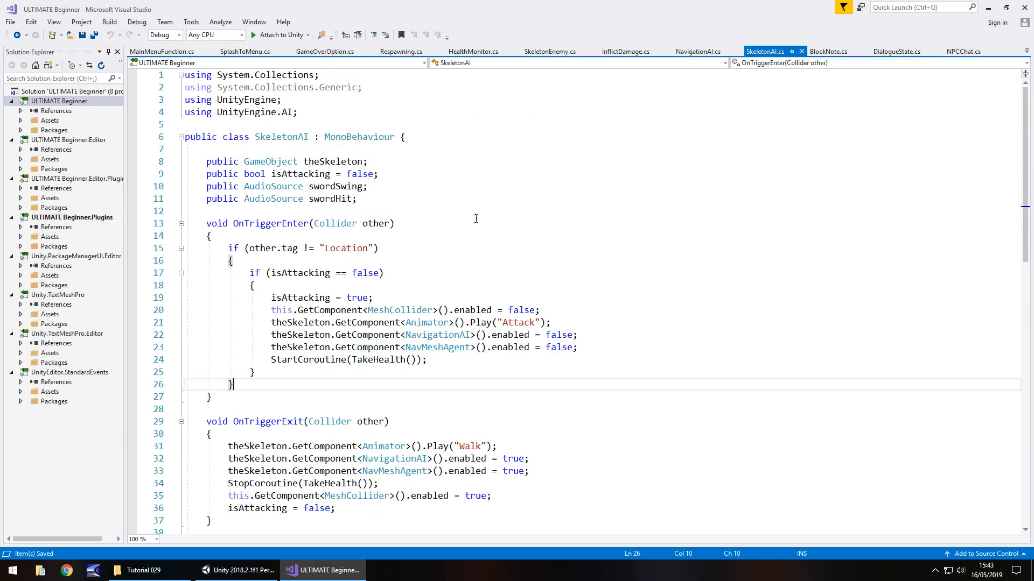
mouse_move(551, 54)
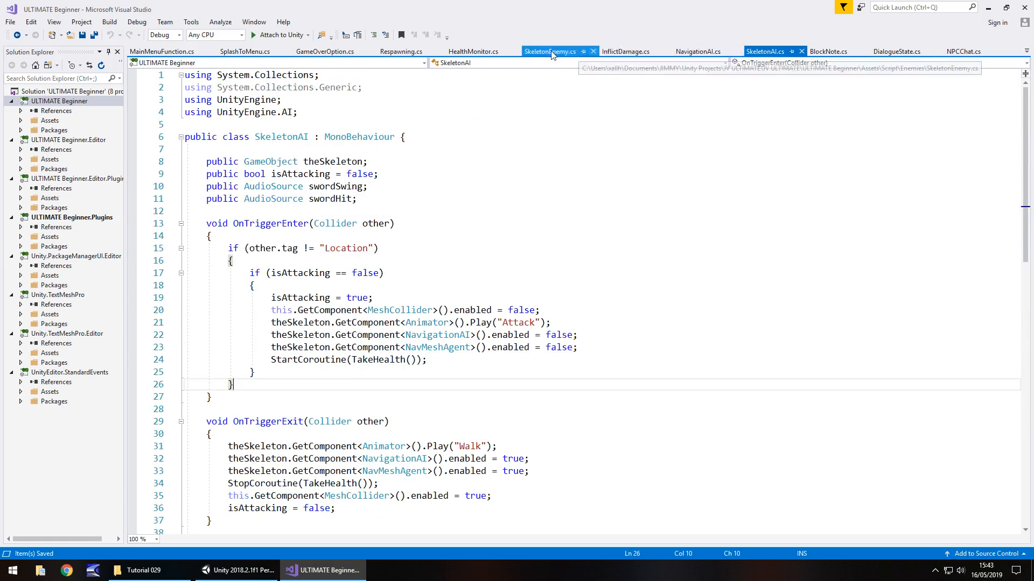
click(552, 52)
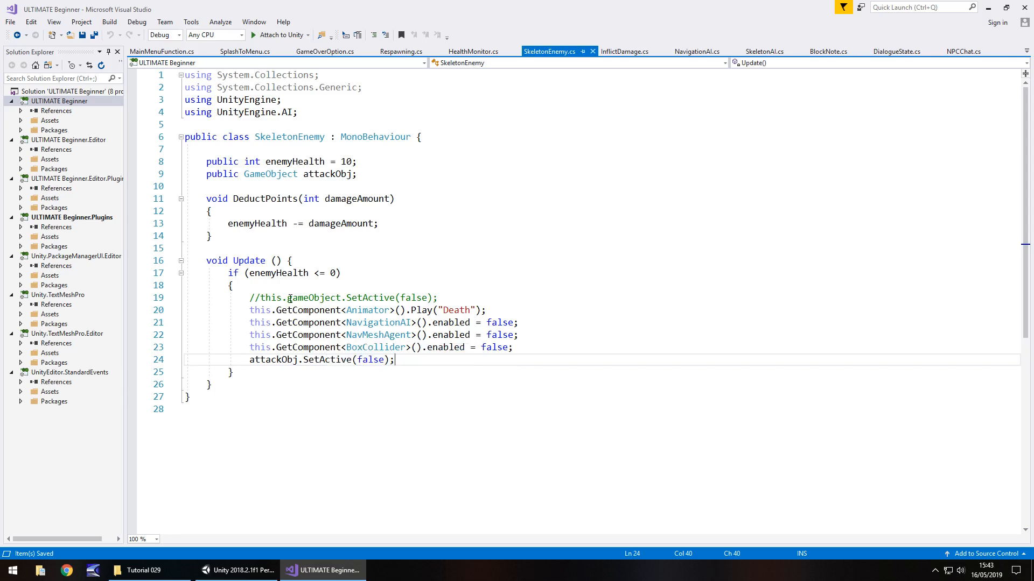
mouse_move(531, 133)
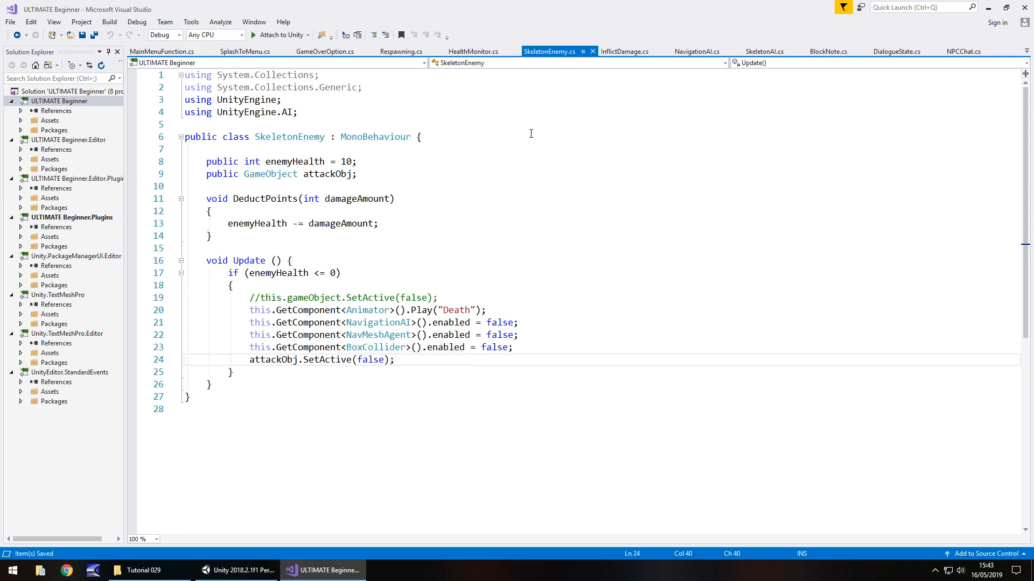
mouse_move(413, 269)
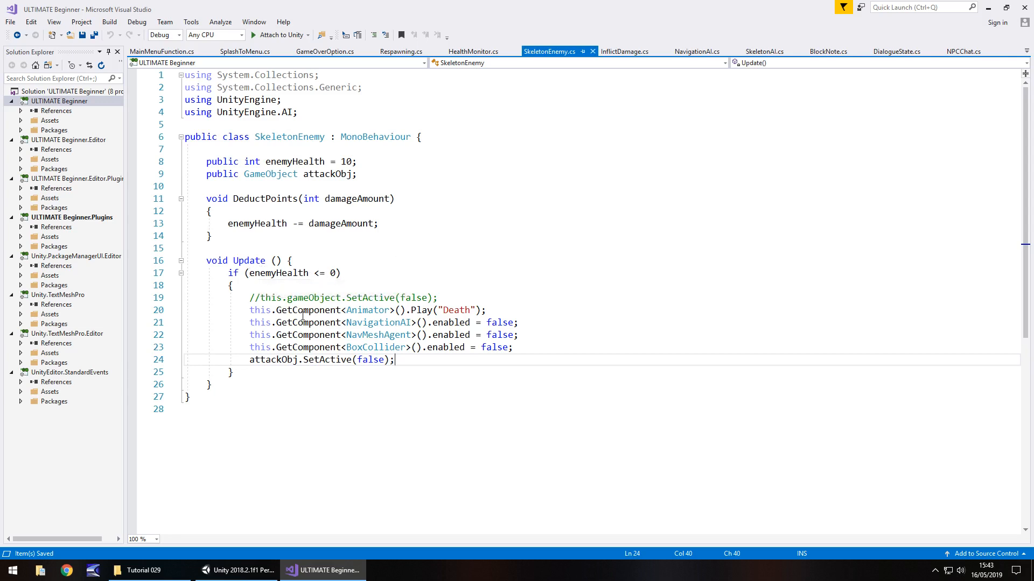
mouse_move(358, 256)
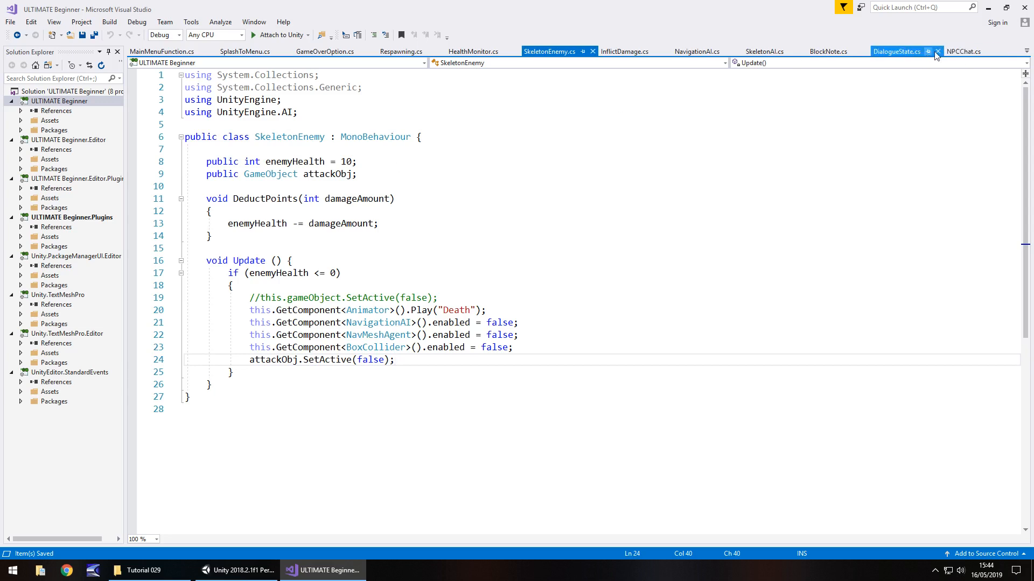
- Change the skeletonSlayed declaration in NPCChat.cs to public static bool
click(967, 51)
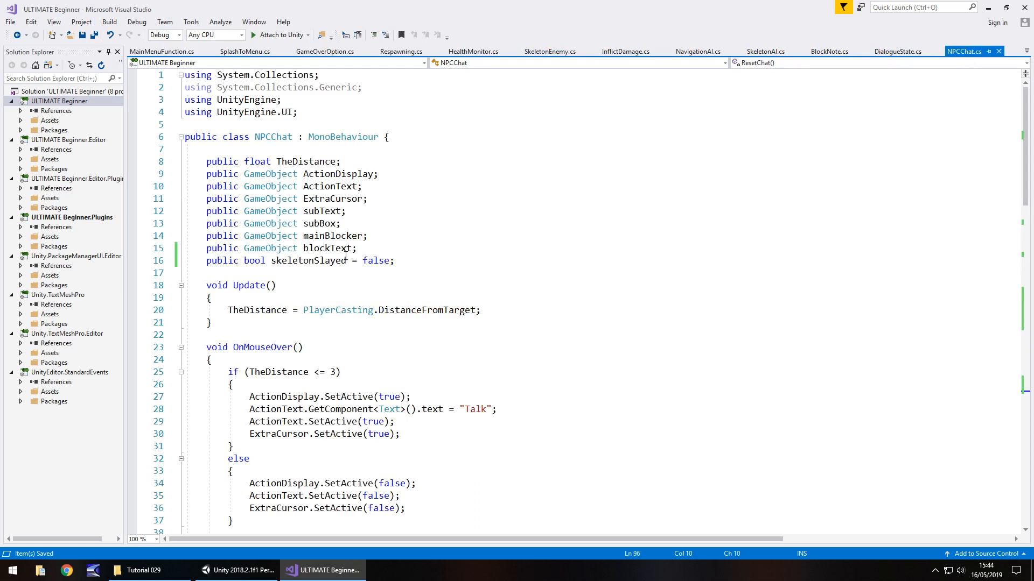
text(s)
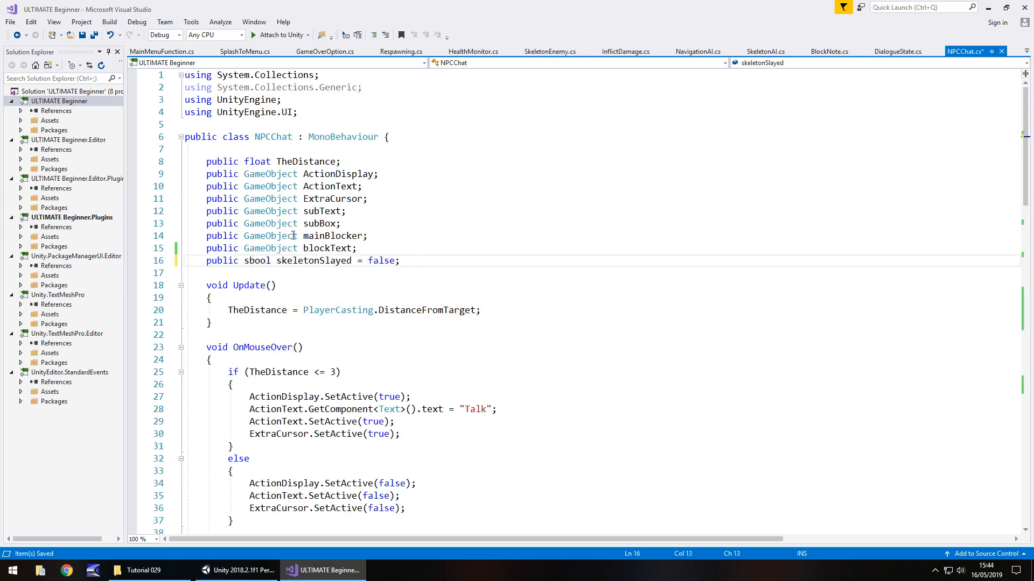
text(static bool)
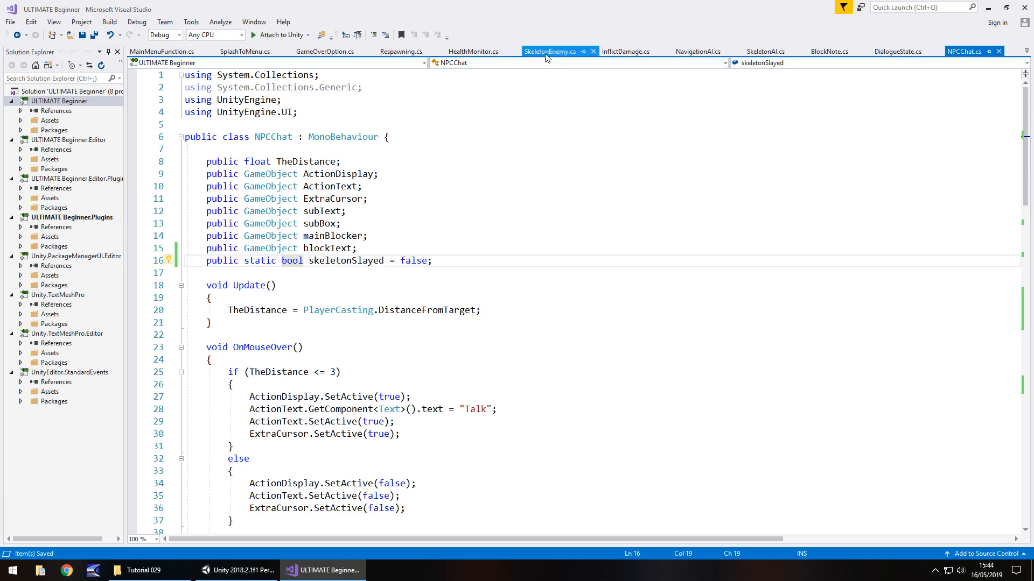
- In SkeletonEnemy, add a public GameObject npcChatter field and start an npcChatter reference
click(553, 51)
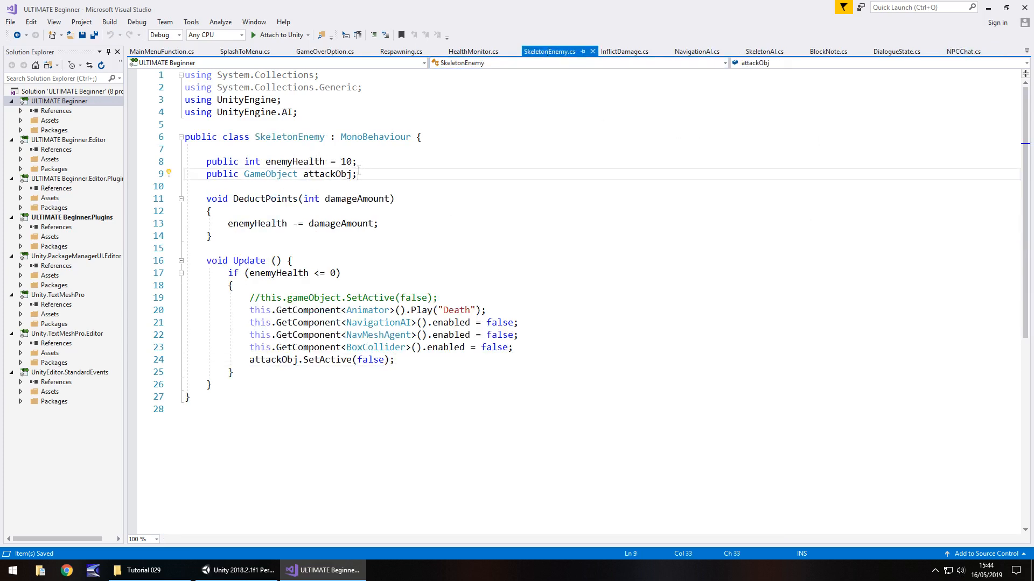
text(publ)
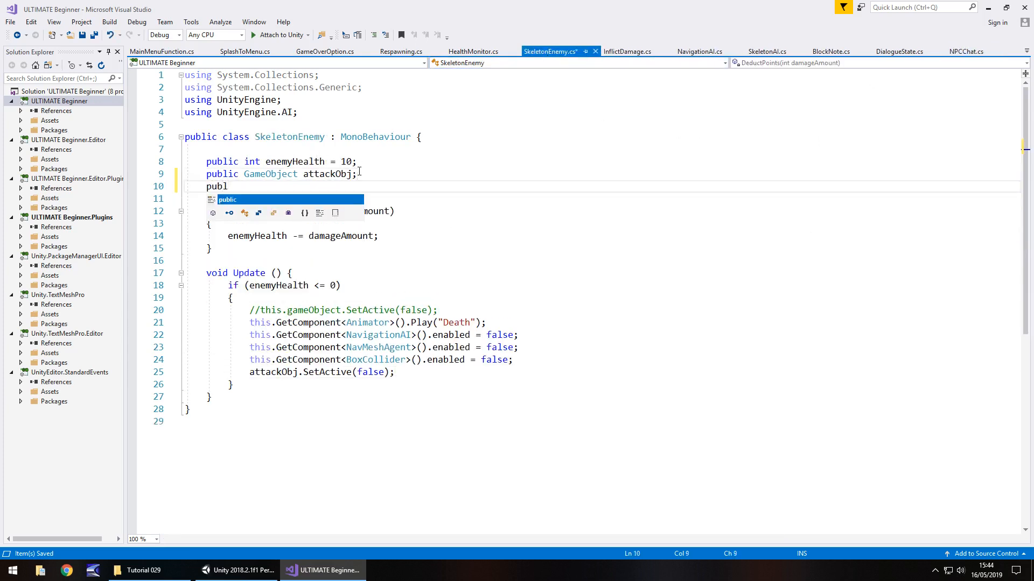
text(GameObject)
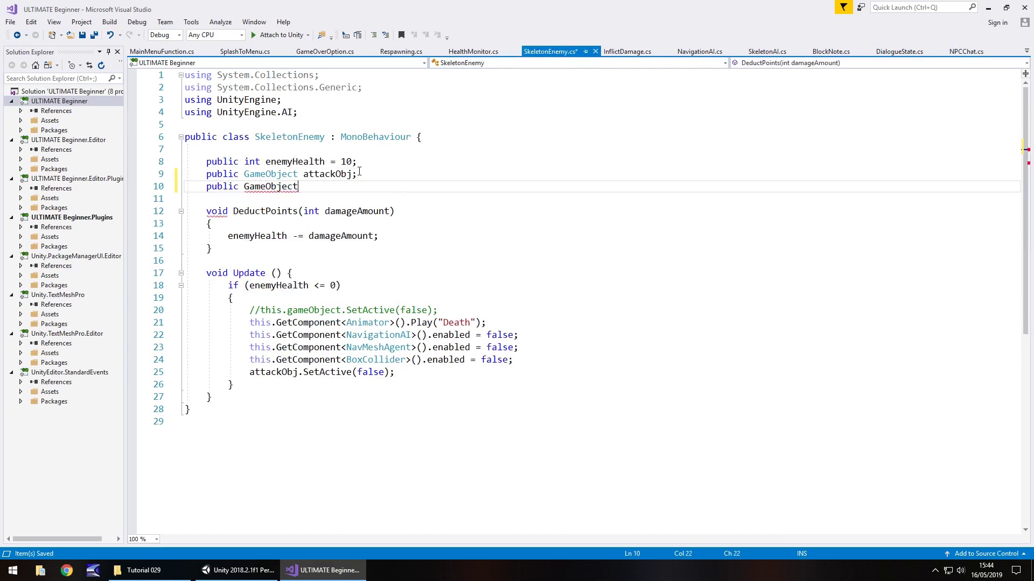
text(npc)
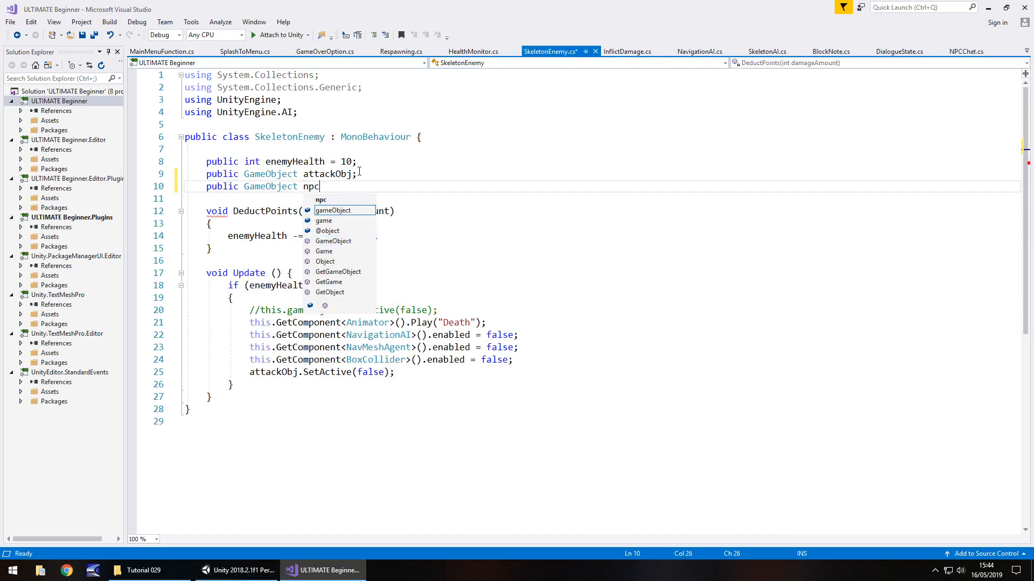
text(Chatt)
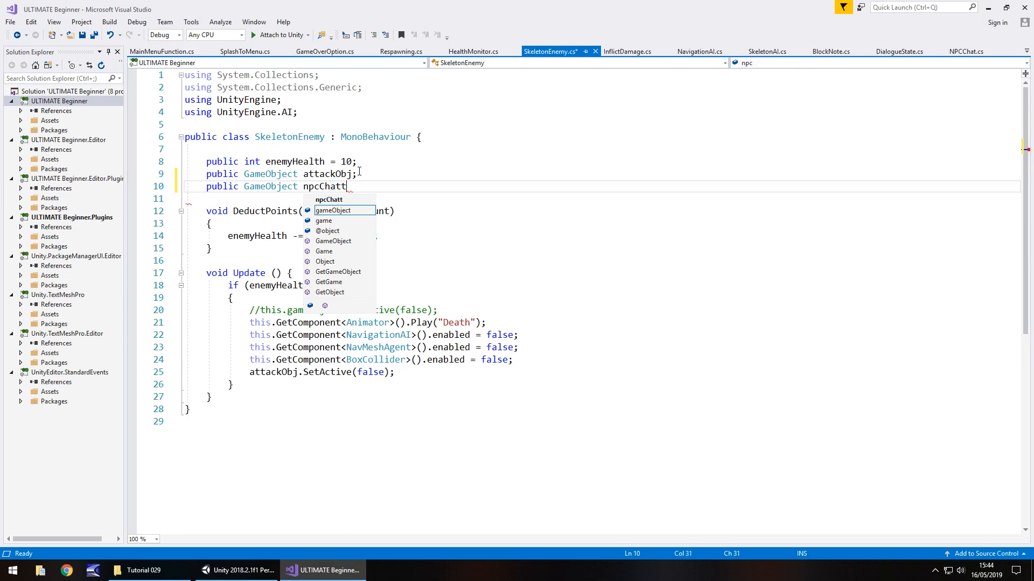
text(er;)
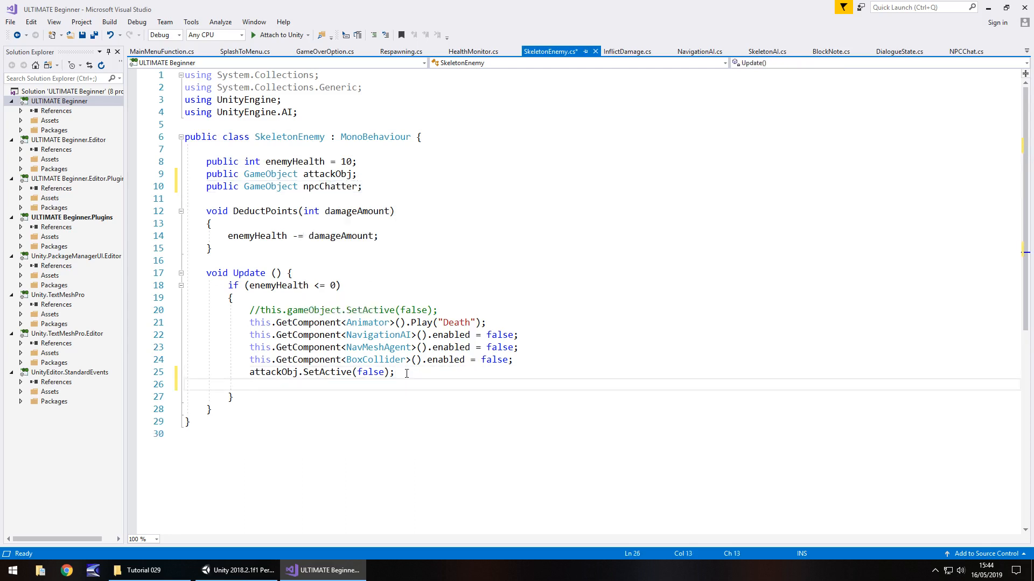
text(npc)
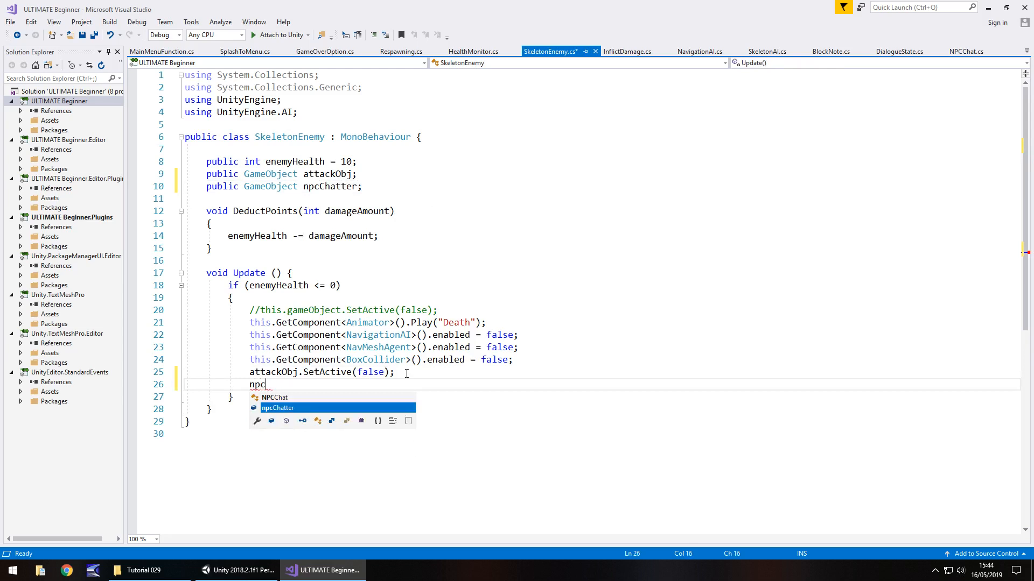
text(Chatter.)
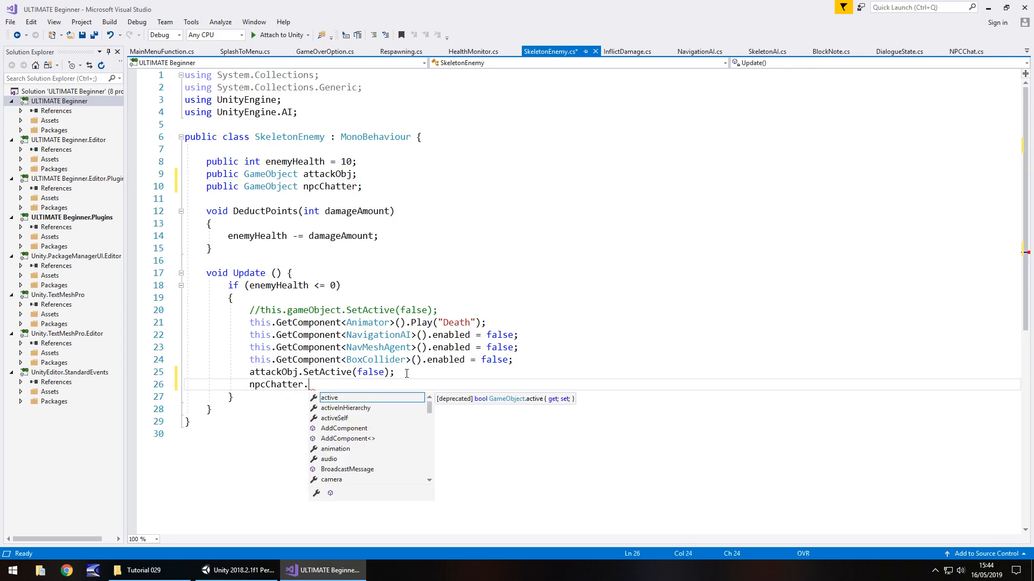
- Check the static declaration in NPCChat, then replace the npcChatter reference with NPCChat
click(965, 50)
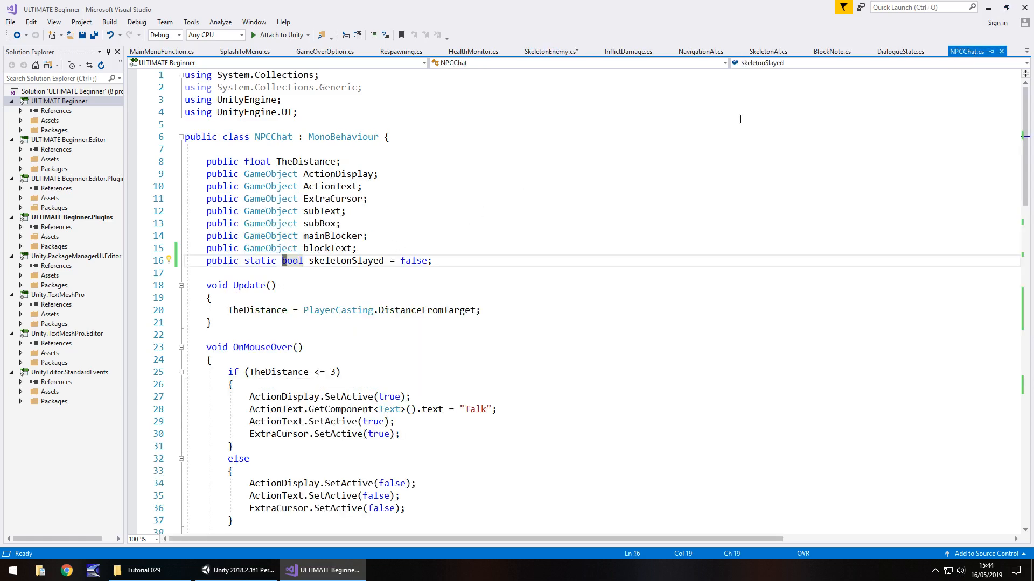
click(553, 51)
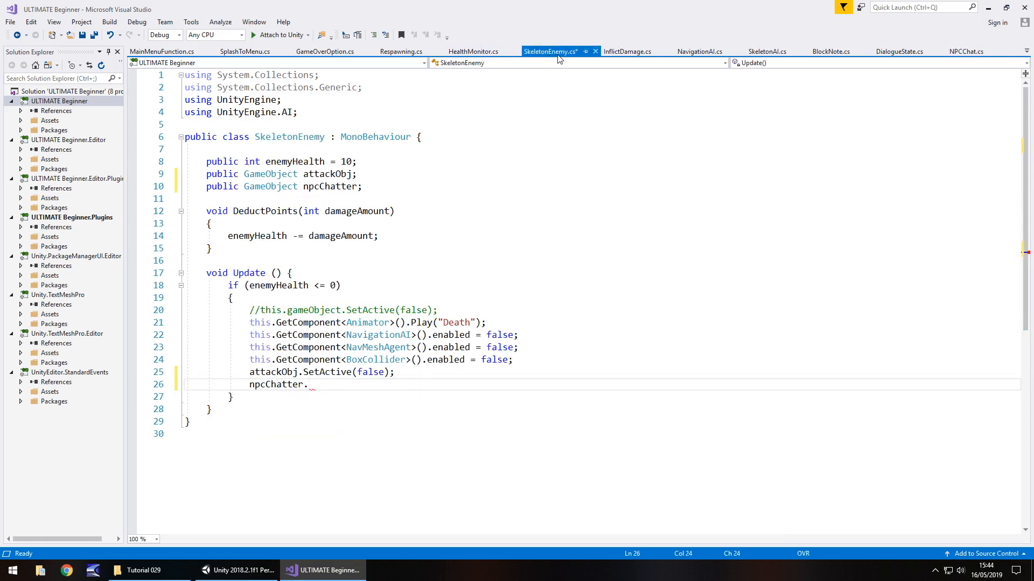
key(Backspace)
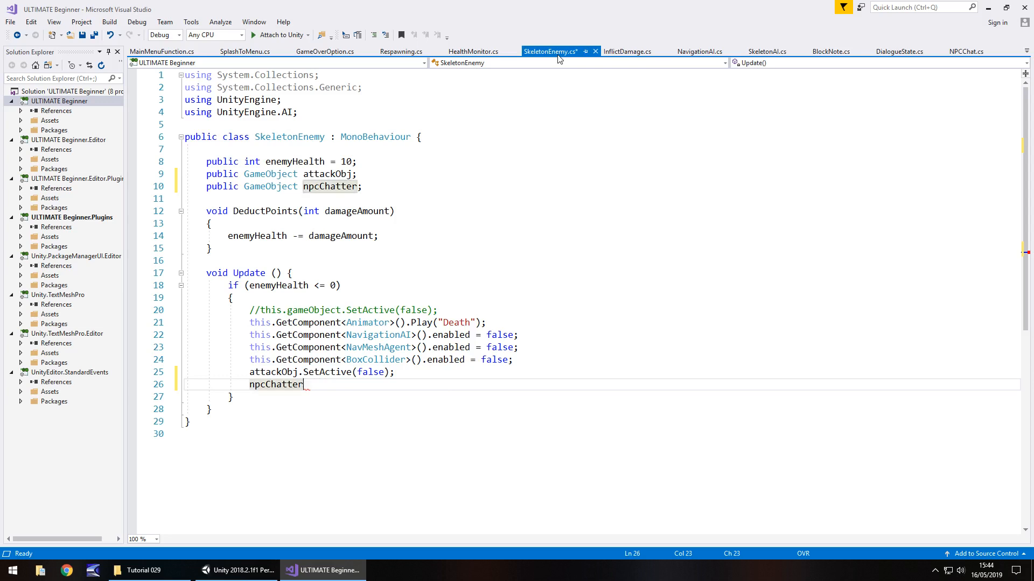
double_click(276, 384)
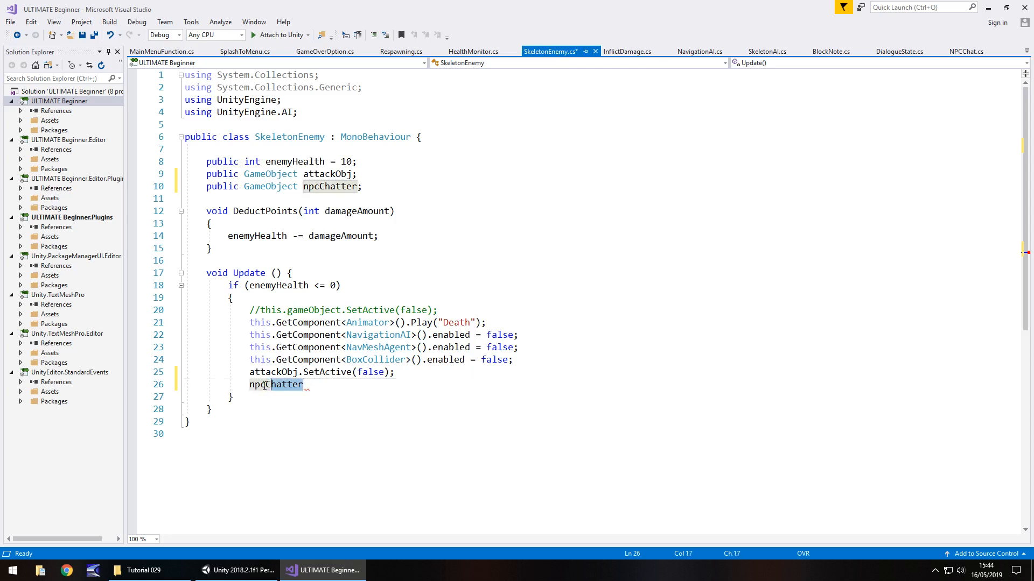
key(Delete)
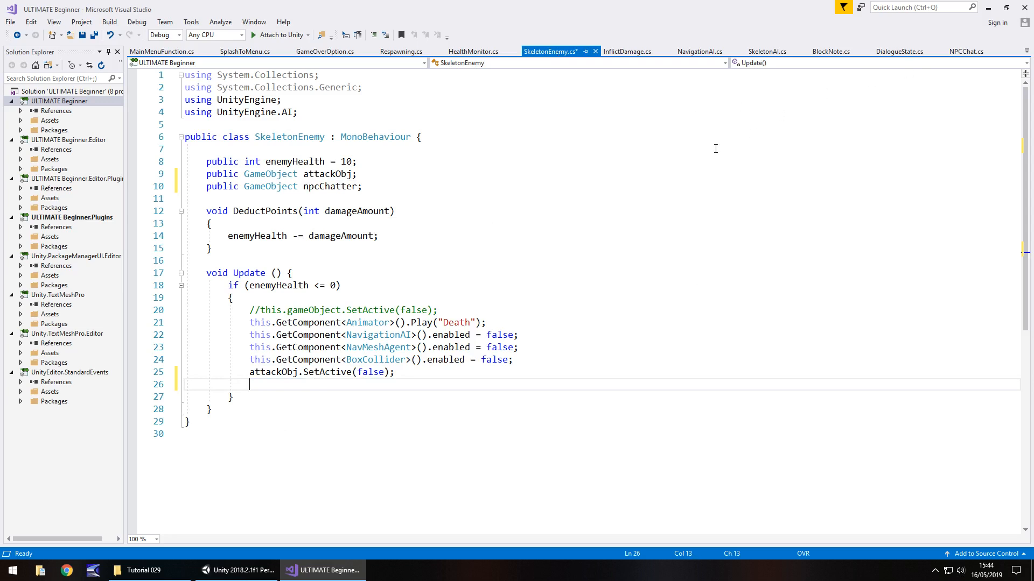
text(NPC)
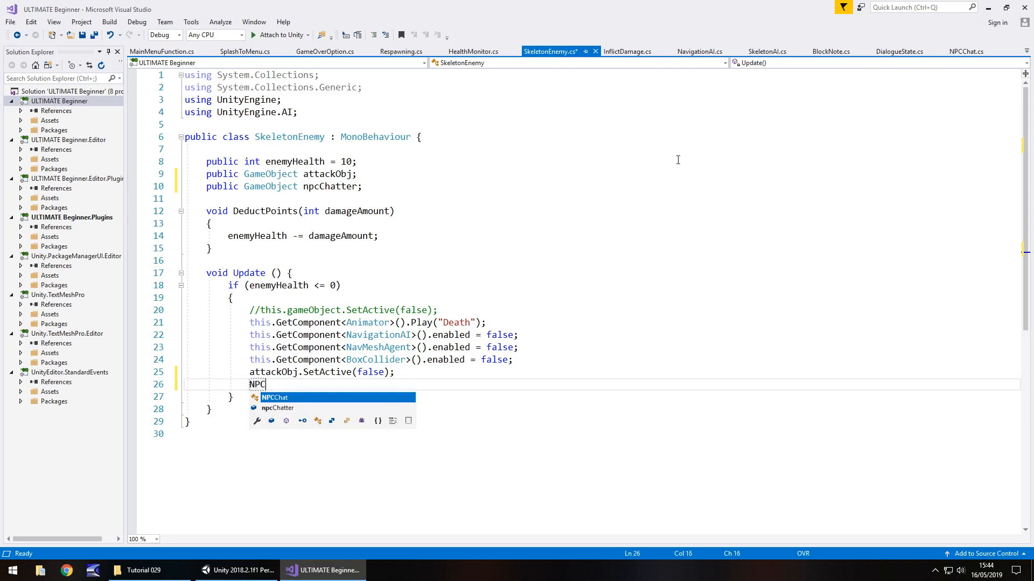
text(Chat)
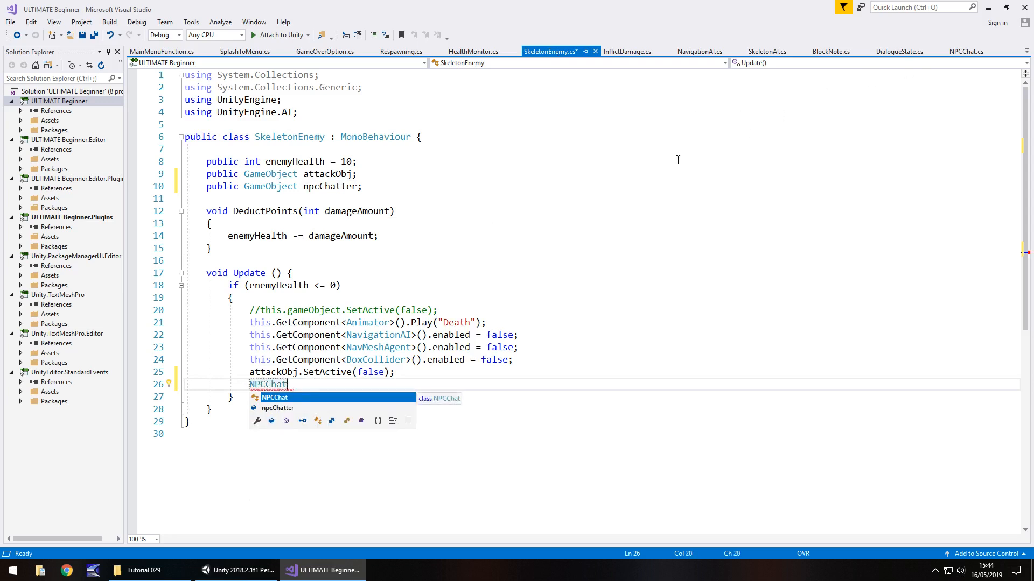
text(.)
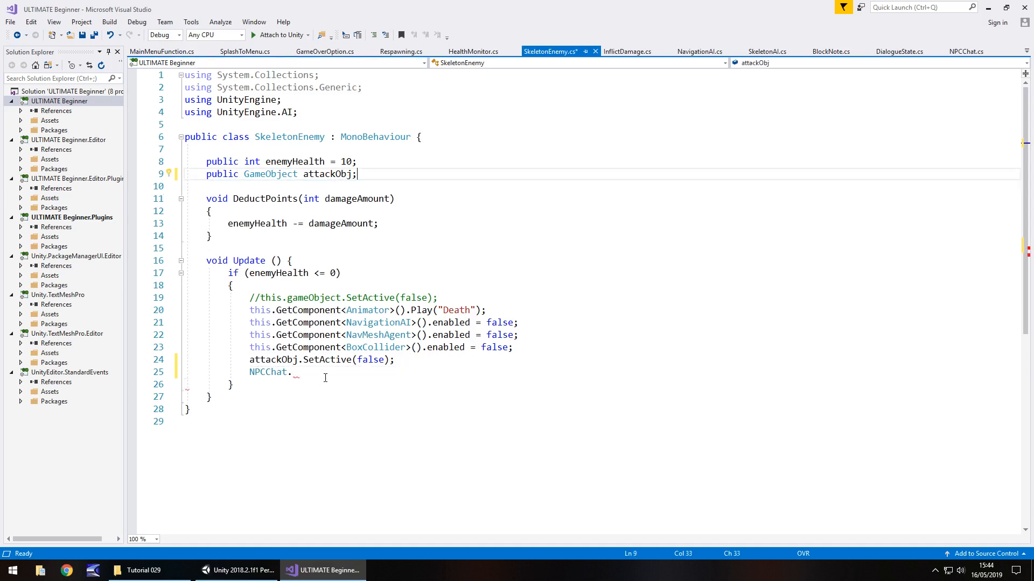
- Complete 'NPCChat.skeletonSlayed = true;' in the health check and save SkeletonEnemy
click(323, 372)
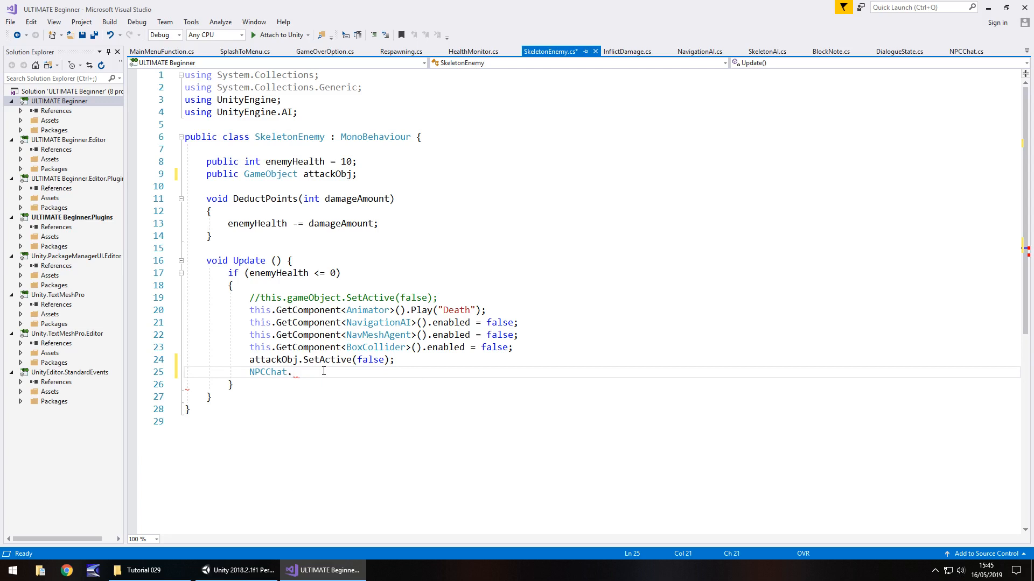
text(.)
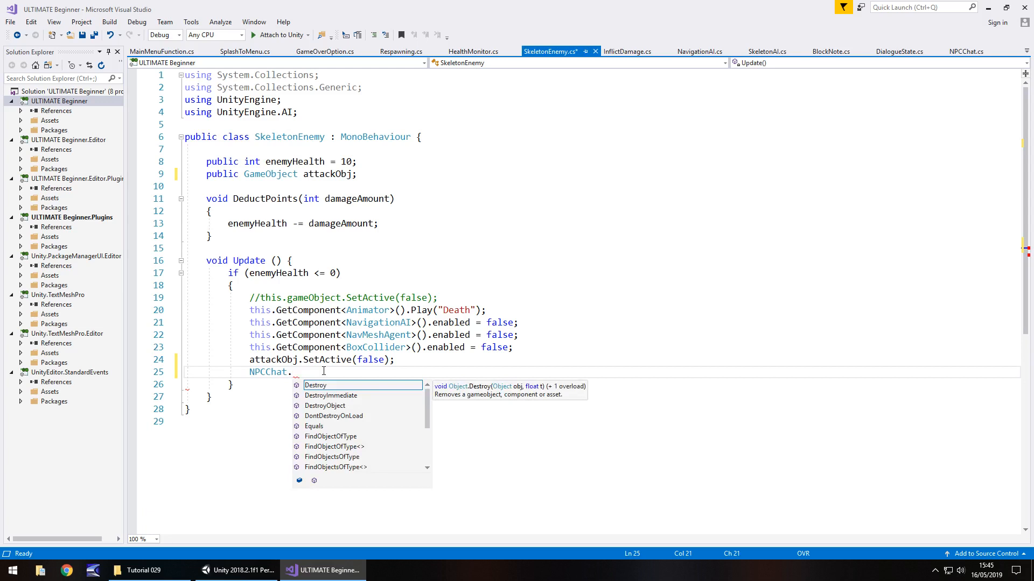
text(skeletonSlayed)
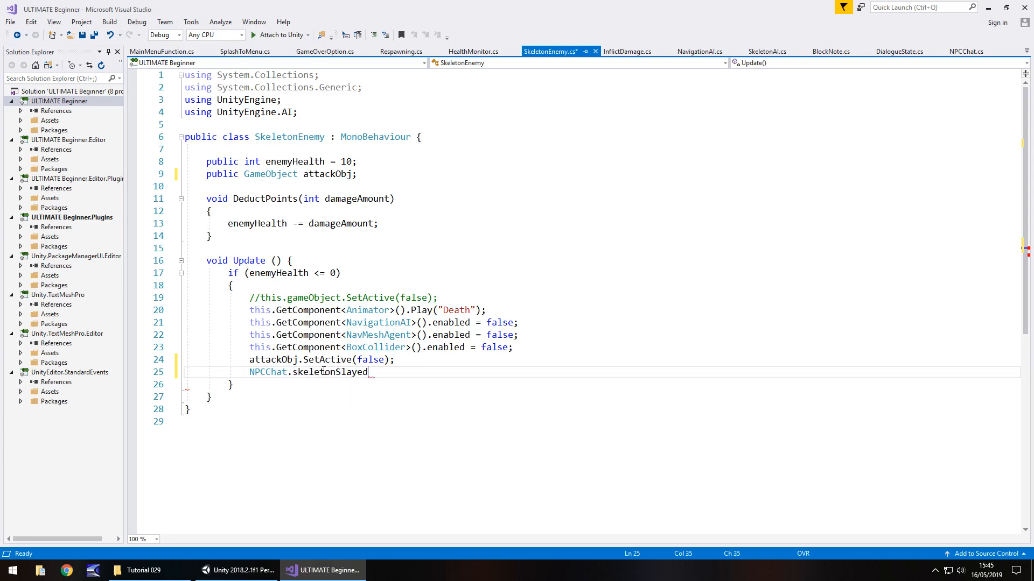
text(=)
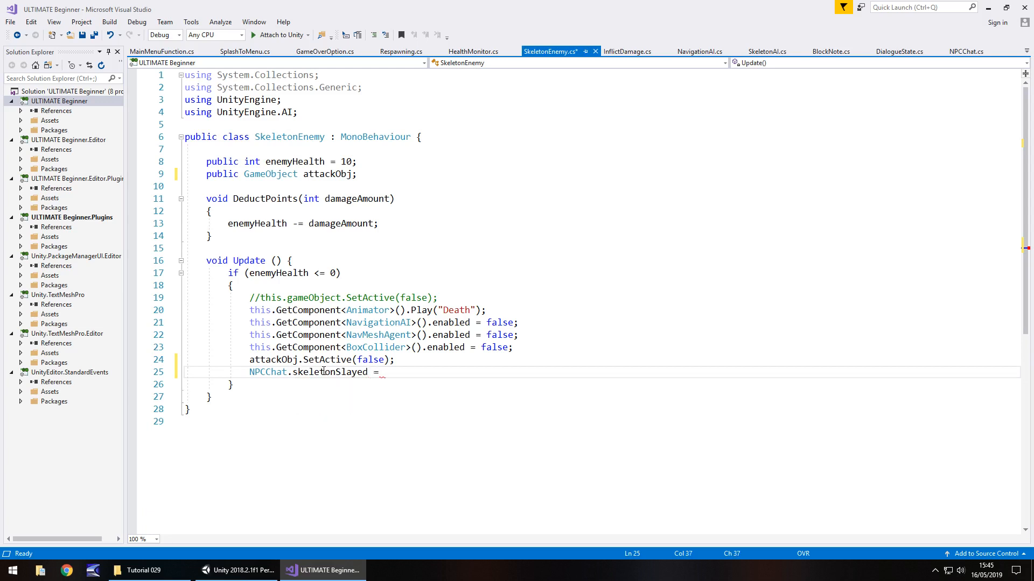
text(true;)
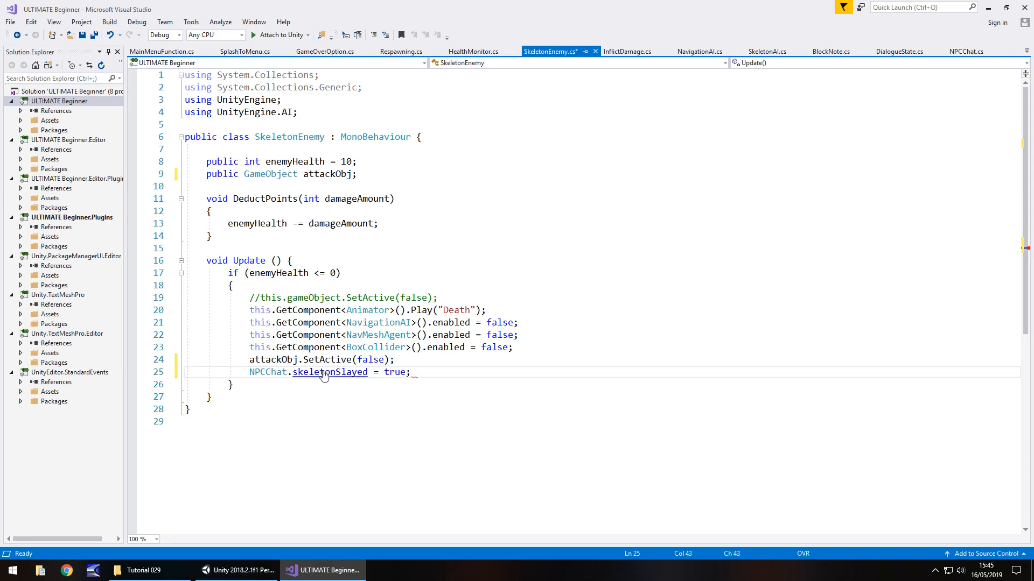
key(Ctrl+S)
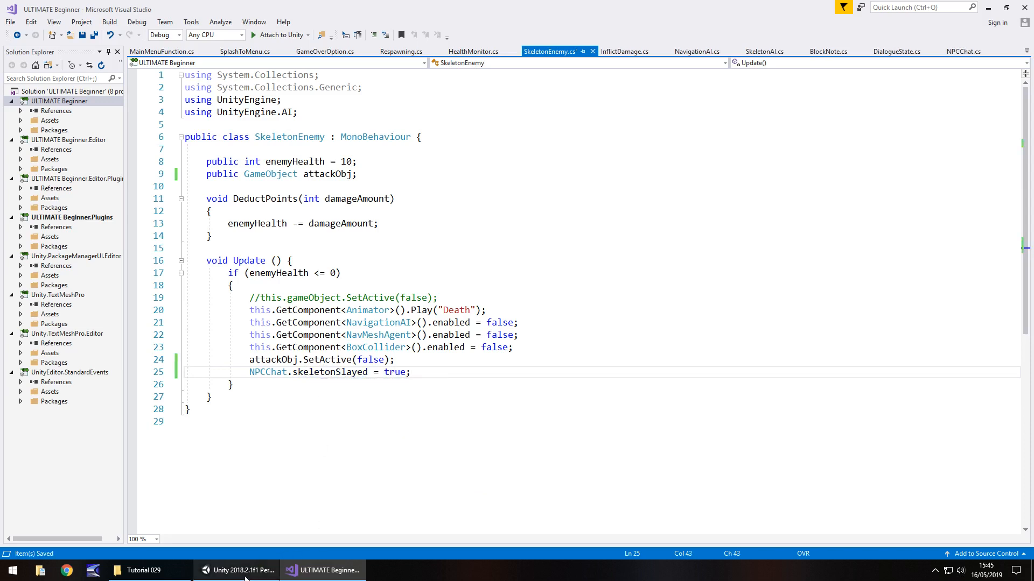
- Switch from Visual Studio back to the Unity editor via the taskbar
click(236, 570)
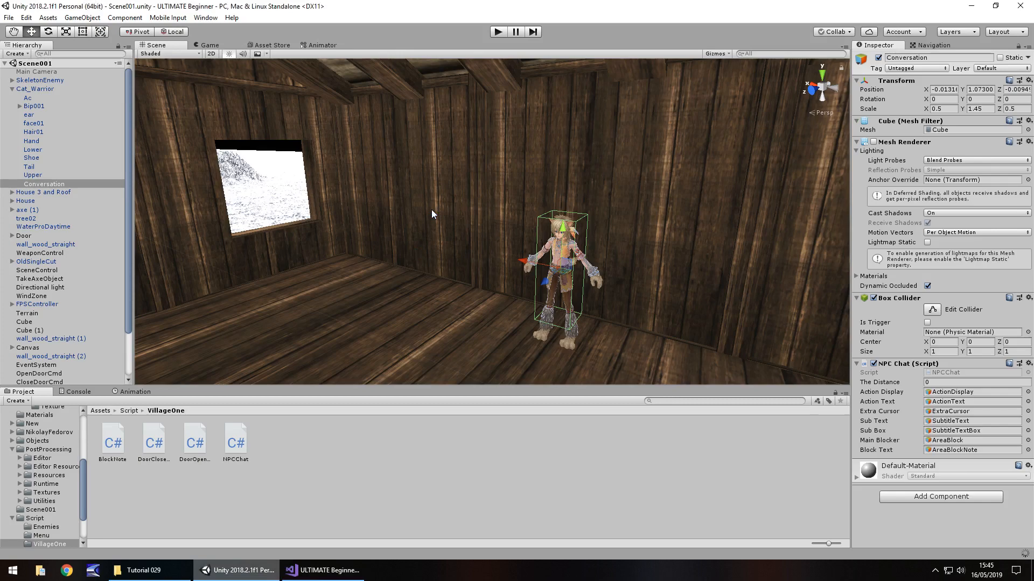
mouse_move(415, 202)
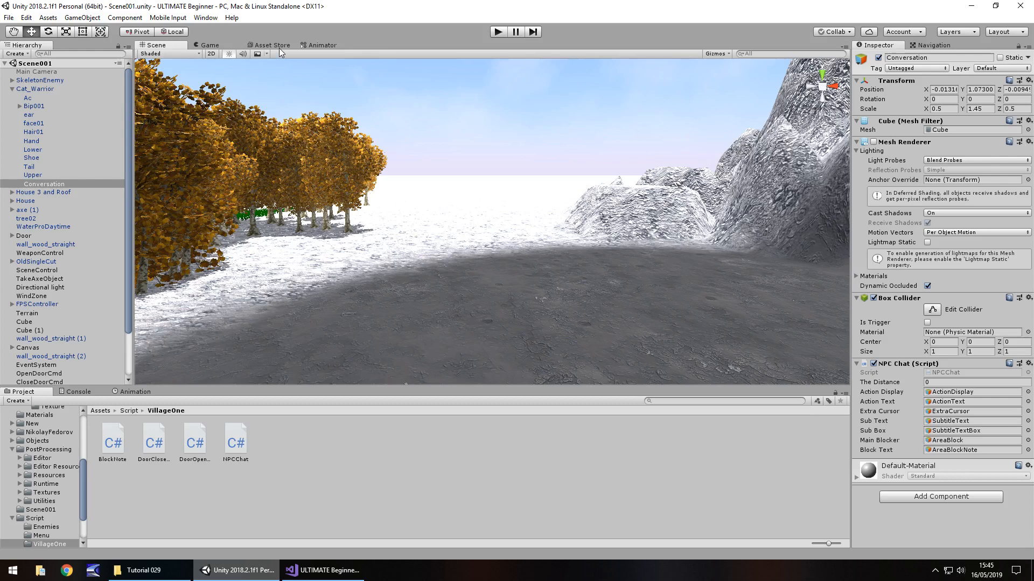
- Search the Asset Store for 'gate' and open the free Survival village props package
click(271, 44)
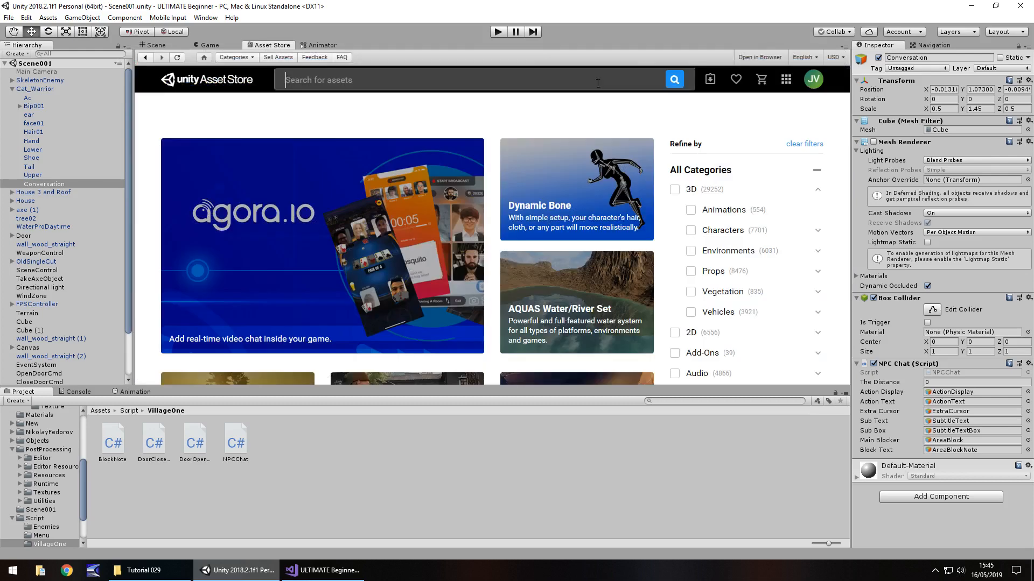
text(gat)
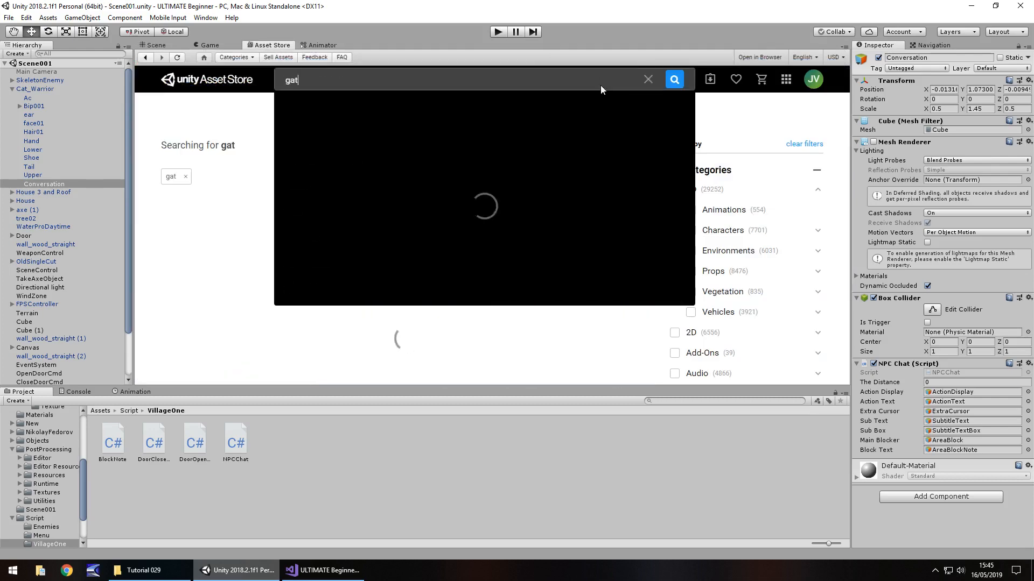
text(gate)
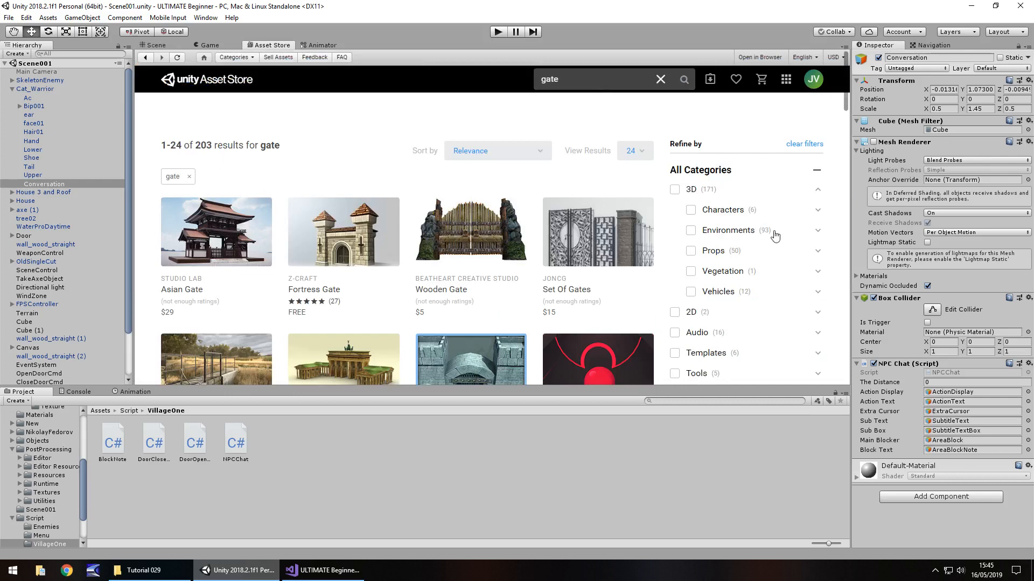
scroll(down, 3)
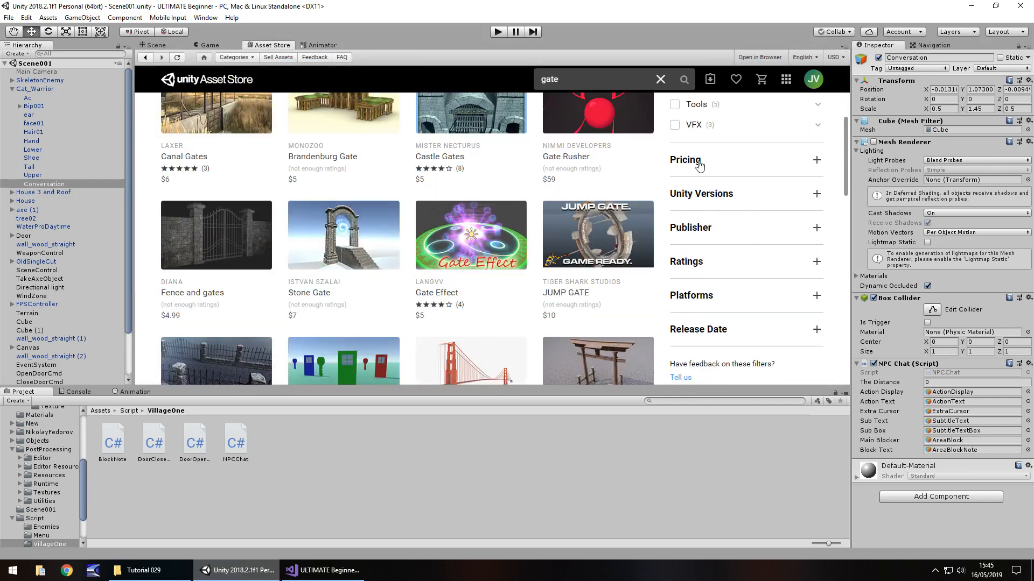
scroll(down, 3)
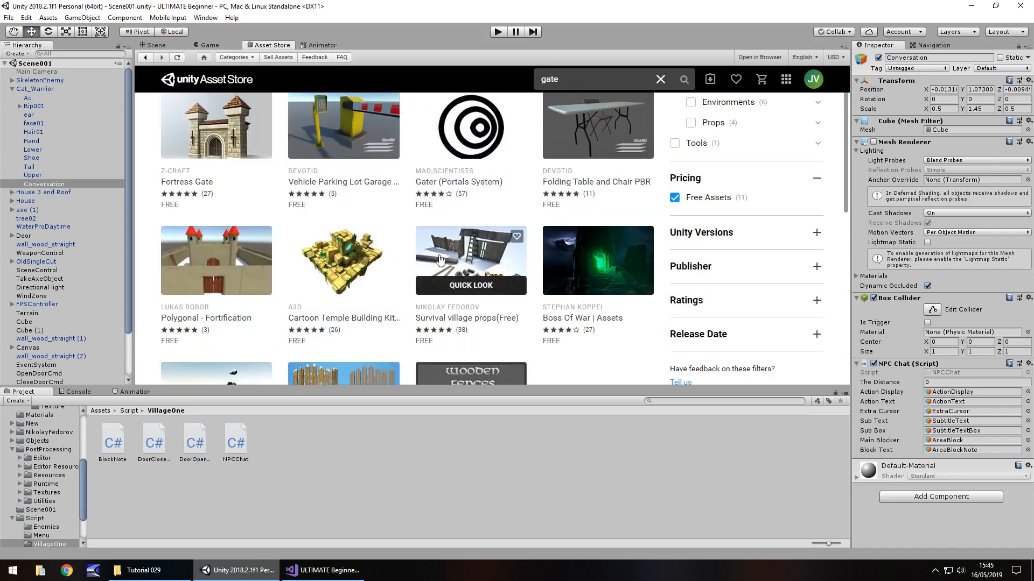
mouse_move(486, 263)
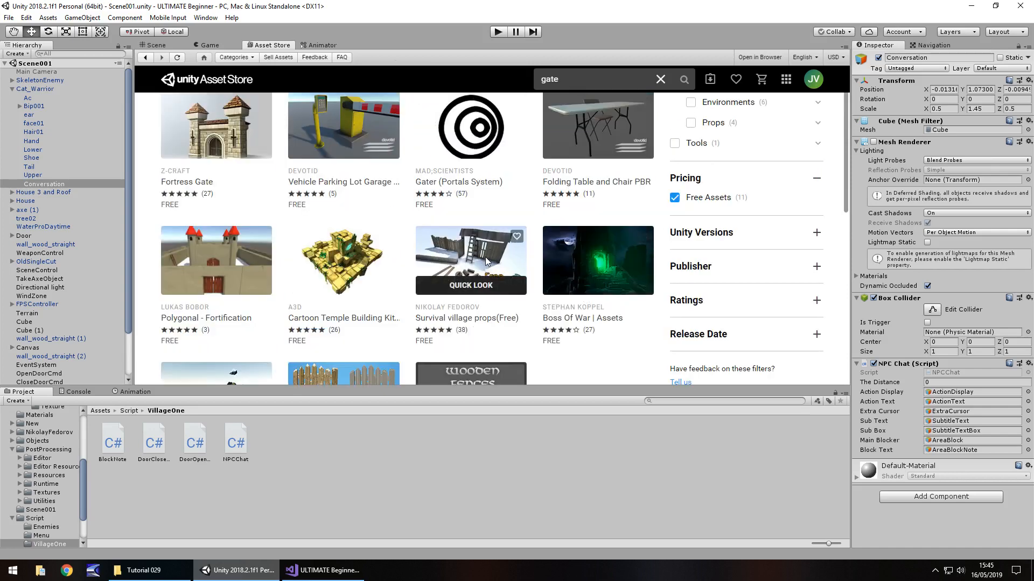
click(471, 261)
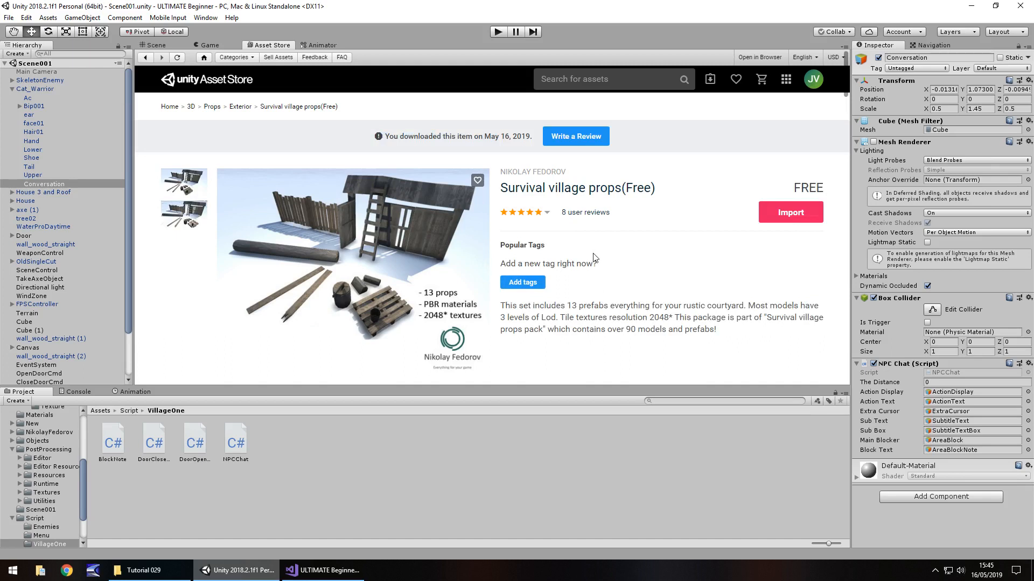
mouse_move(644, 263)
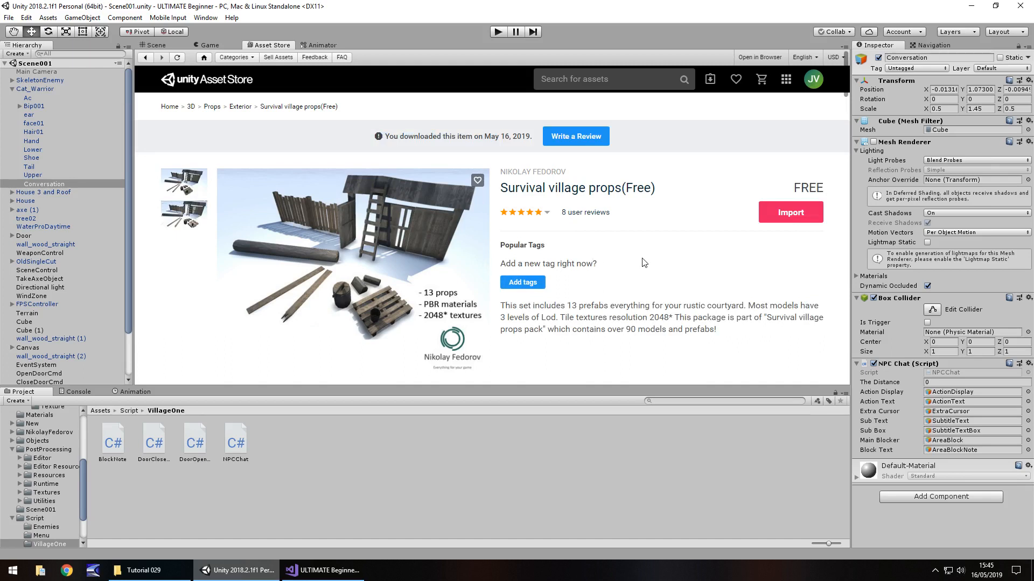
mouse_move(444, 156)
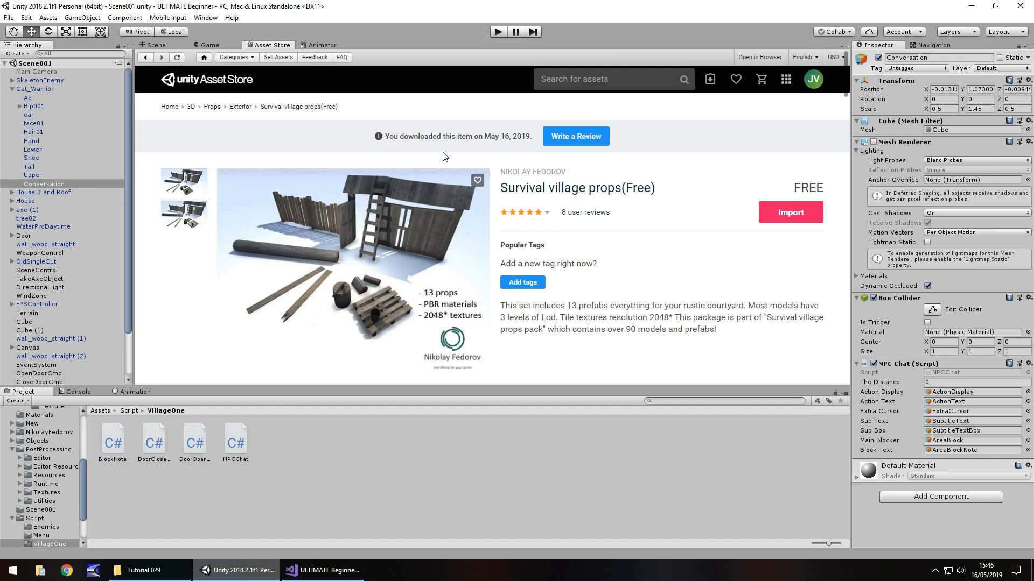
mouse_move(983, 557)
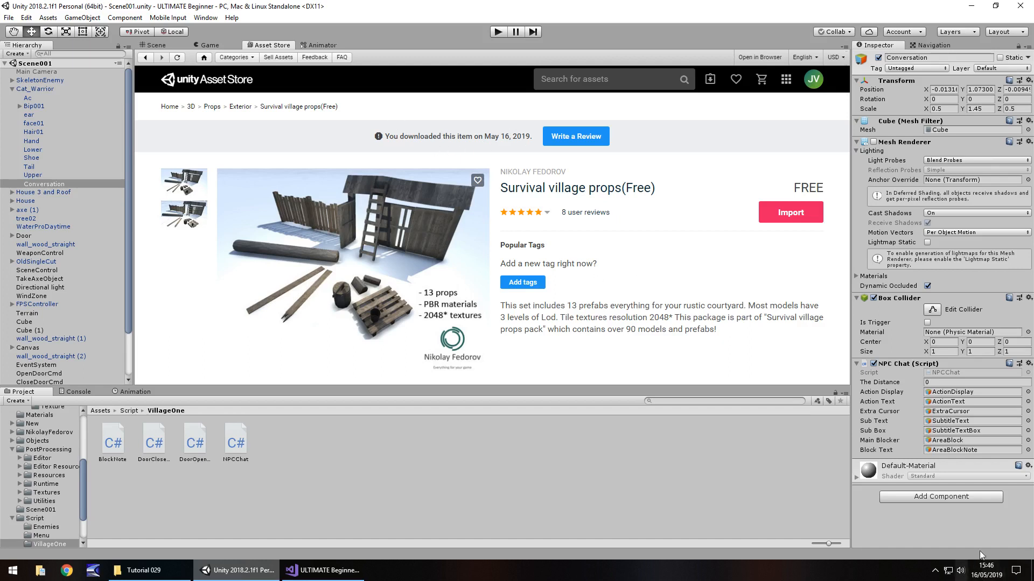
mouse_move(480, 152)
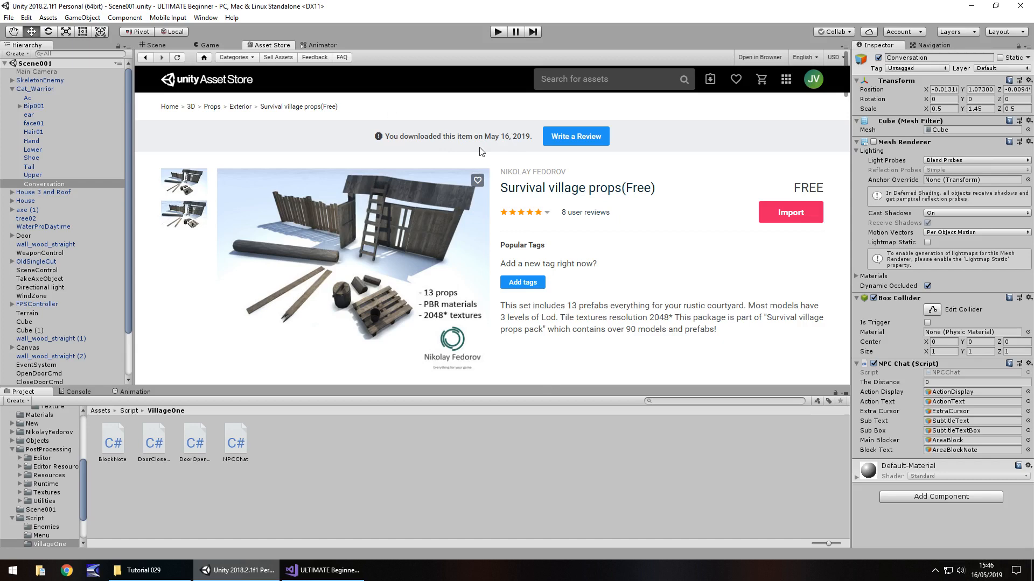
mouse_move(526, 162)
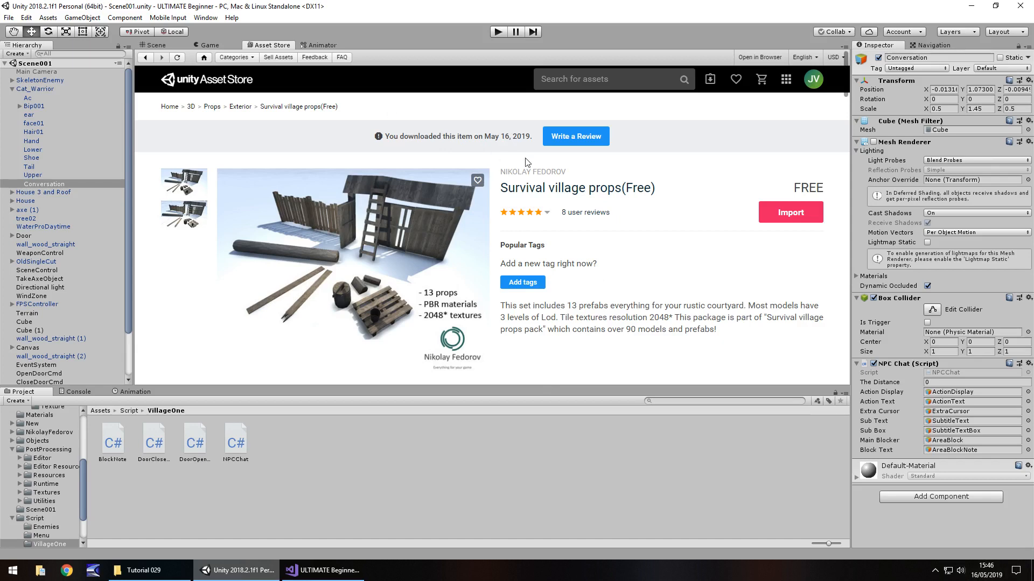
mouse_move(636, 178)
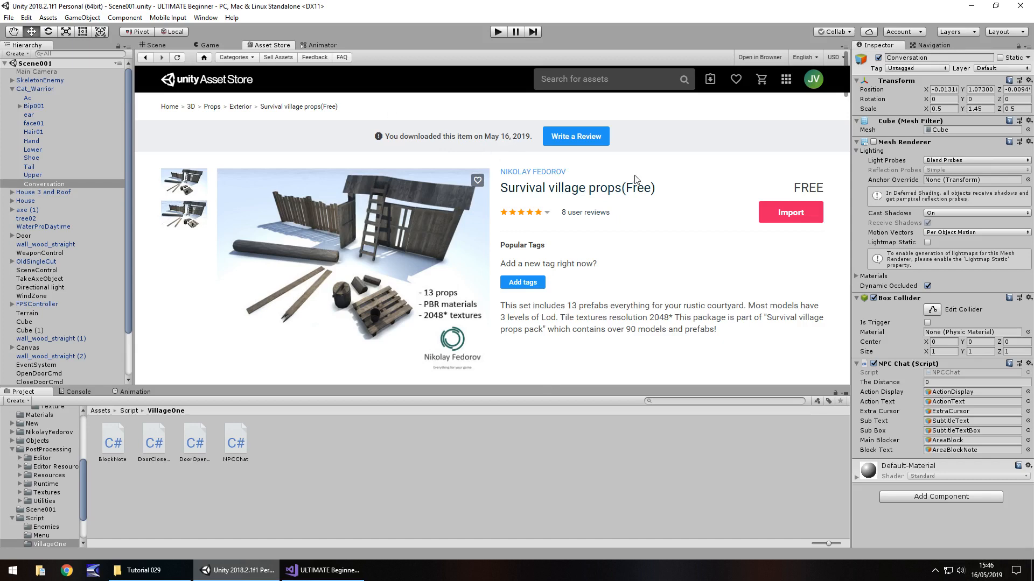
mouse_move(467, 280)
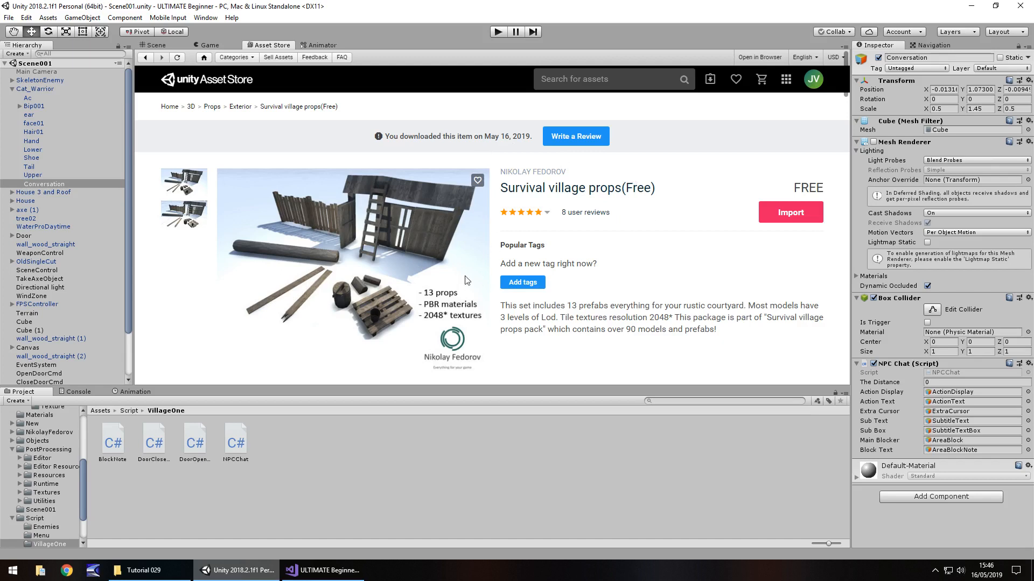
mouse_move(347, 238)
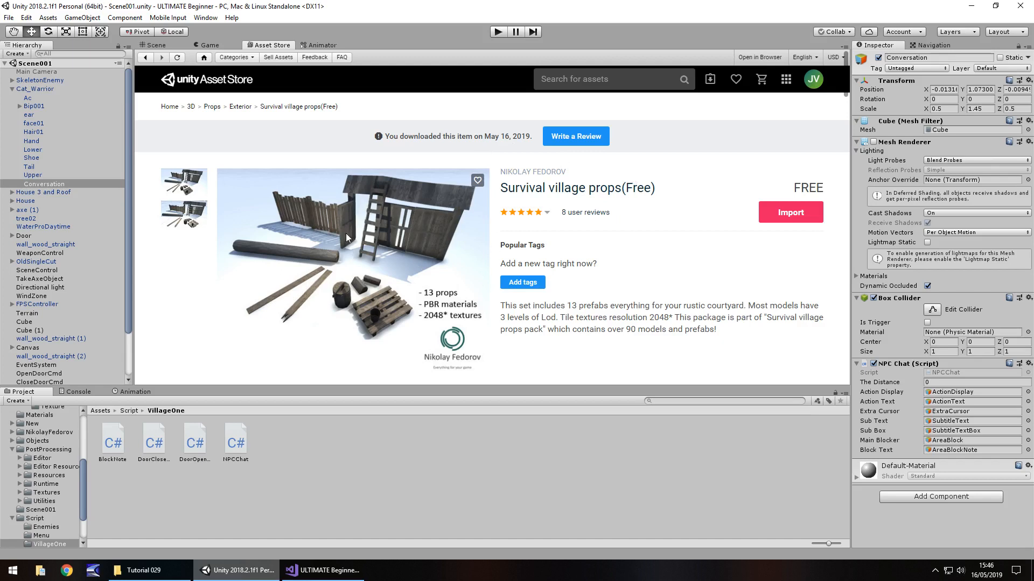
mouse_move(508, 197)
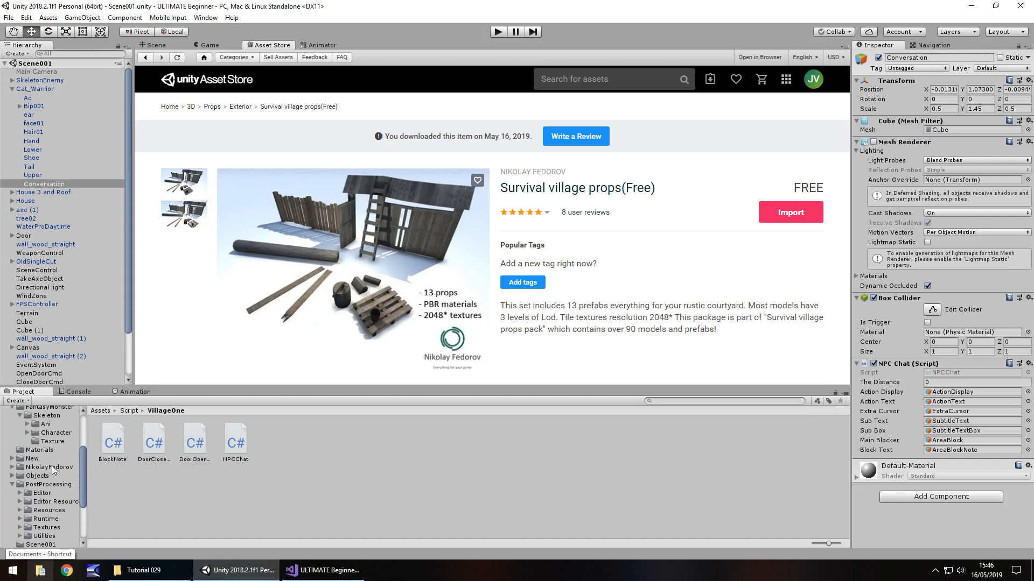
- Open VilagePropsPack in the Project window and browse its Prefab folders, Boards and Trunks
click(38, 467)
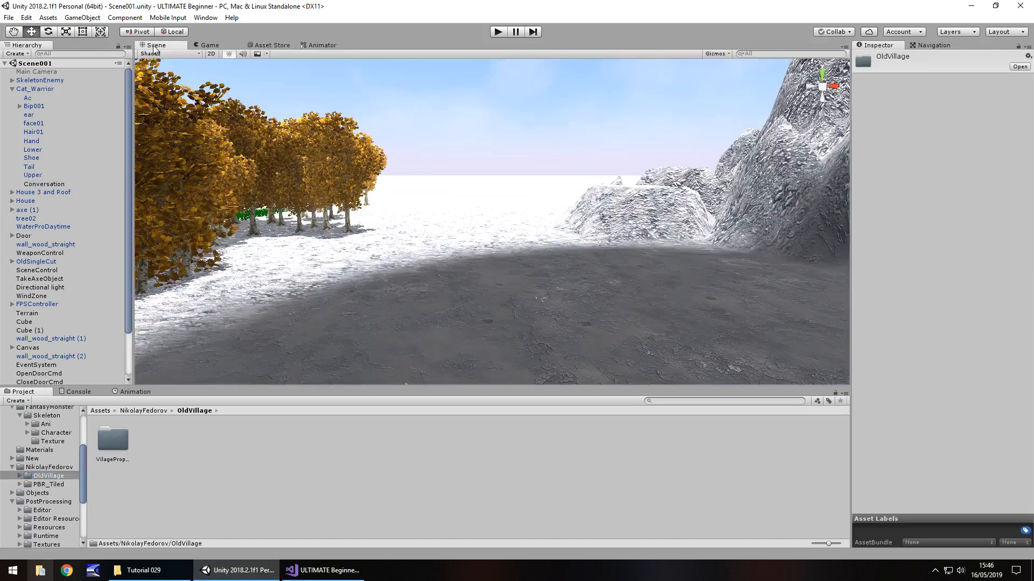
double_click(112, 439)
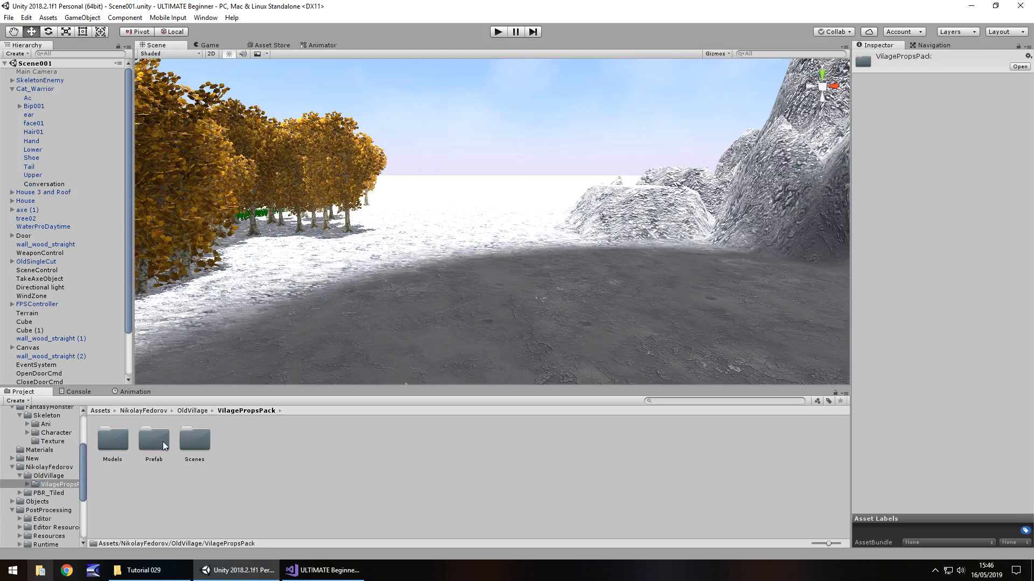
double_click(154, 438)
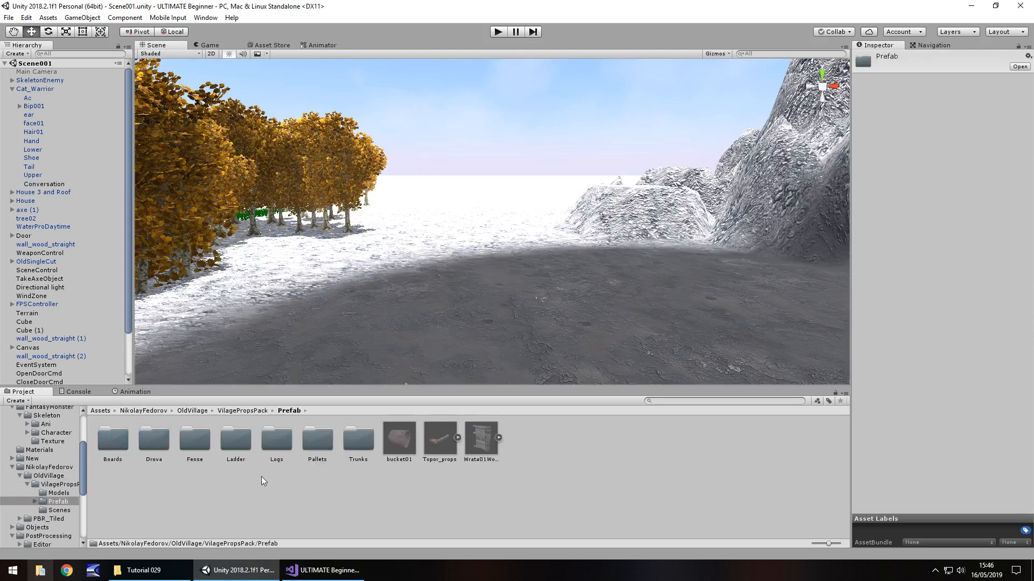
double_click(112, 438)
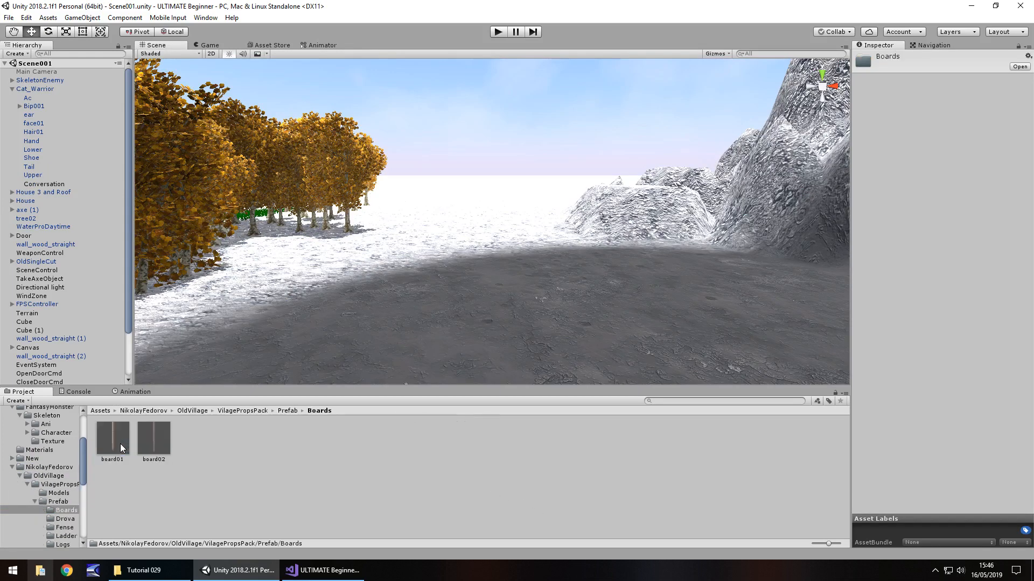
click(62, 527)
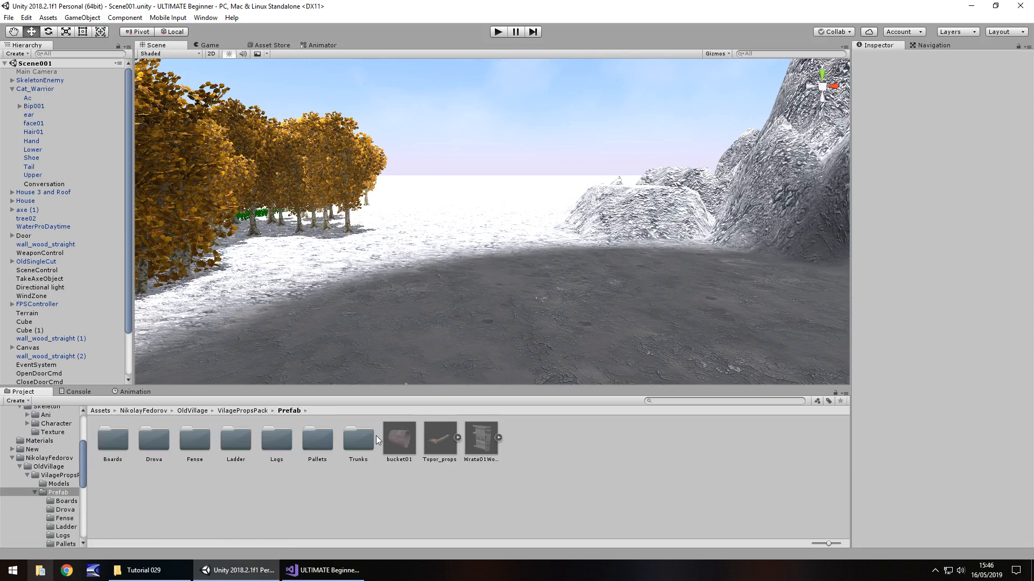
click(358, 439)
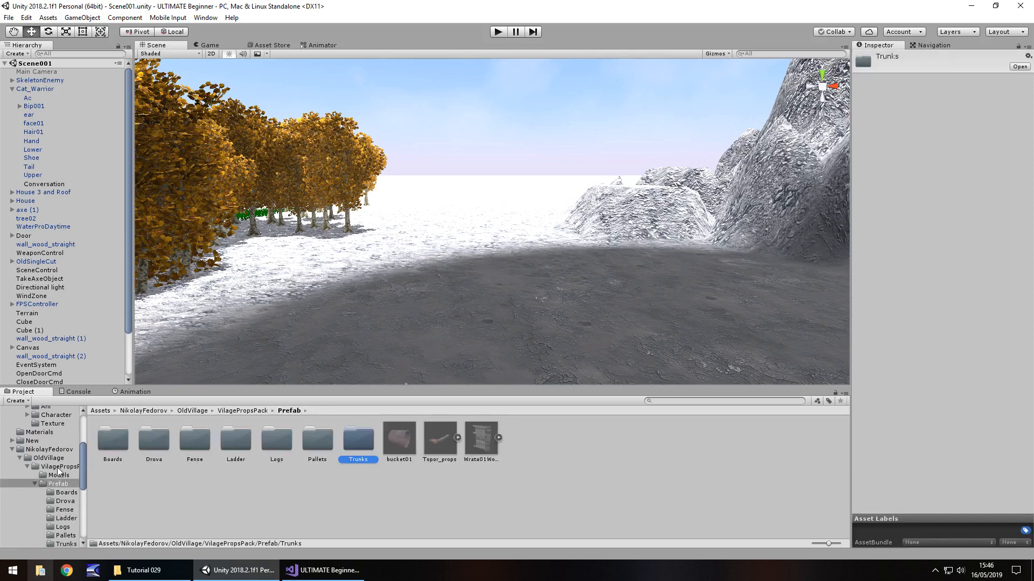
- Browse the pack's Models and Scenes folders and open the village props demo scene
click(48, 458)
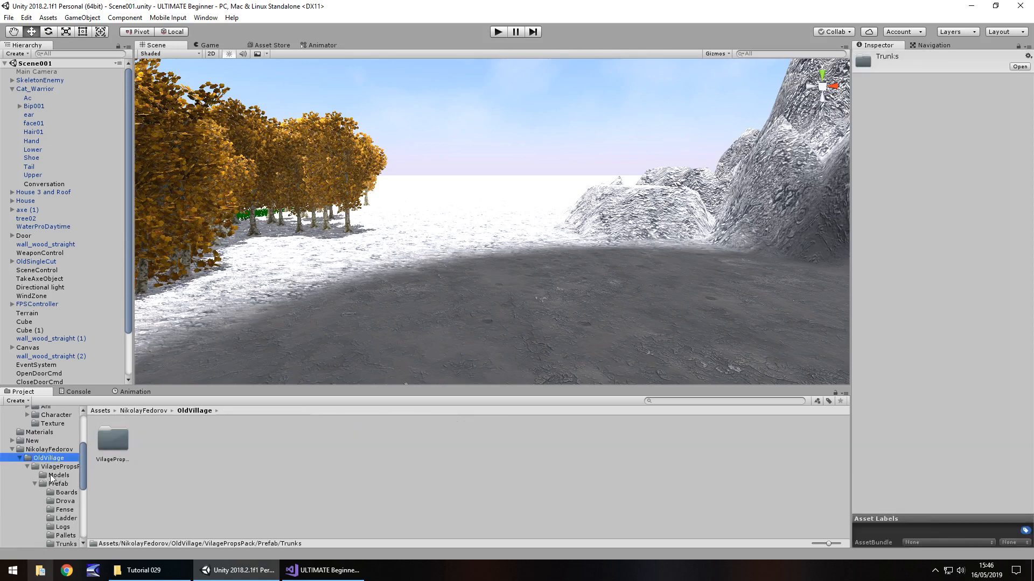
click(57, 476)
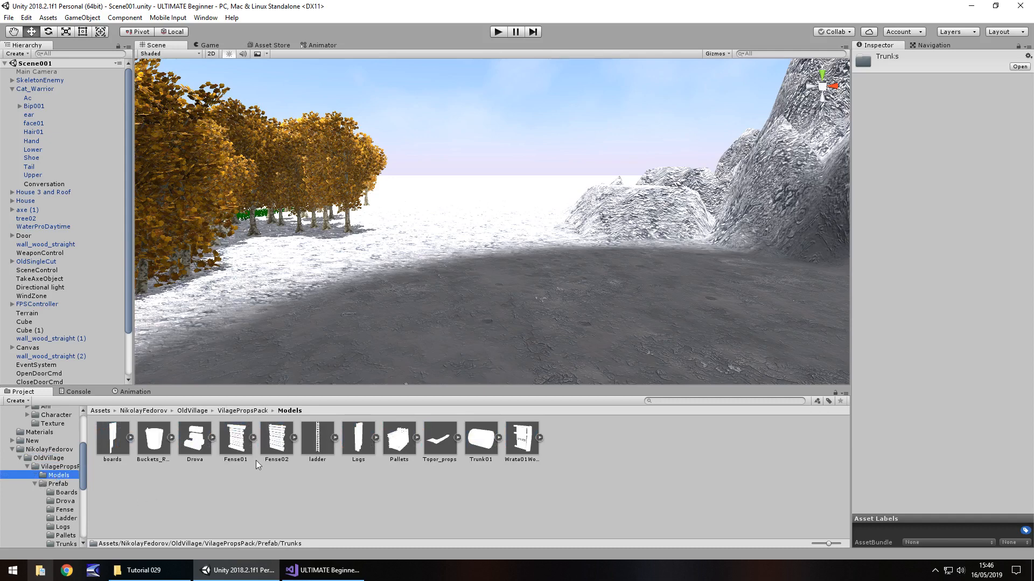
click(35, 484)
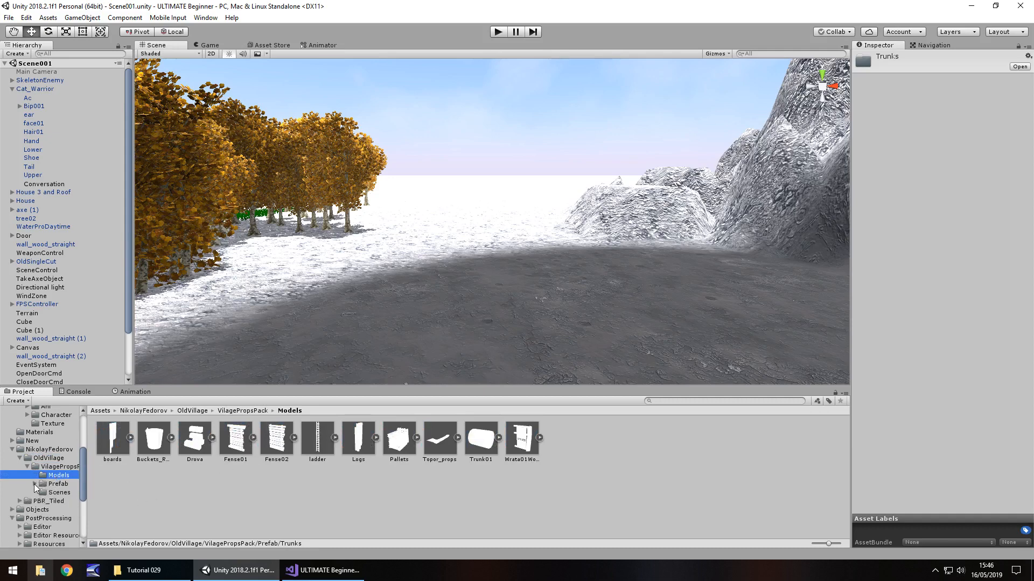
click(58, 492)
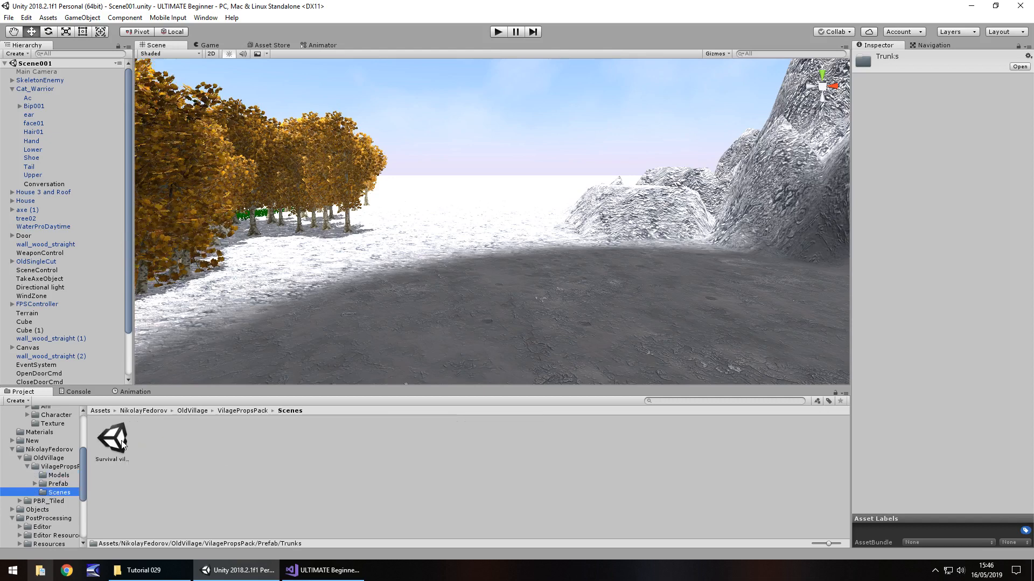
double_click(112, 438)
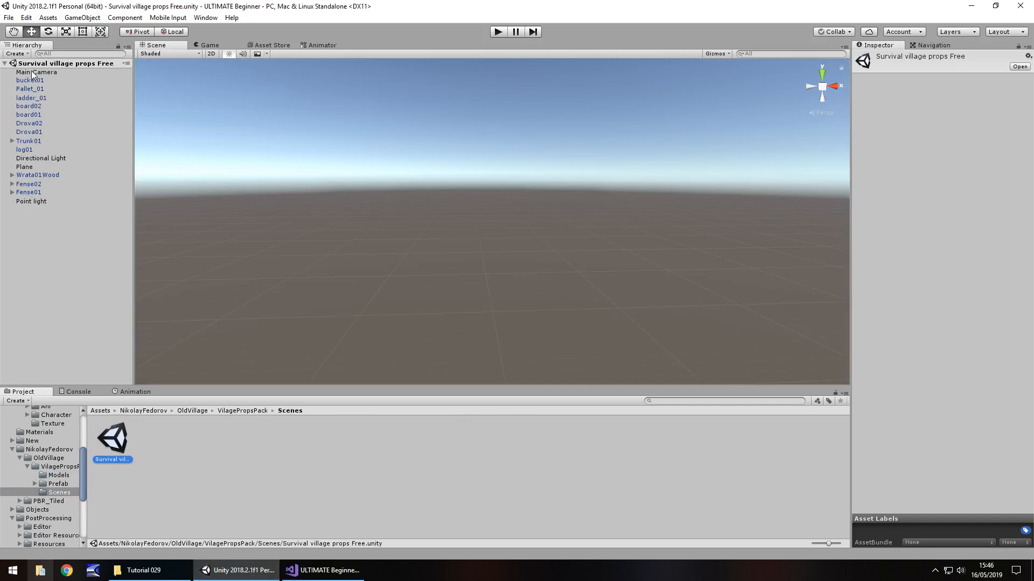
- Inspect the demo scene's camera and gate door, then search the project for 'wrata'
click(35, 71)
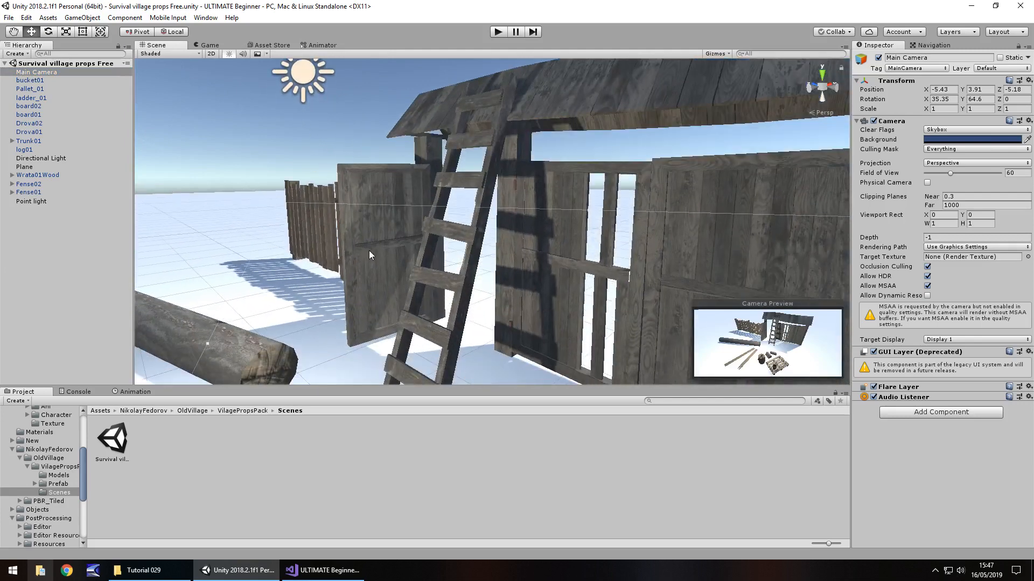
click(370, 255)
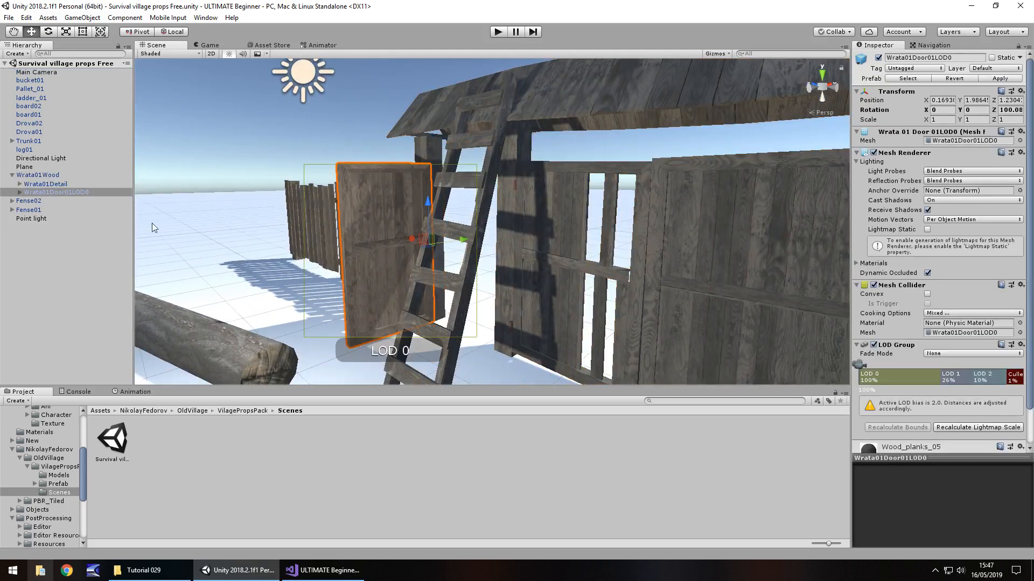
click(18, 192)
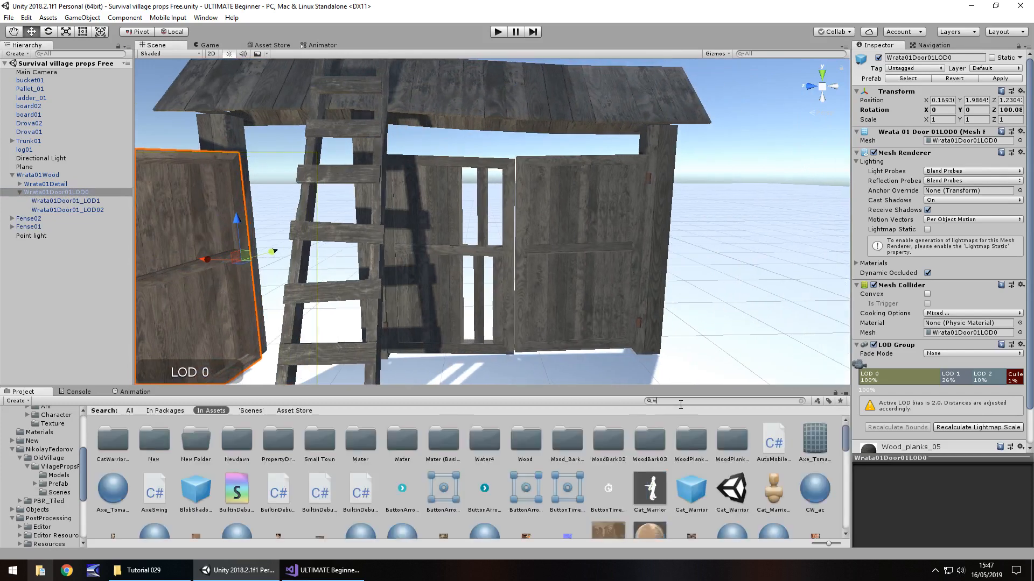
text(wrata)
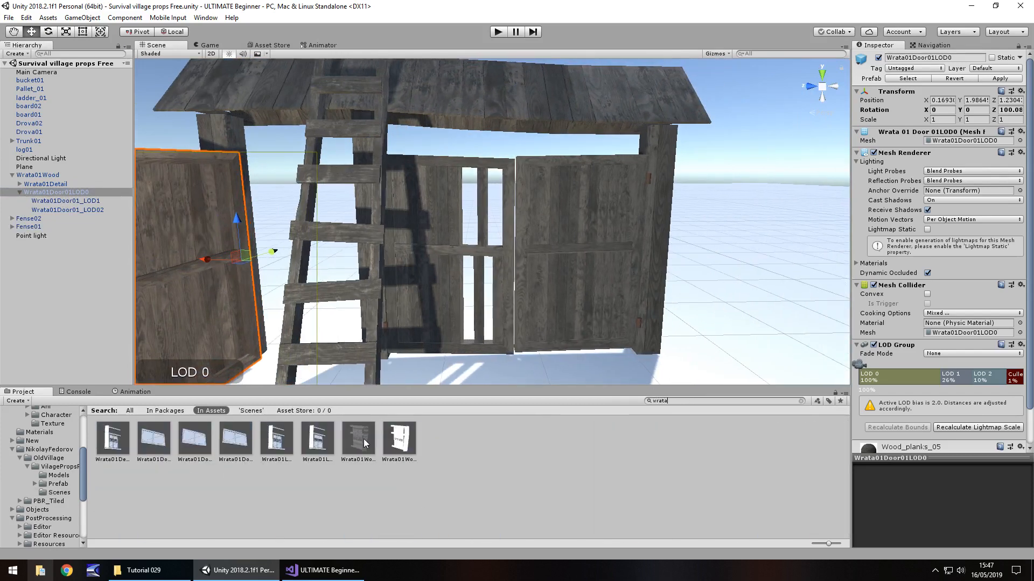
- Check the Wrata01Wood prefab details, then open Scene001 from the Assets root folder
click(358, 438)
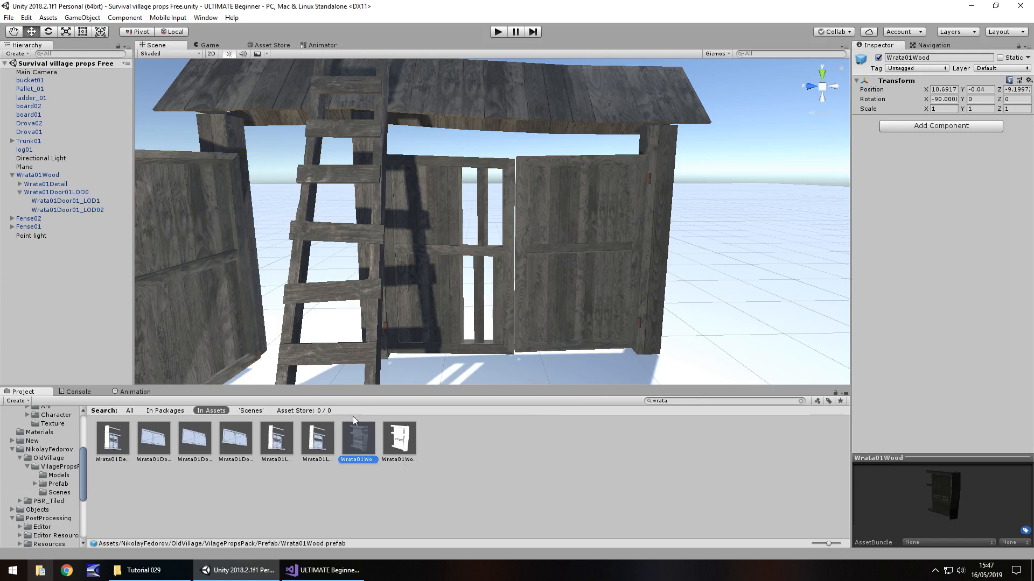
mouse_move(78, 390)
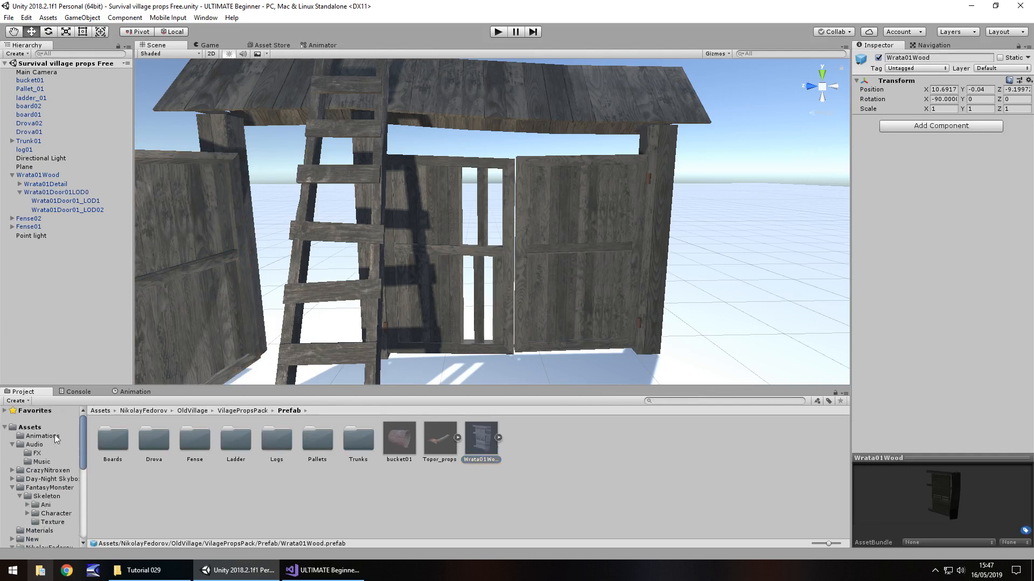
click(30, 426)
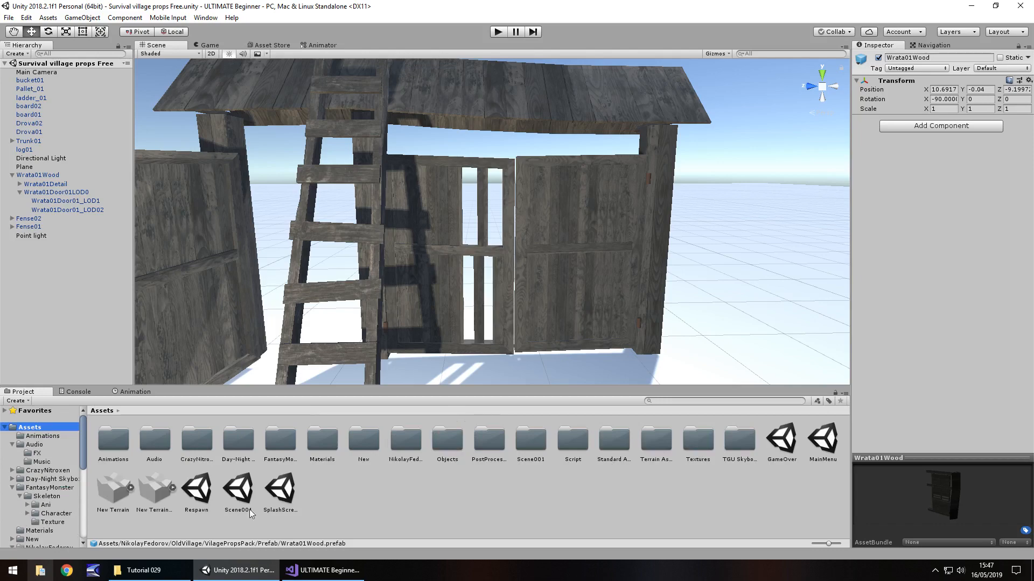
double_click(238, 488)
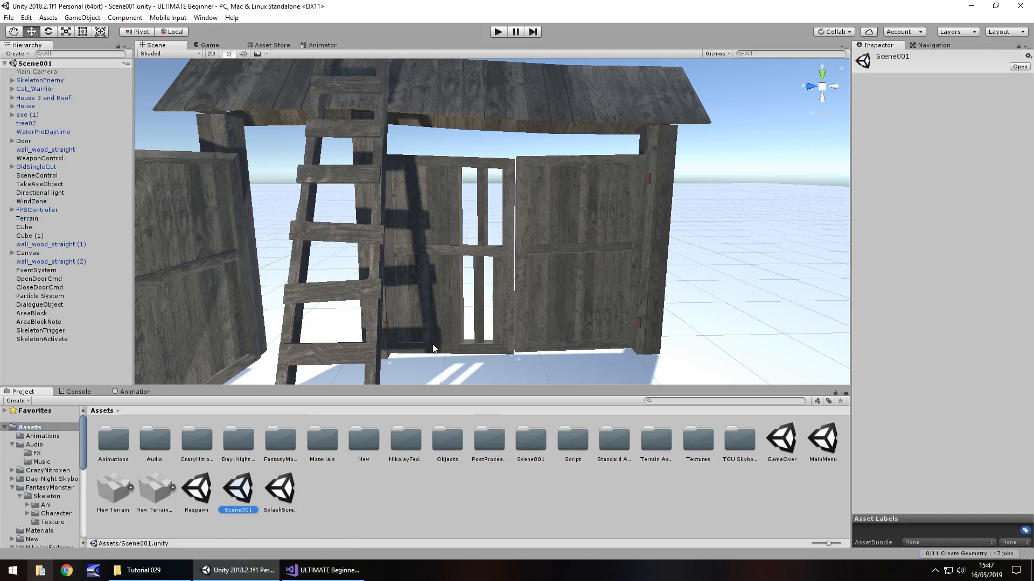
- Select SkeletonEnemy in Scene001 and browse into the NikolayFedorov > OldVillage asset folders
click(34, 80)
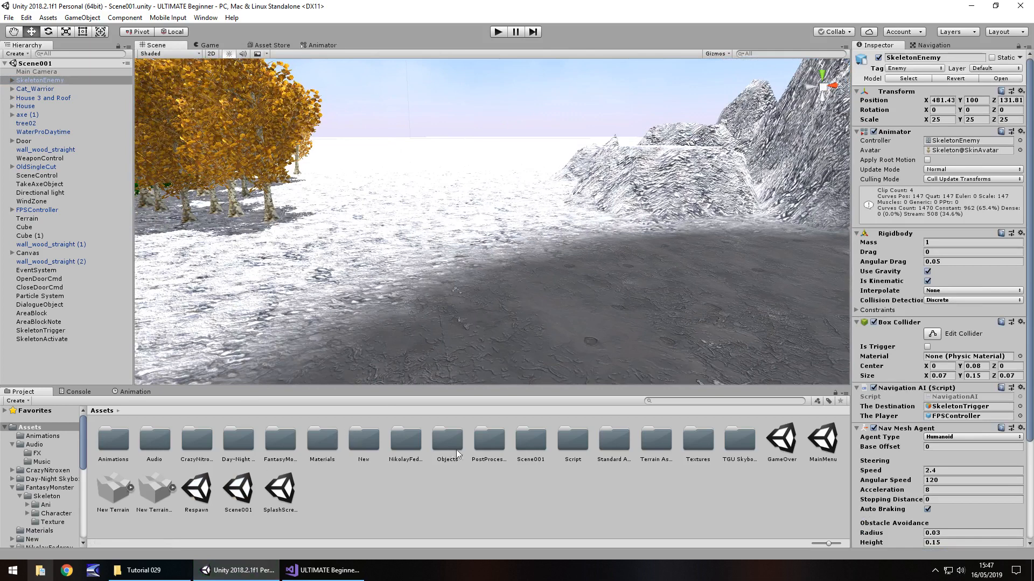
mouse_move(543, 447)
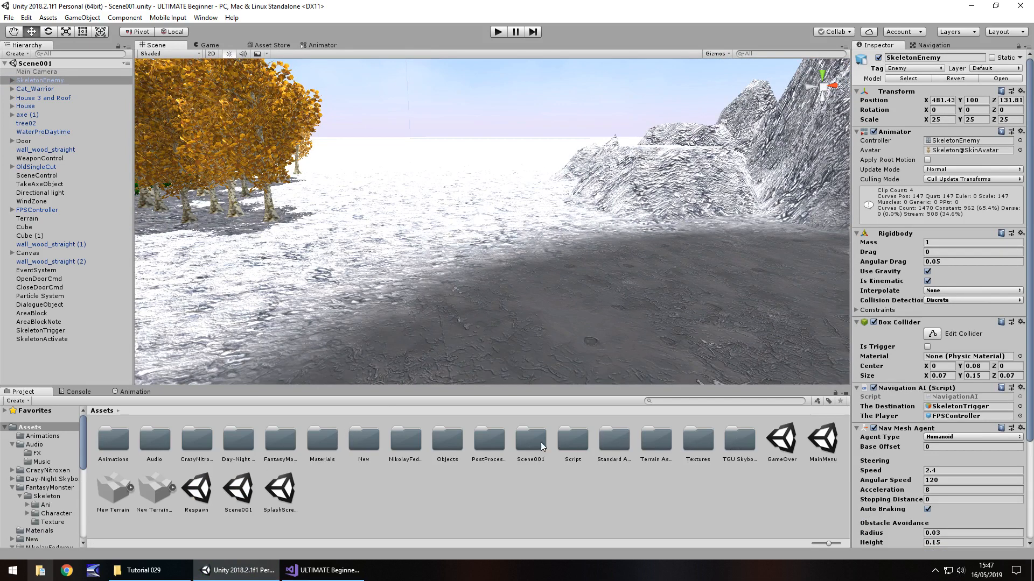
double_click(405, 437)
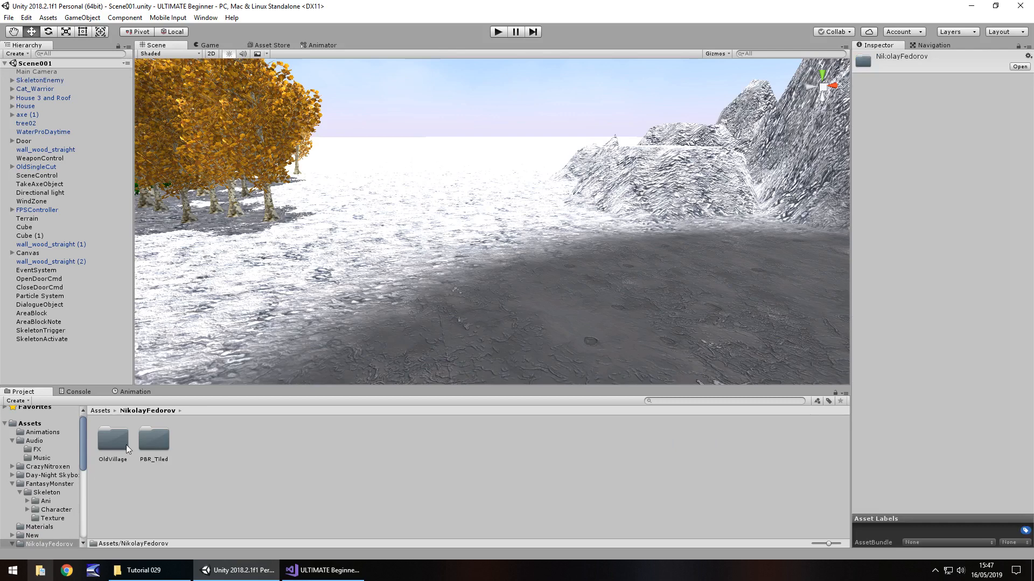
double_click(112, 440)
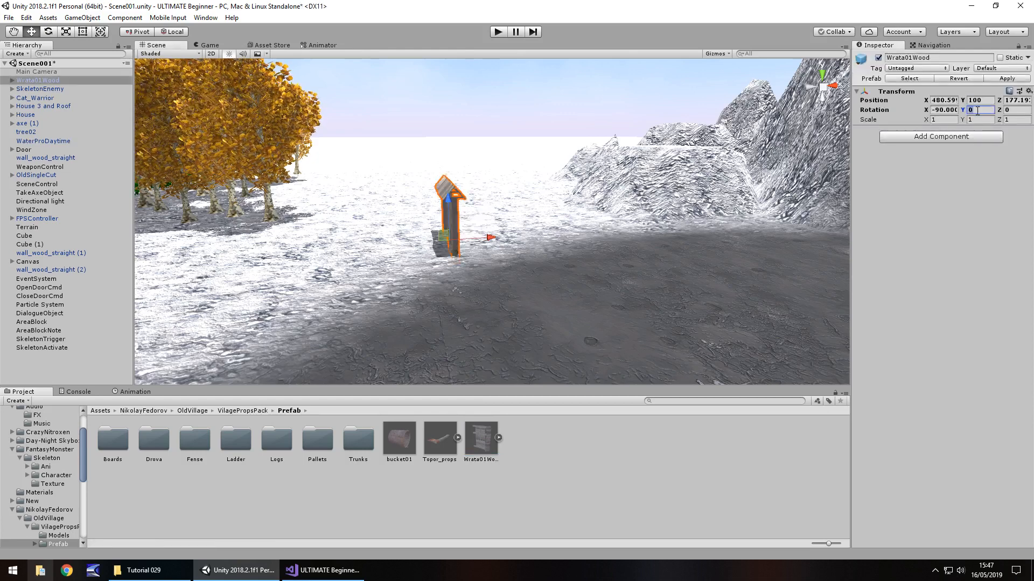
- Rotate the Wrata01Wood gate 90° on Y and scale it to 2 on all axes
text(90)
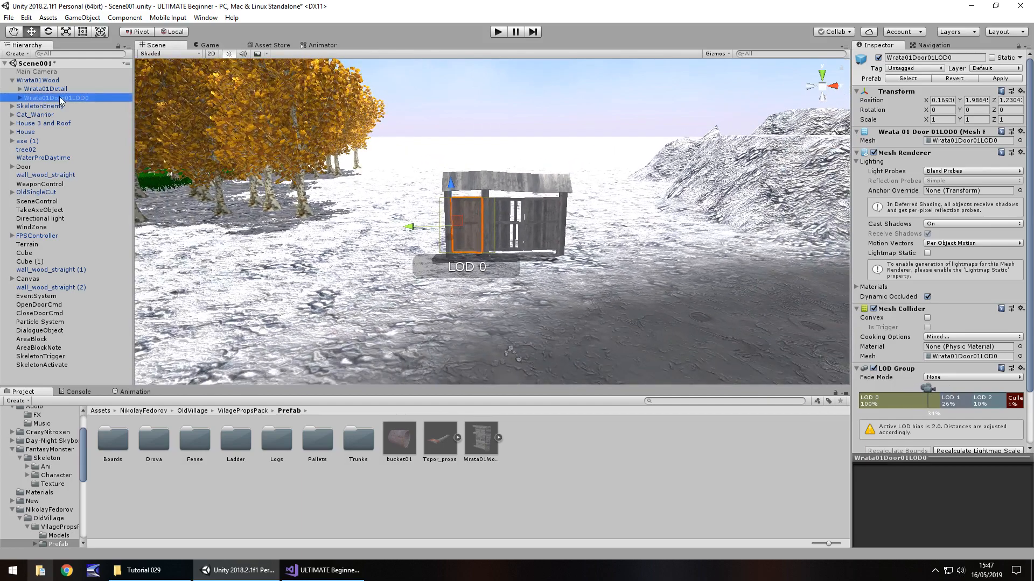
click(940, 120)
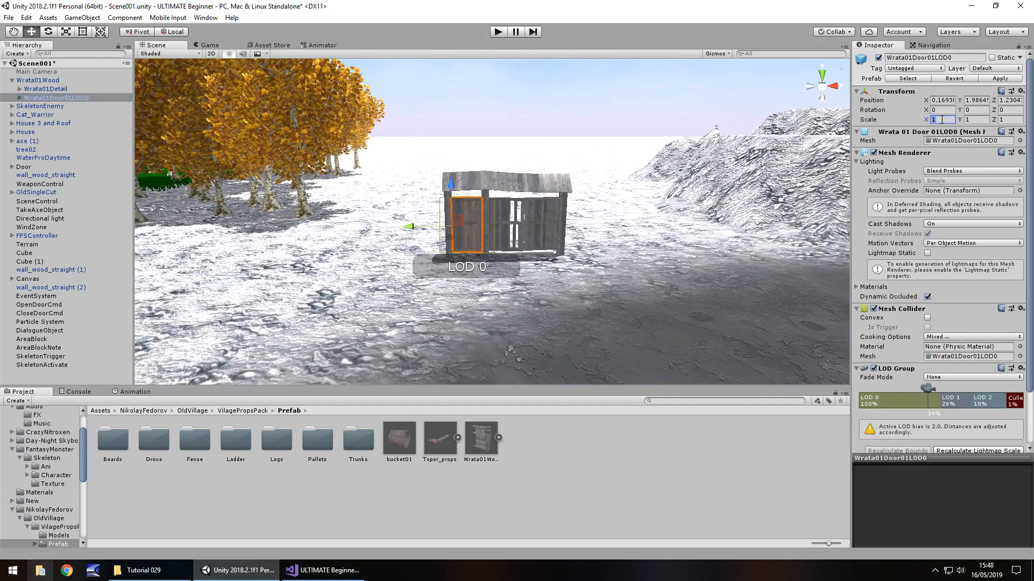
text(2)
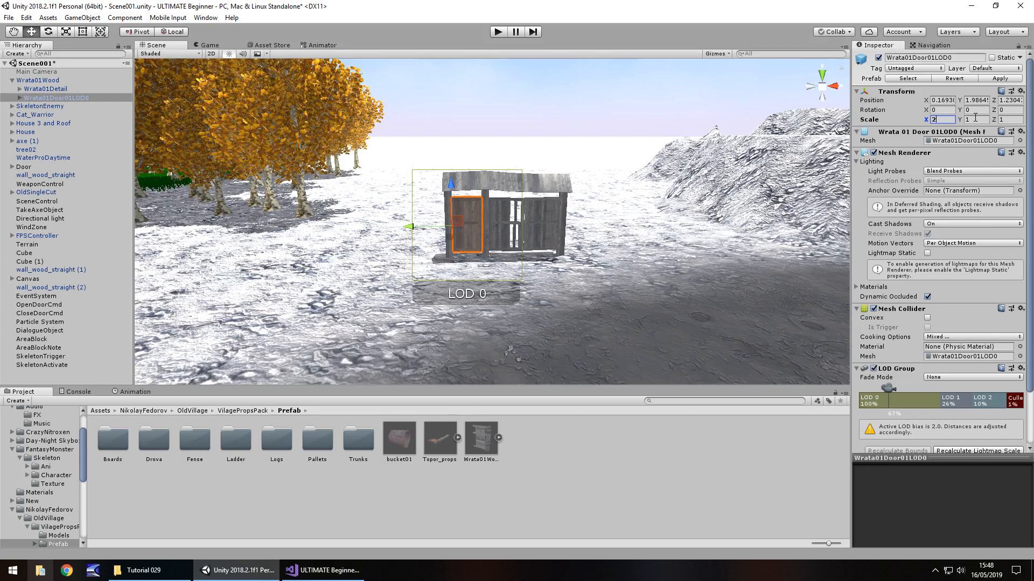
click(31, 80)
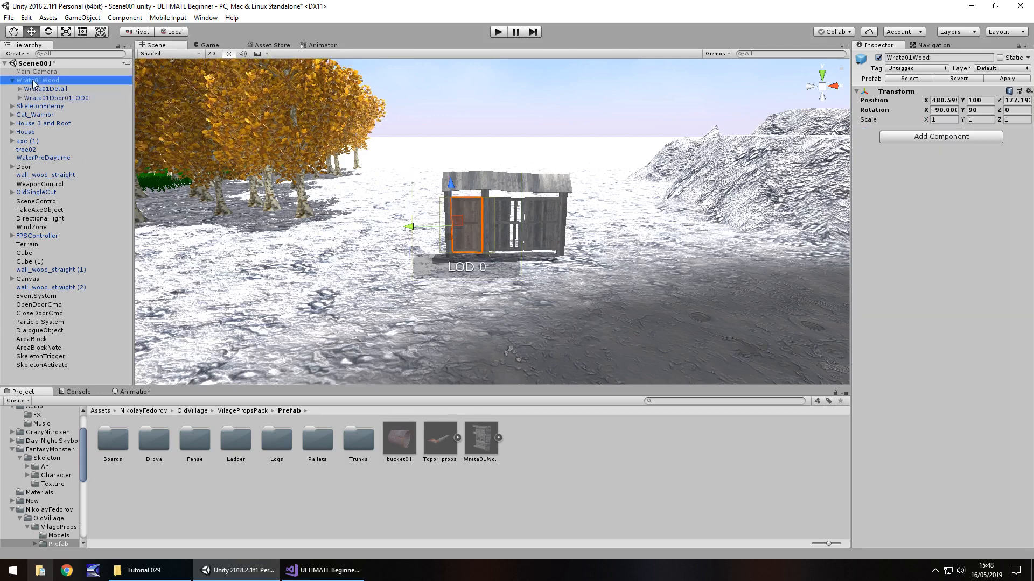
text(2)
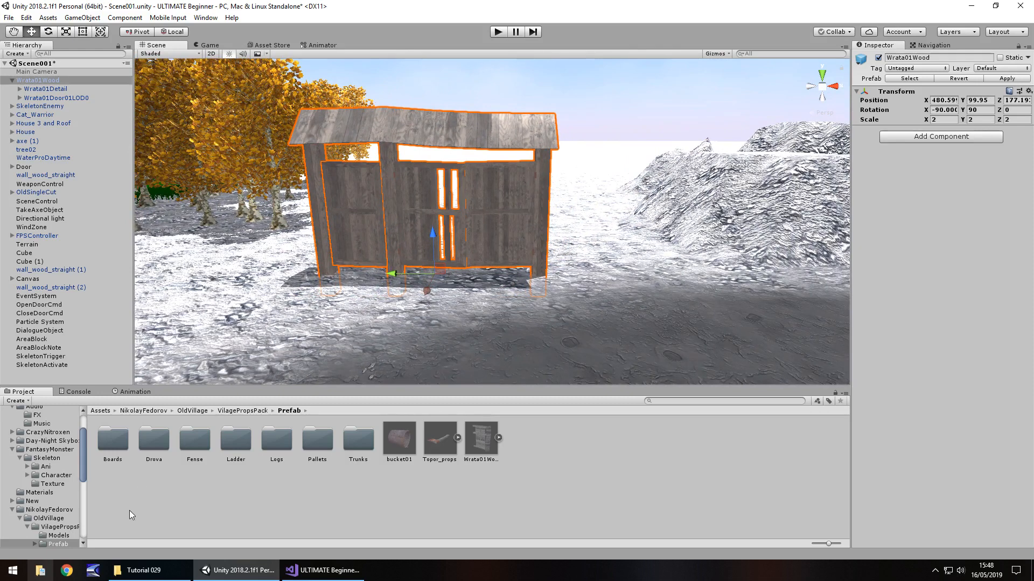
double_click(194, 438)
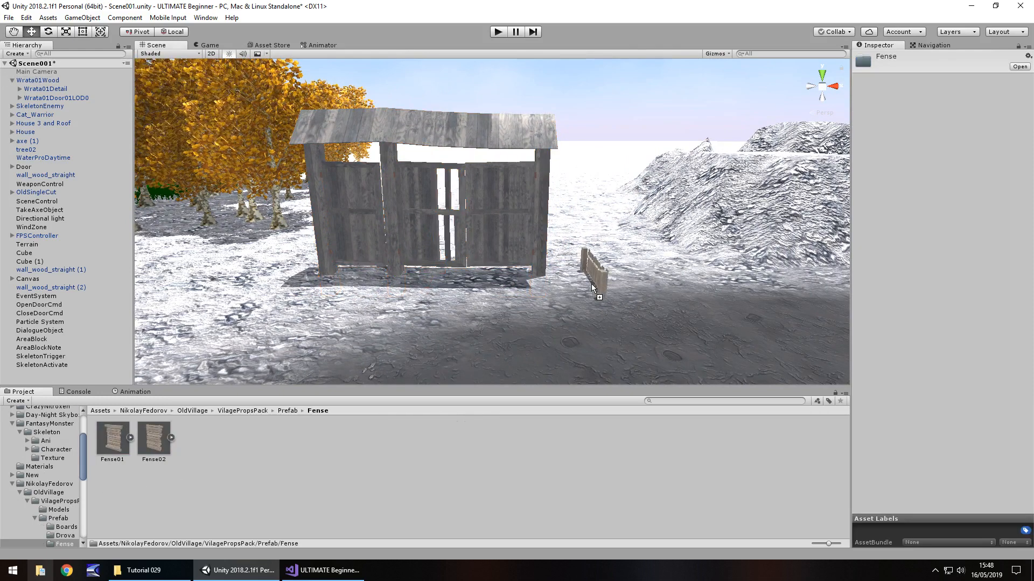
- Give the placed Fense01 section Rotation Y 90 and Scale 2, and move it beside the gate
click(591, 270)
text(2)
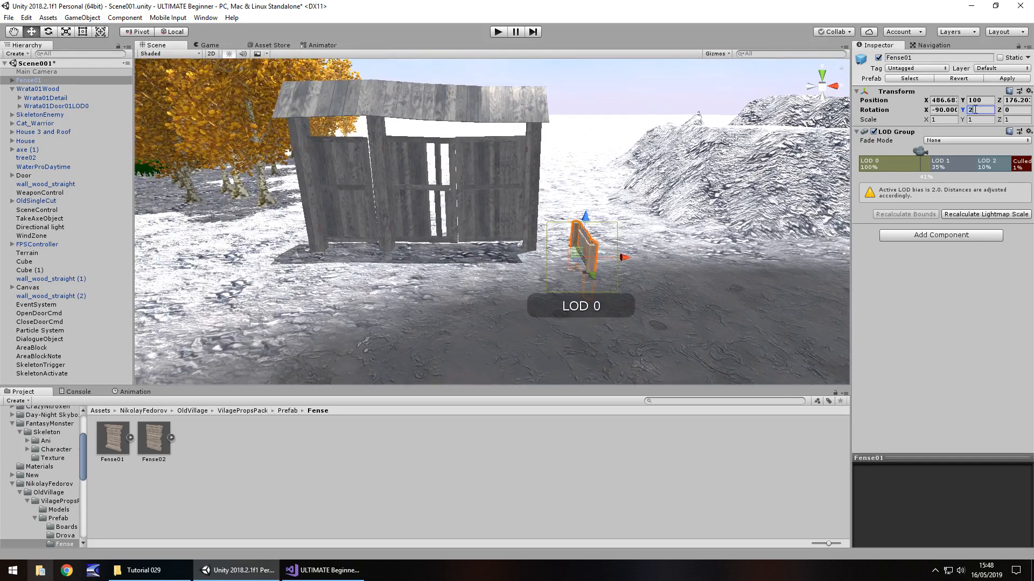
text(9)
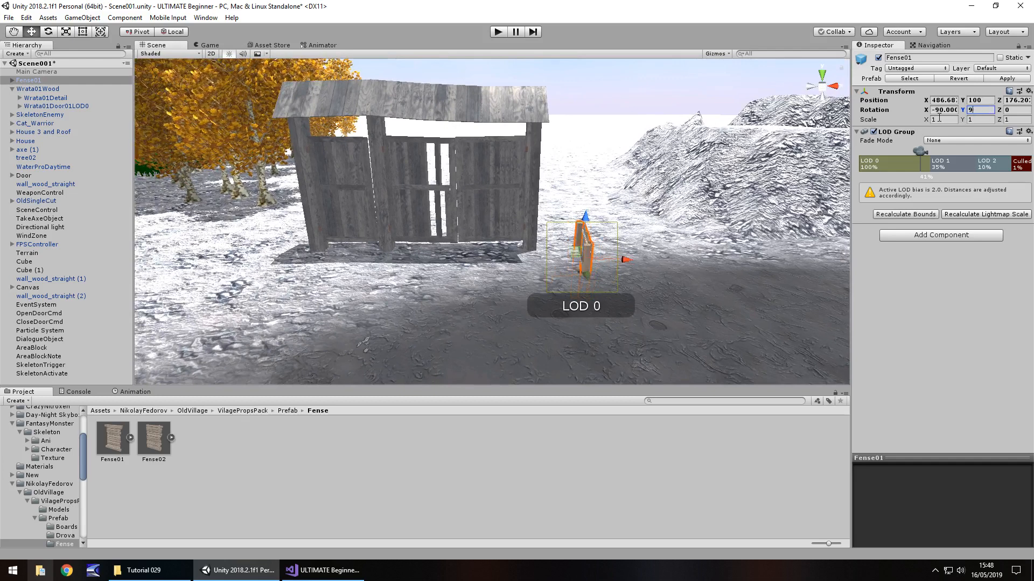
text(2)
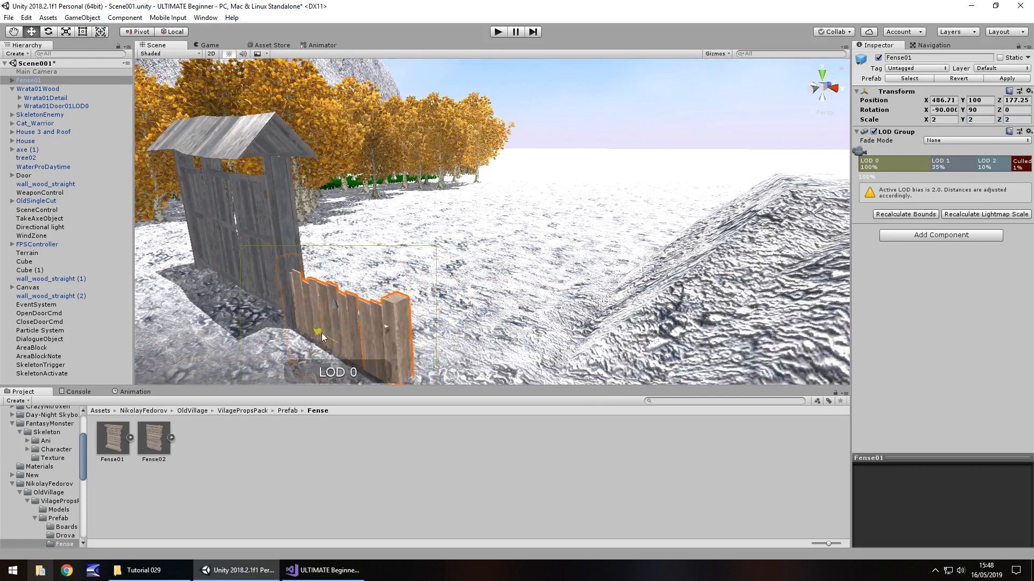
drag(319, 329, 343, 253)
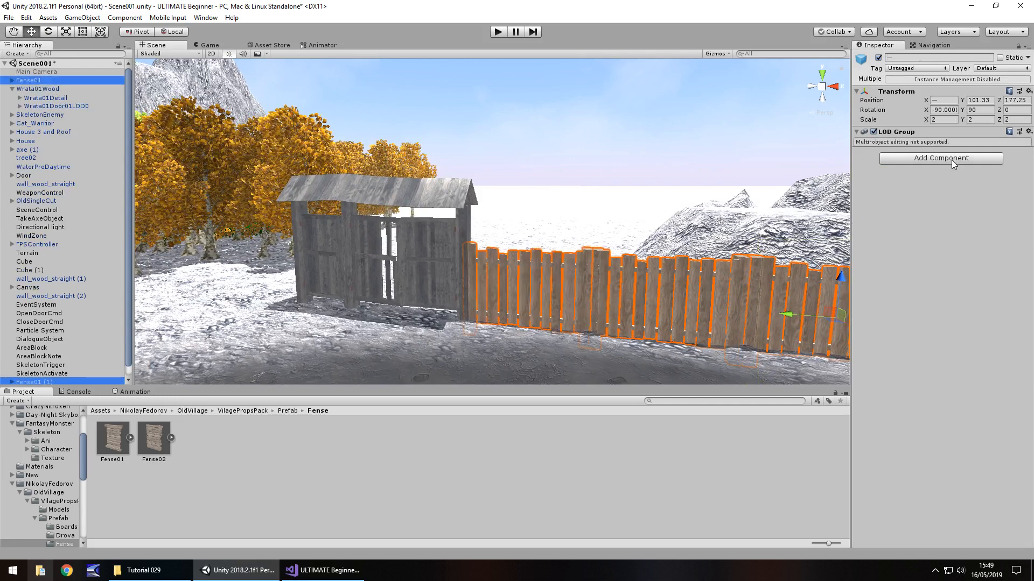
- Add a Box Collider to the selected fence sections and adjust its Size values
click(940, 158)
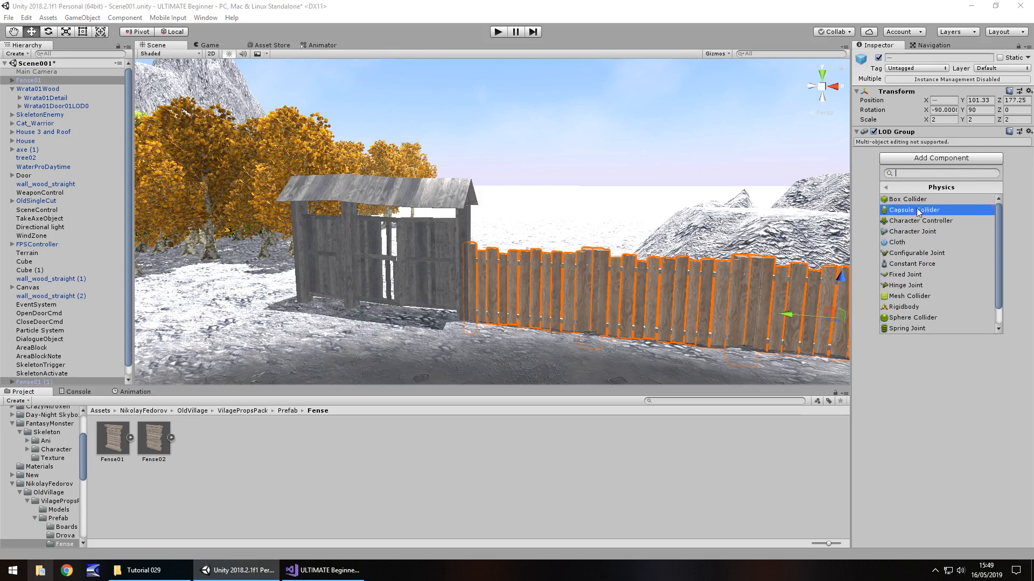
click(907, 199)
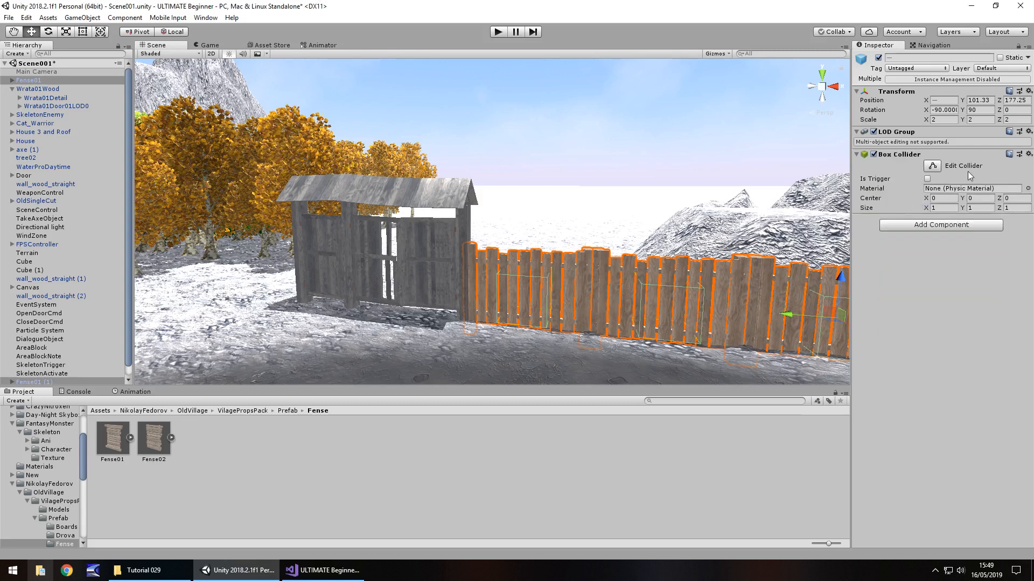
text(2.12)
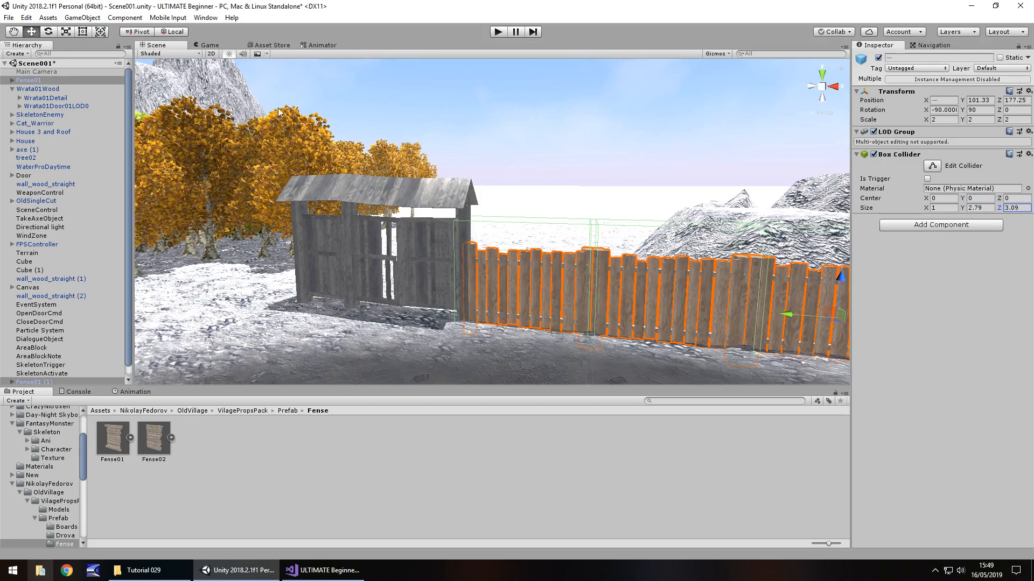
click(23, 70)
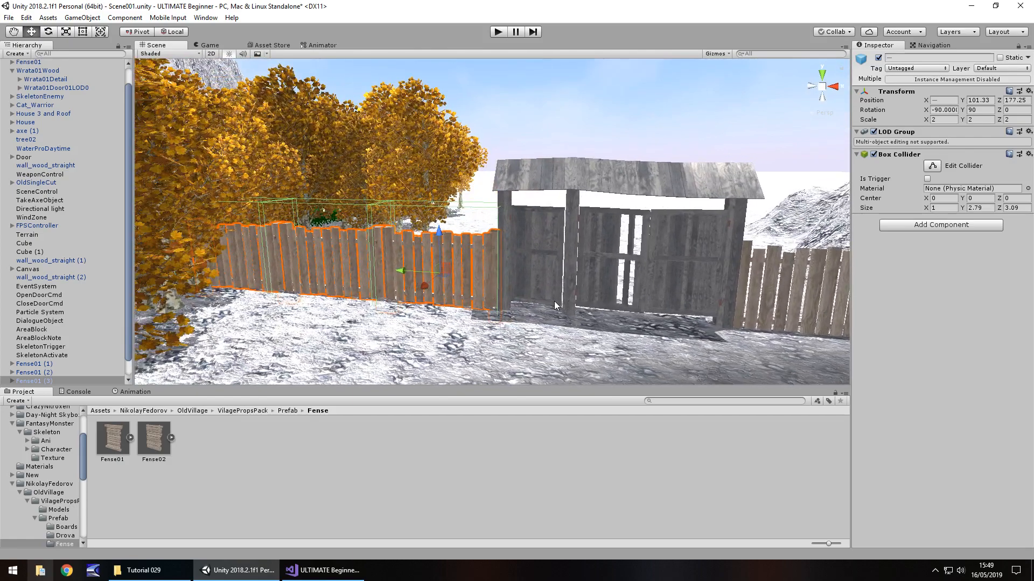
click(27, 234)
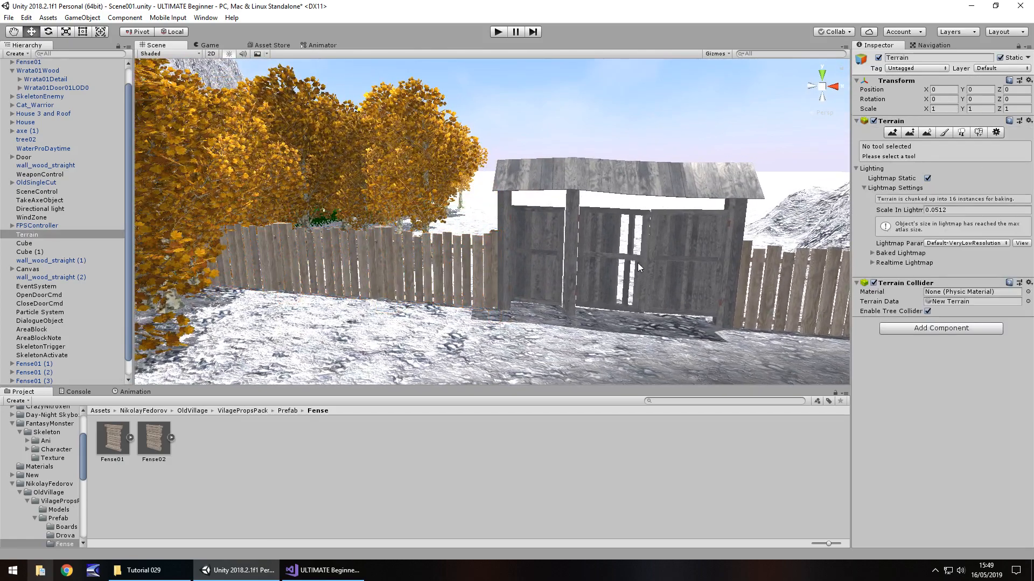
click(44, 79)
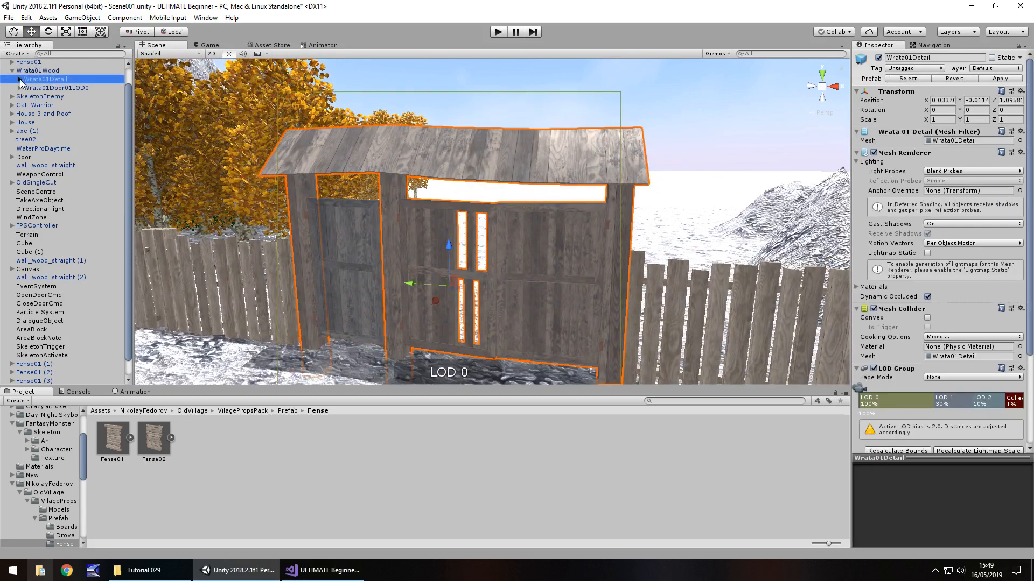
click(48, 96)
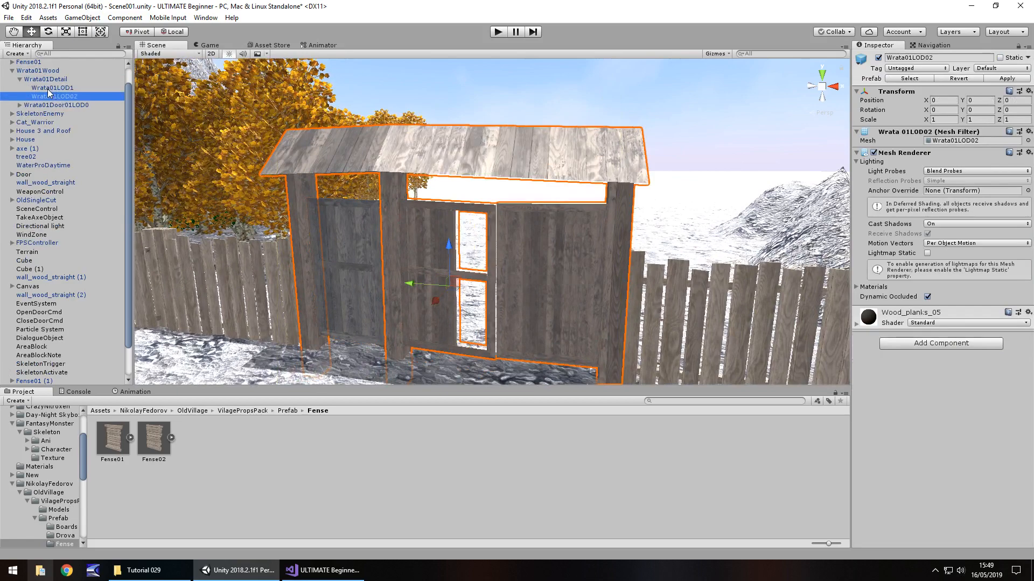
click(52, 105)
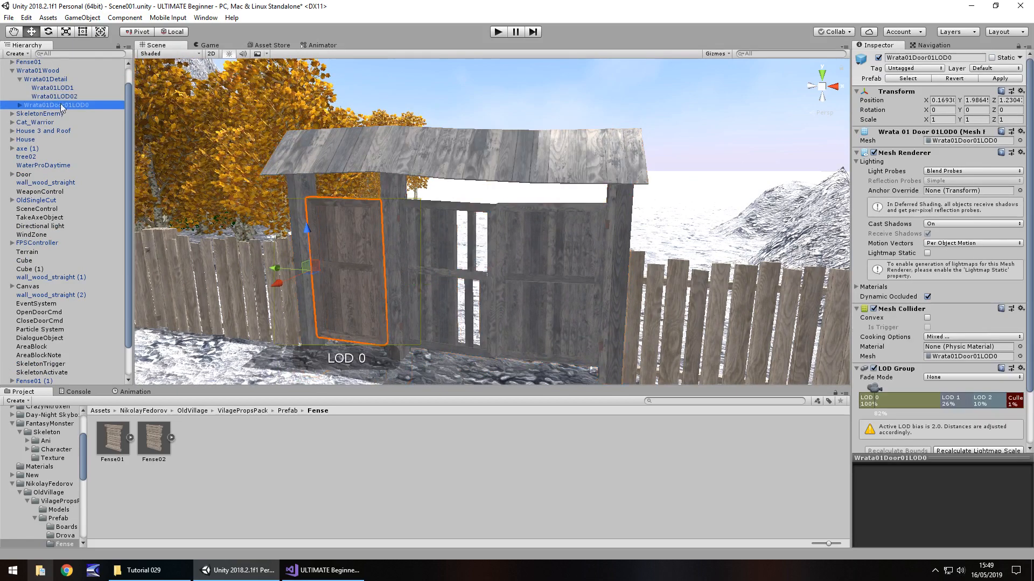
click(48, 88)
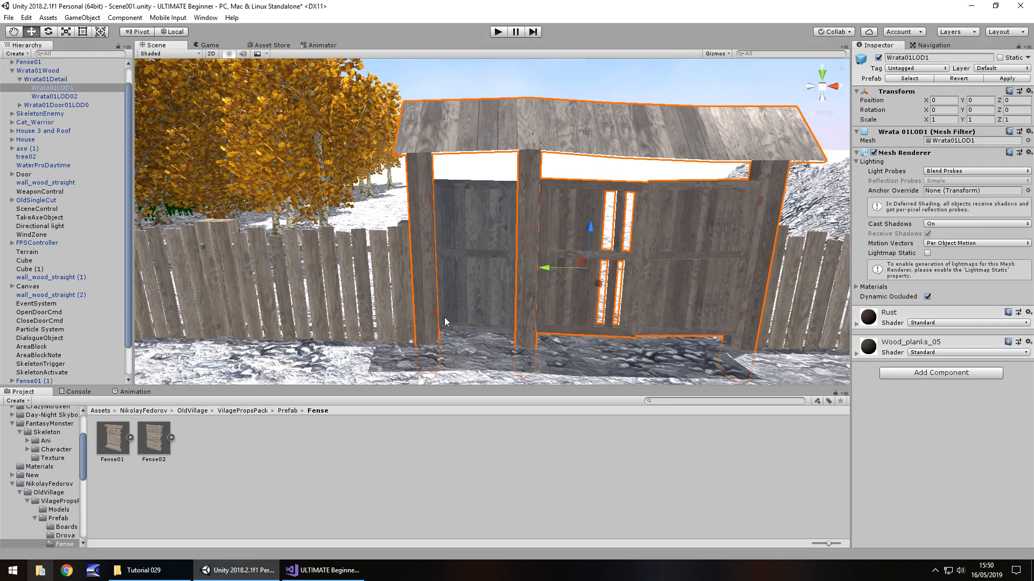
mouse_move(454, 294)
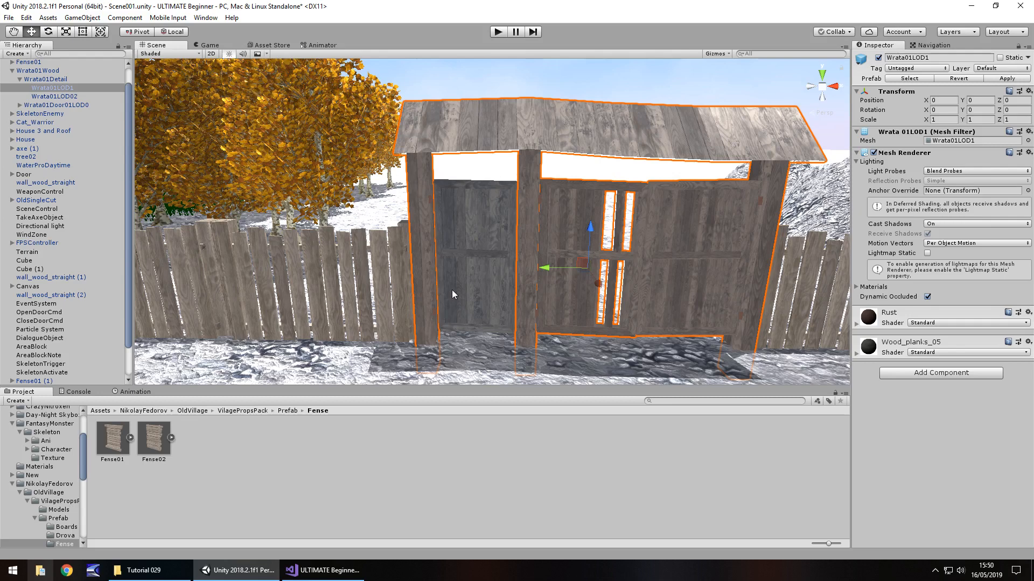
mouse_move(581, 294)
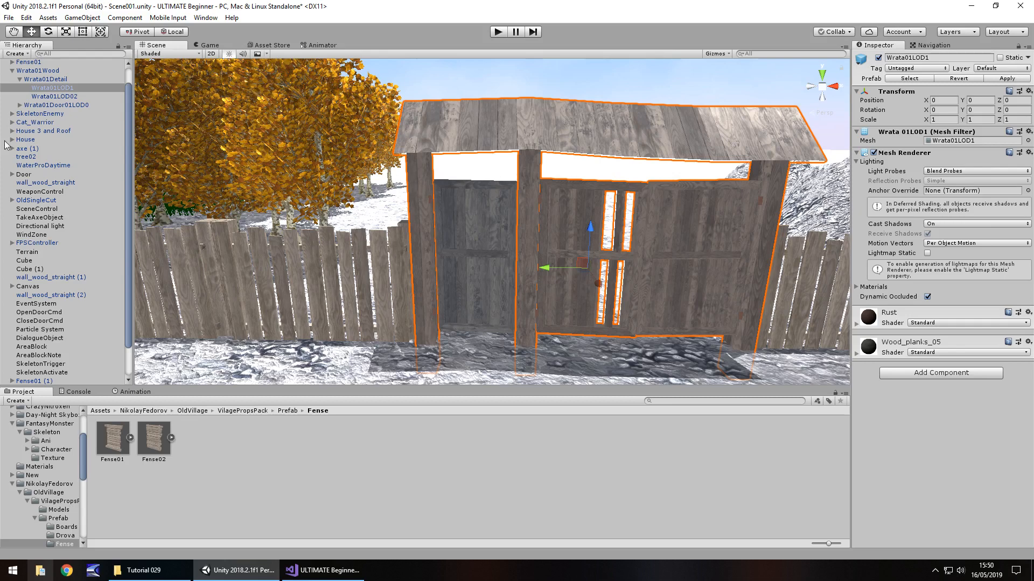
click(40, 78)
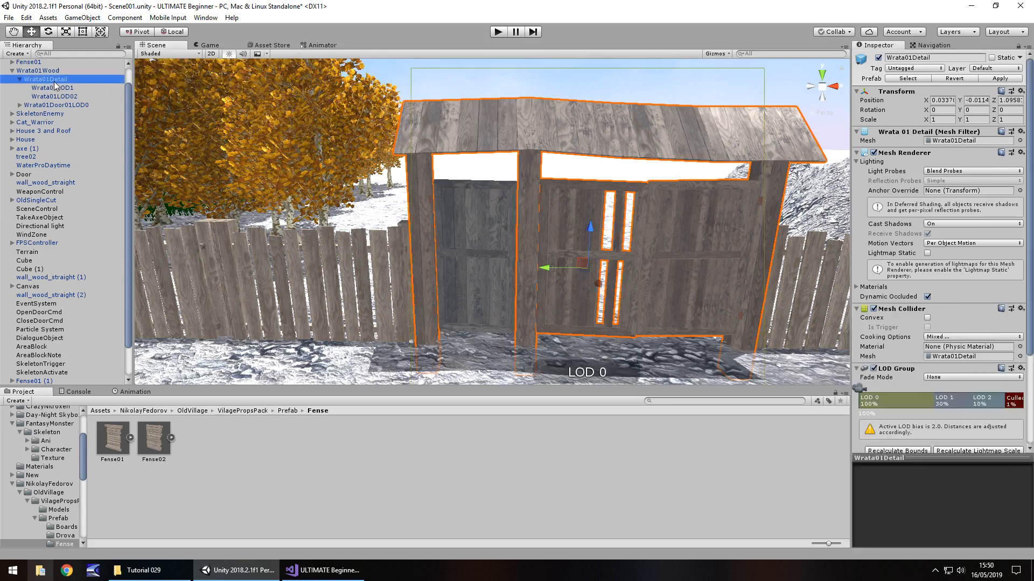
- Create a Cube under Wrata01Detail and scale it into a tall thin wall (Y 3.14)
right_click(53, 78)
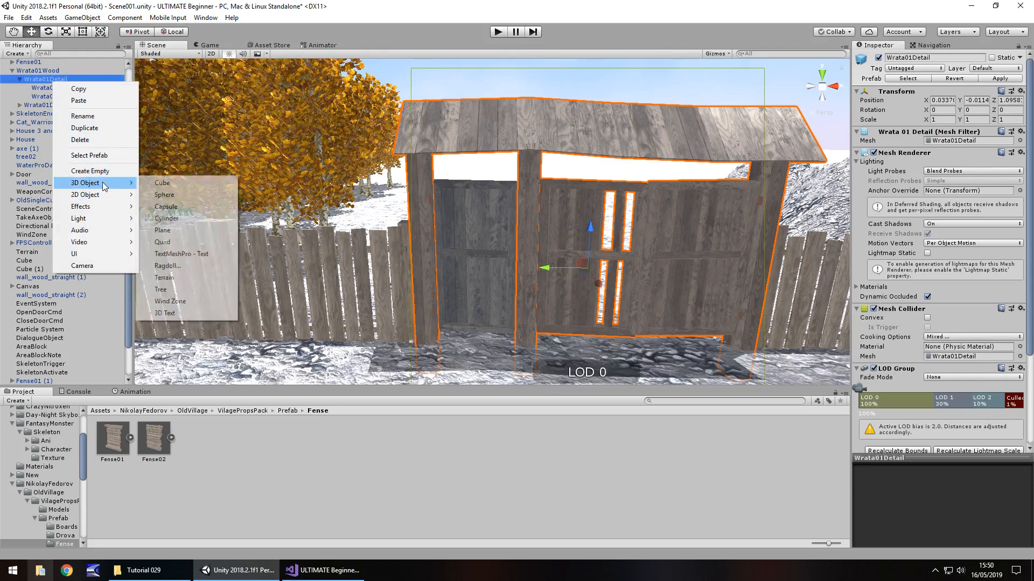
click(162, 183)
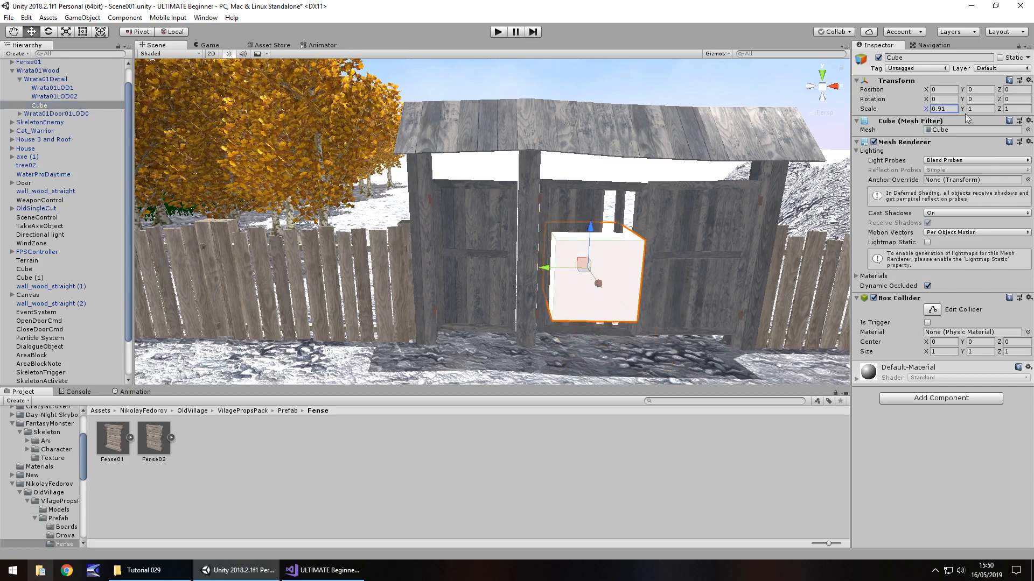
text(1.84)
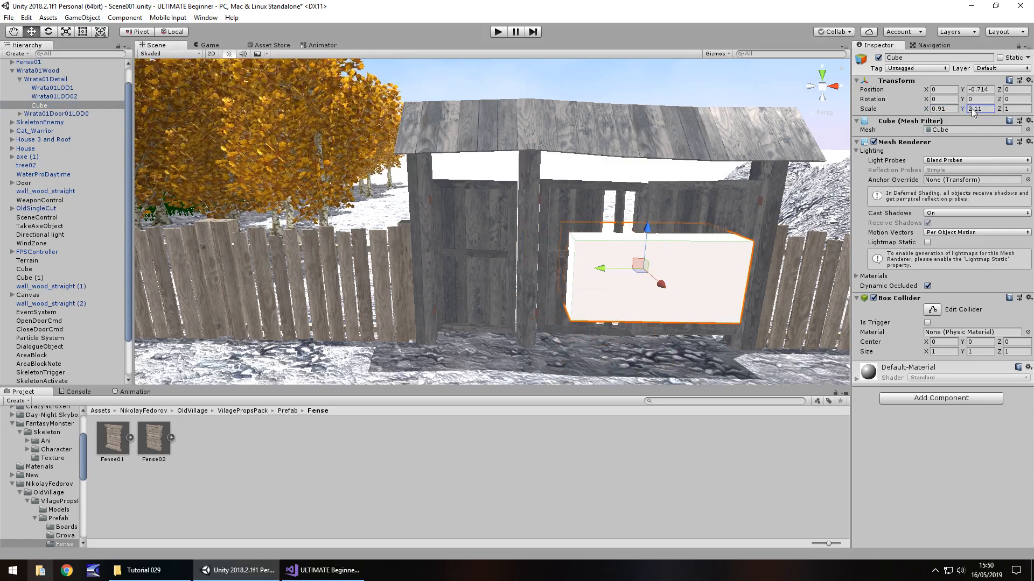
text(3.14)
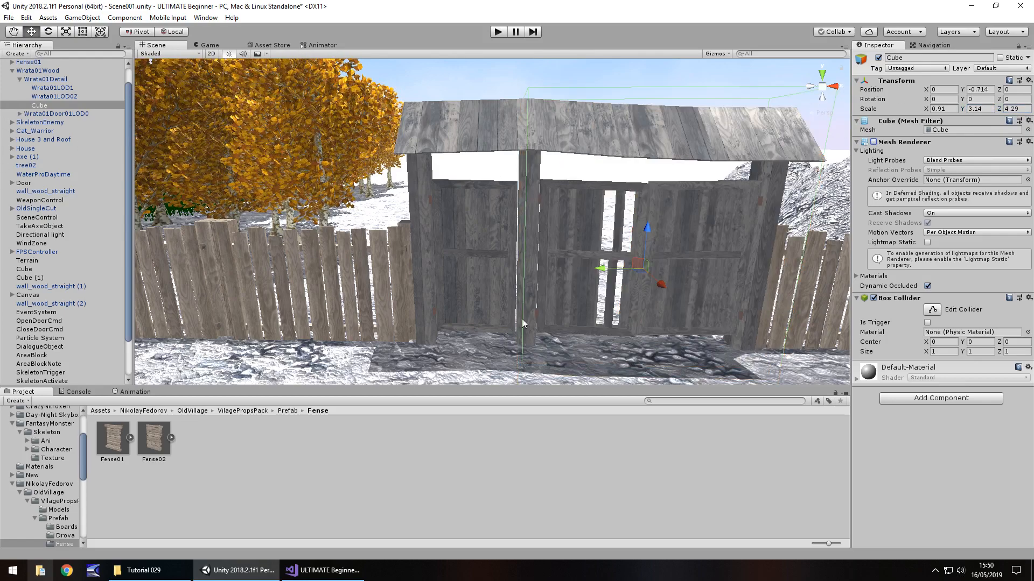
click(34, 71)
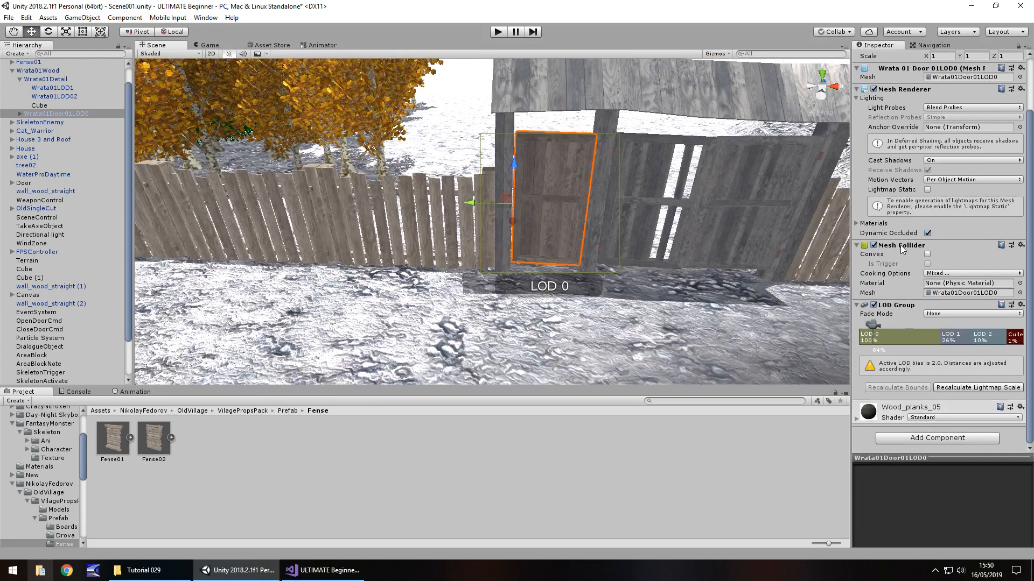
- Remove Wrata01Door01LOD0's Mesh Collider and add a Box Collider in its place
right_click(901, 245)
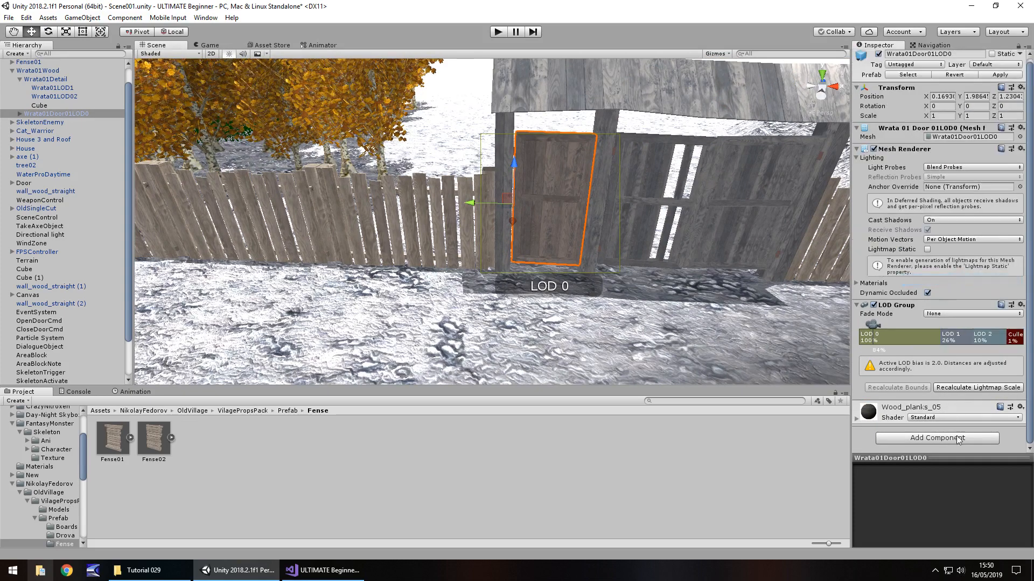
click(937, 438)
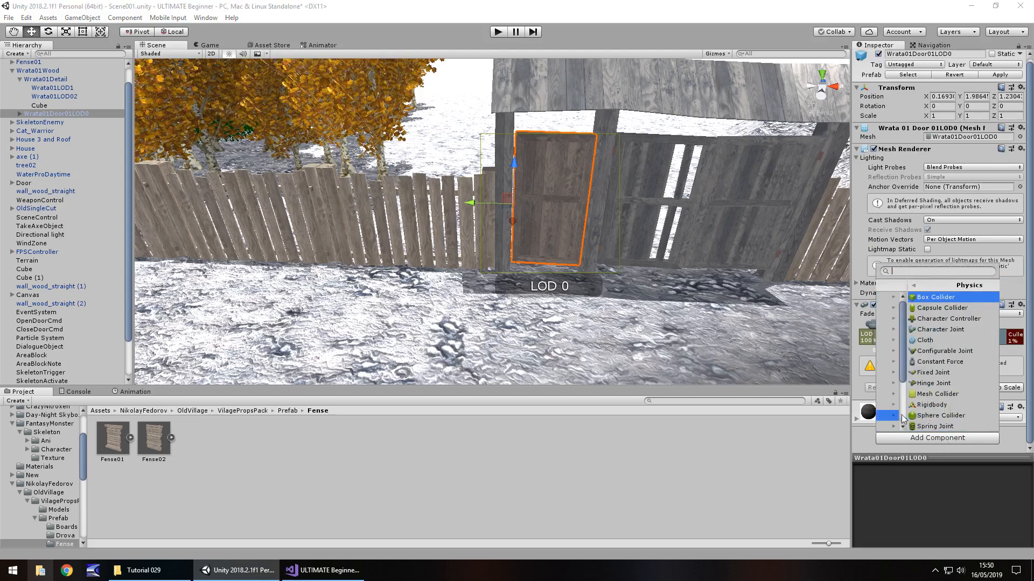
click(935, 297)
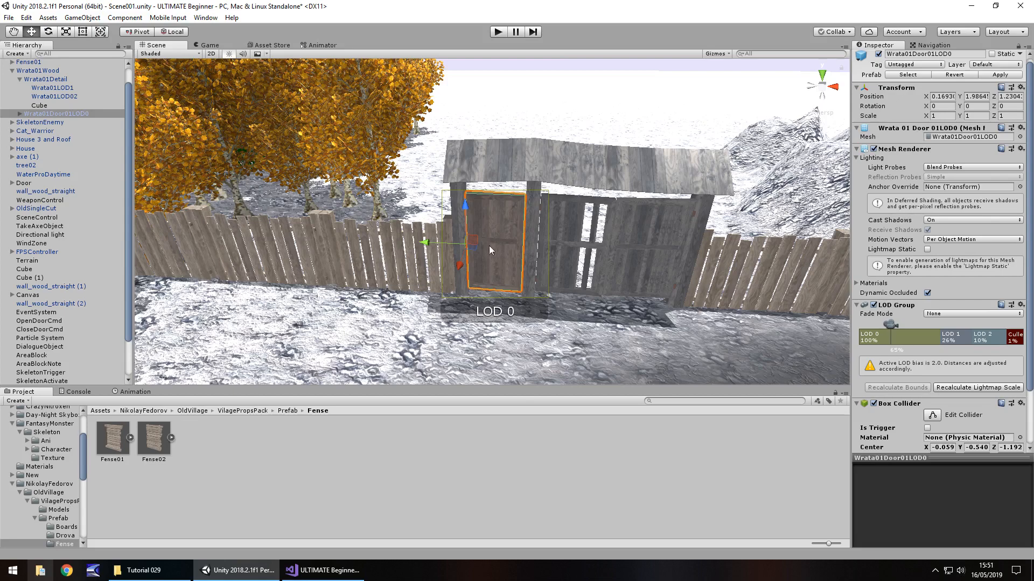
mouse_move(504, 257)
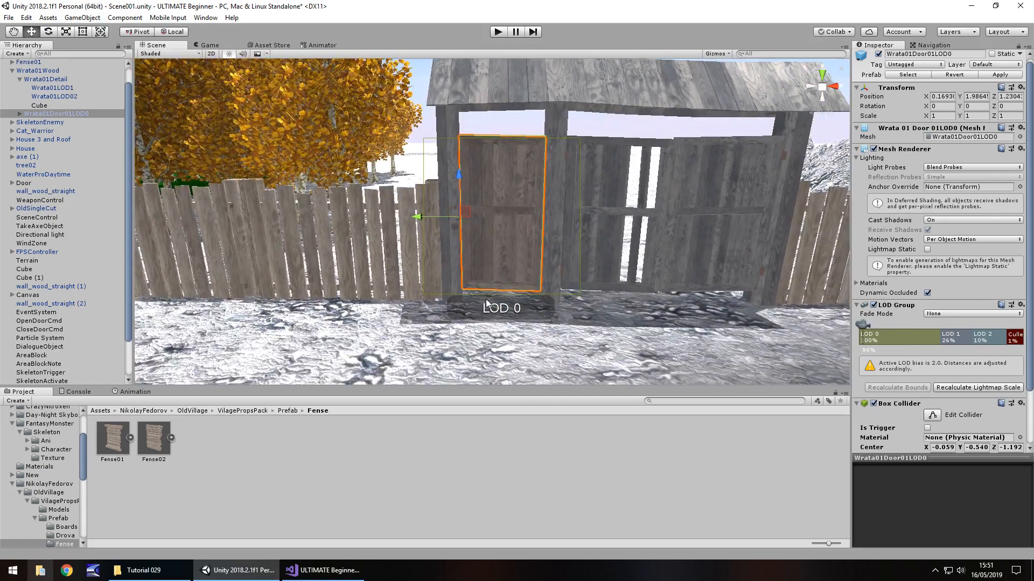
mouse_move(443, 143)
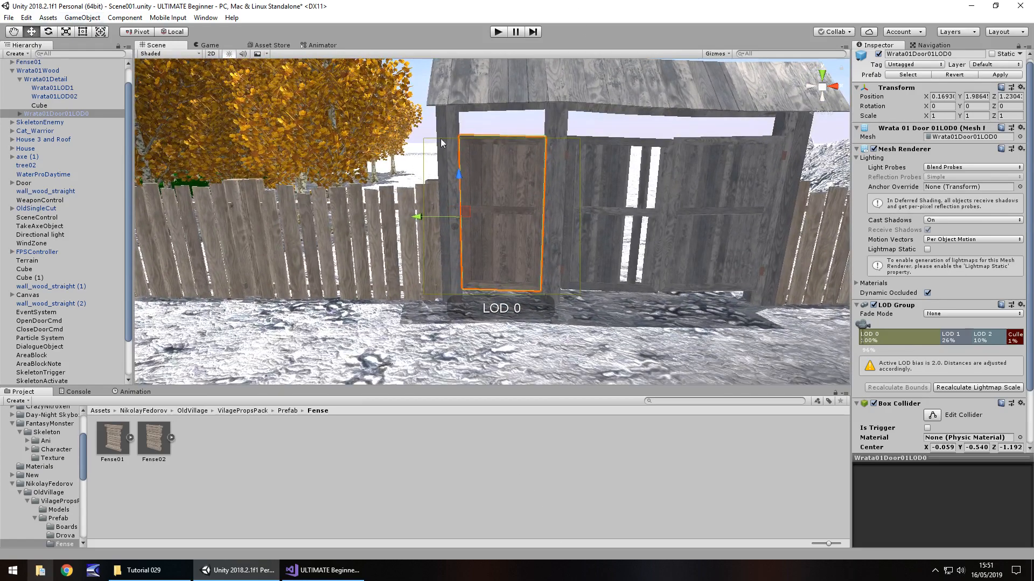
mouse_move(74, 73)
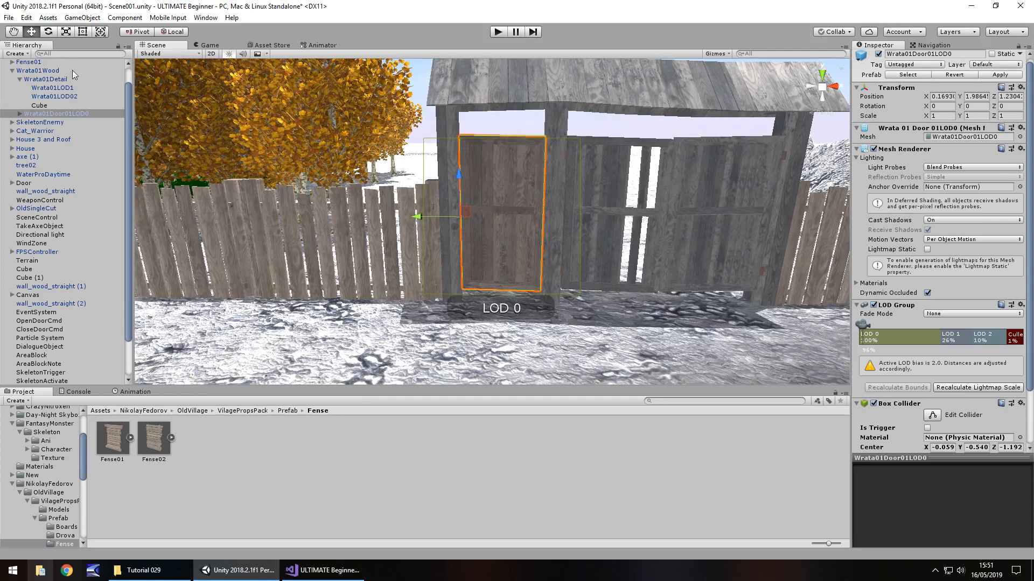
- Create a cube via GameObject > 3D Object and rename it ExitVillageTrigger
click(84, 18)
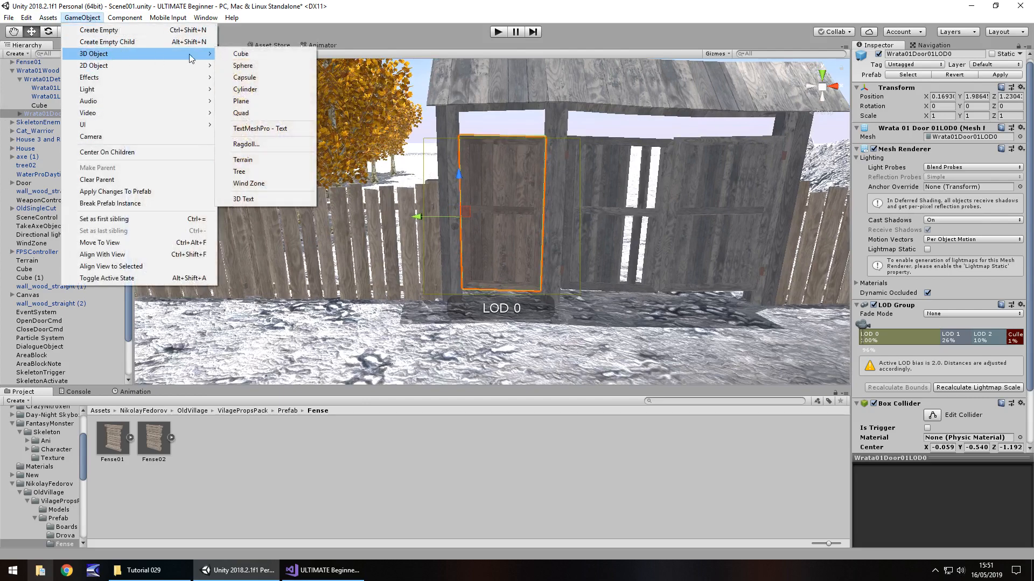
click(240, 53)
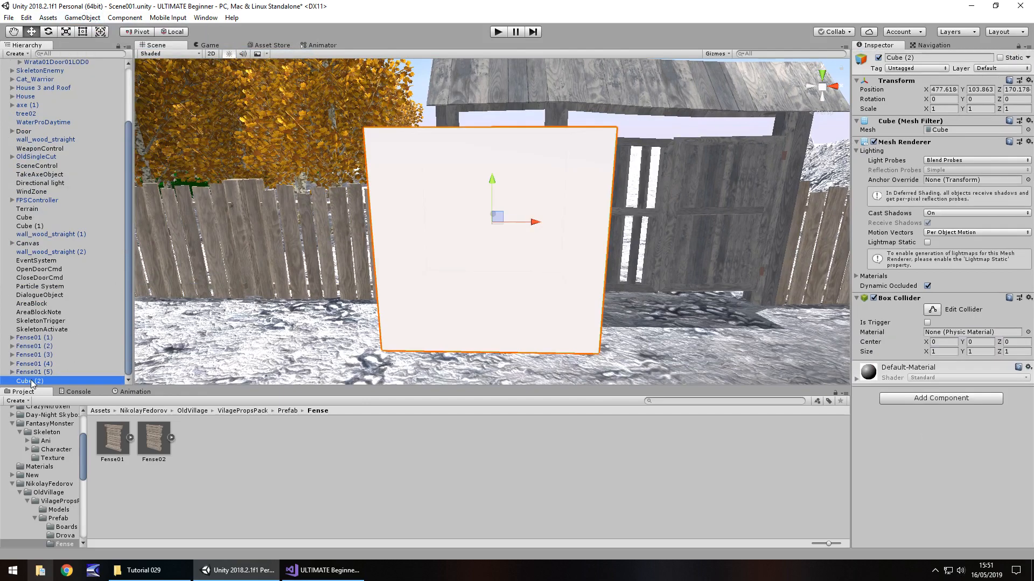
double_click(30, 381)
text(ExitVillageTrigger)
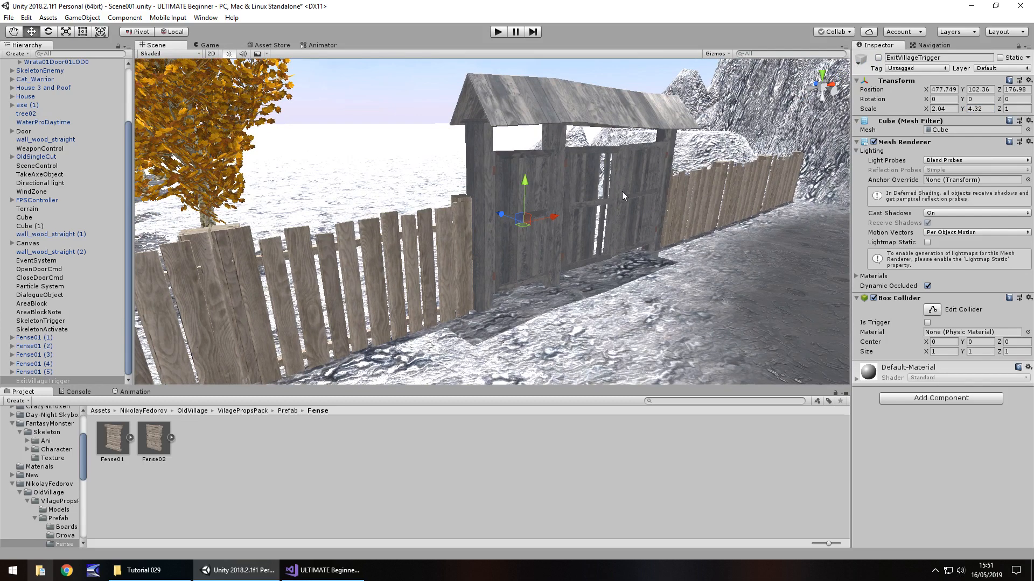
mouse_move(829, 122)
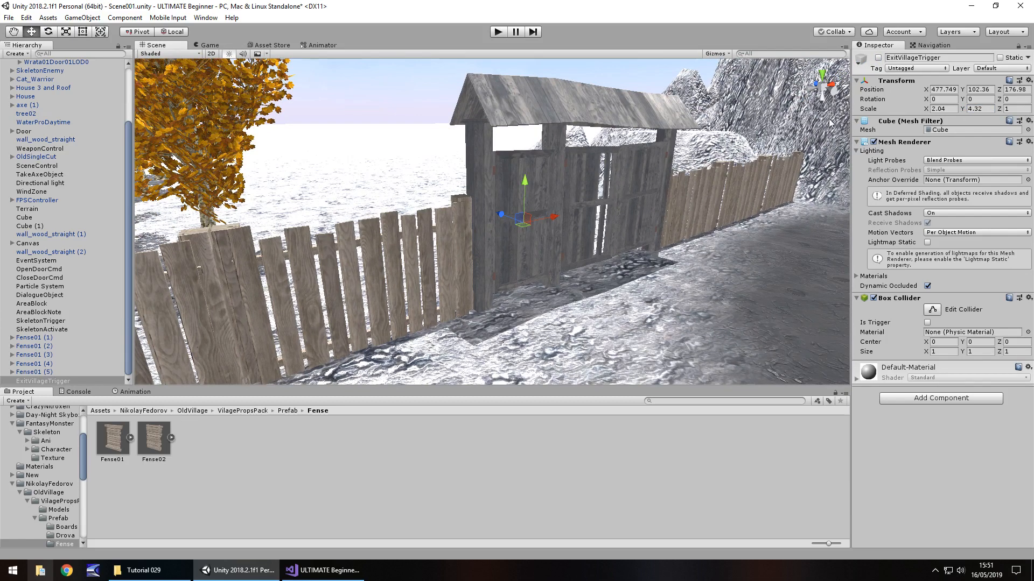
mouse_move(494, 265)
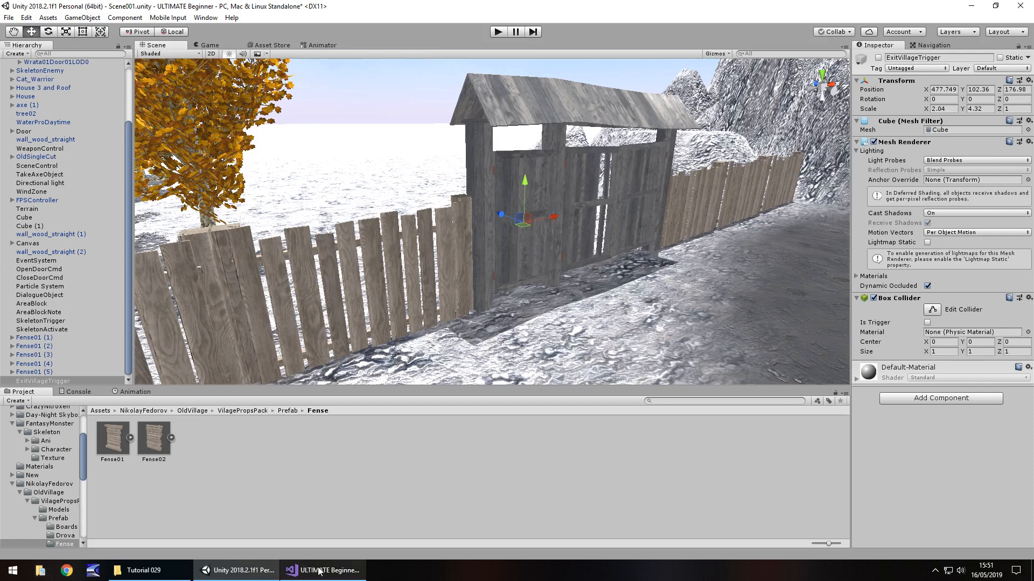
- Declare a 'public GameObject villageExitTrig;' field in the NPCChat script
click(325, 570)
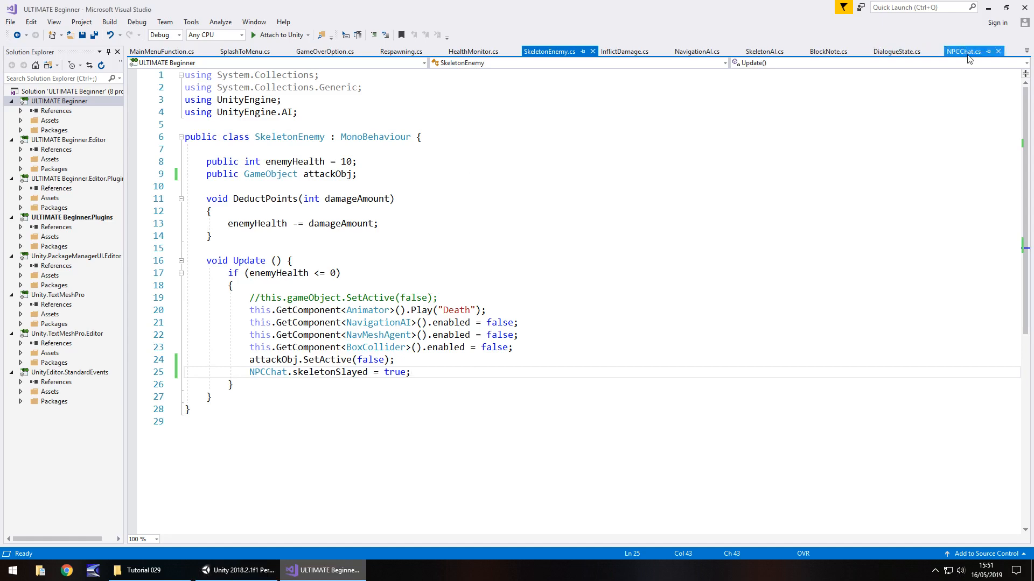
click(965, 51)
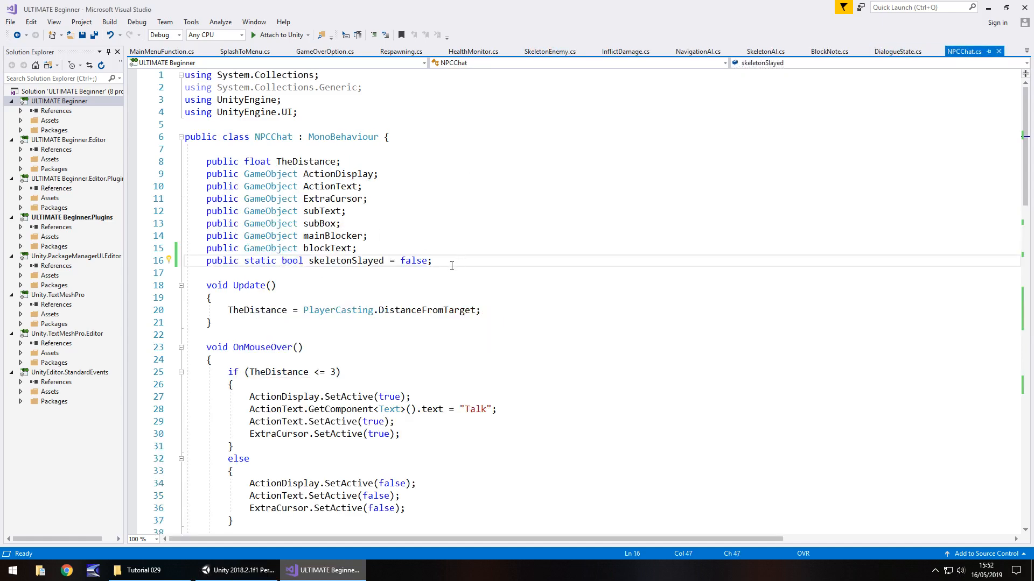
text(public)
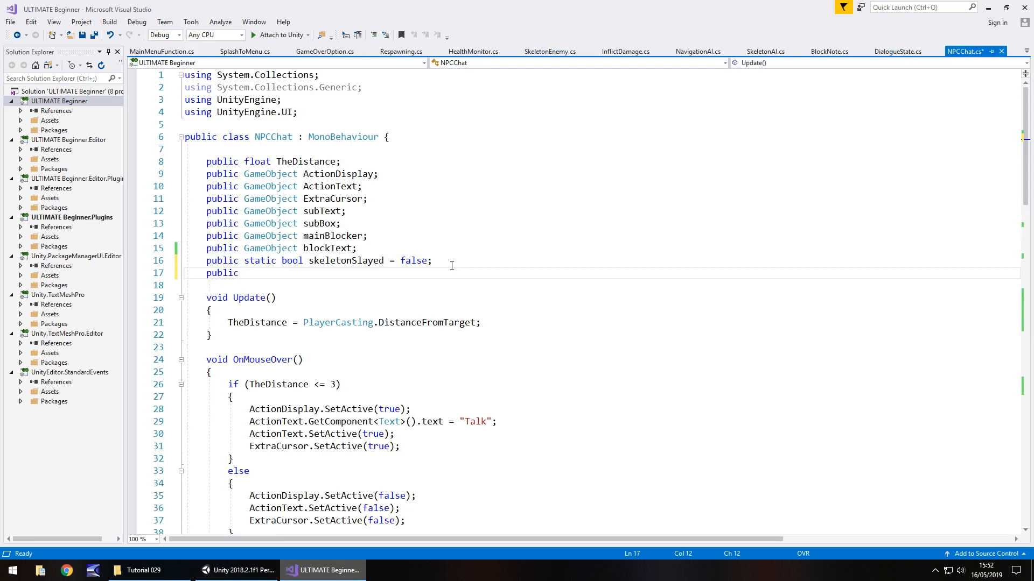
text(GameObject villageExit)
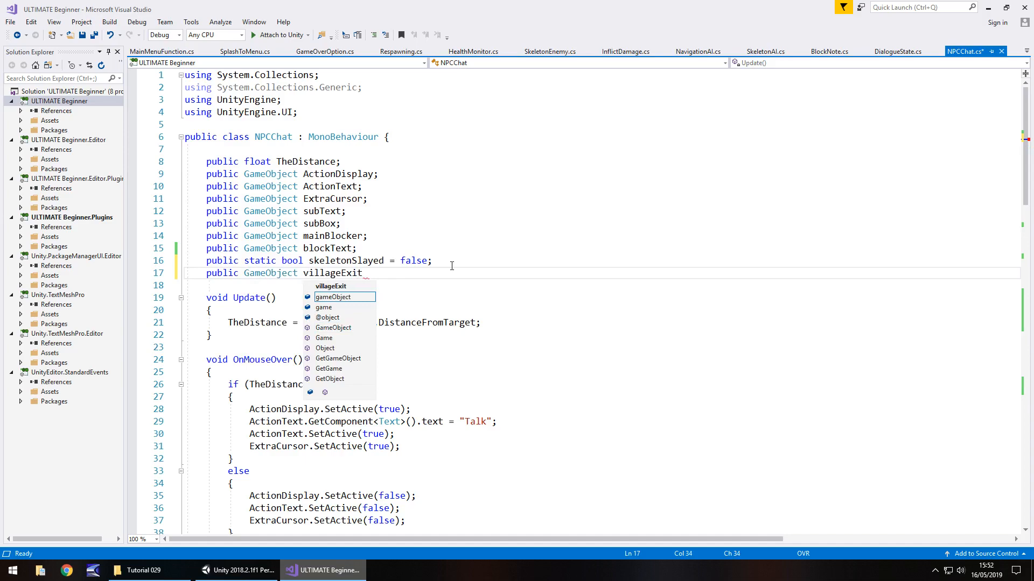
text(Trig;)
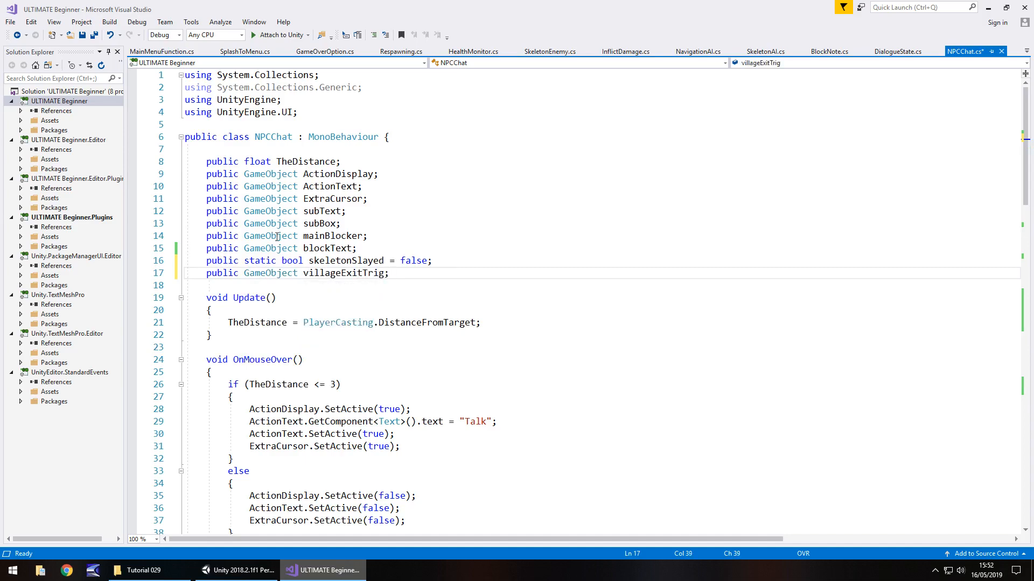
- Add 'villageExitTrig.SetActive(true);' to the skeletonSlayed branch and save NPCChat
scroll(down, 3)
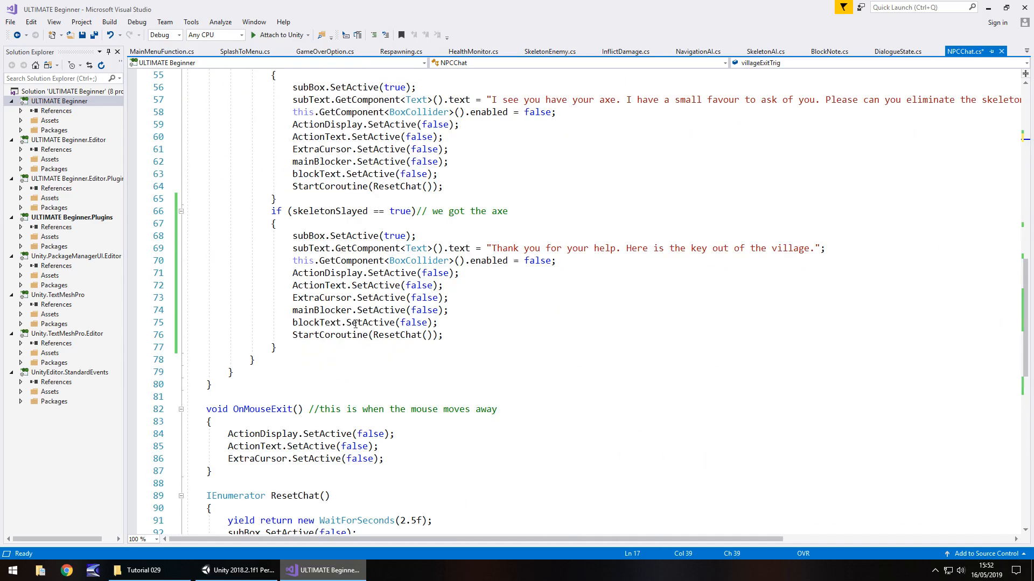
click(438, 323)
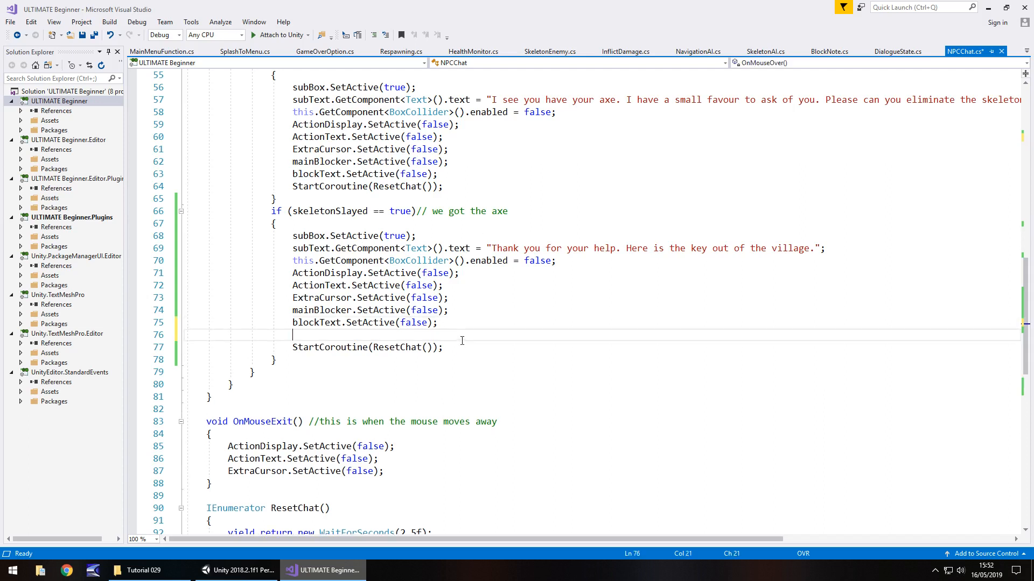
text(villageExitTrig)
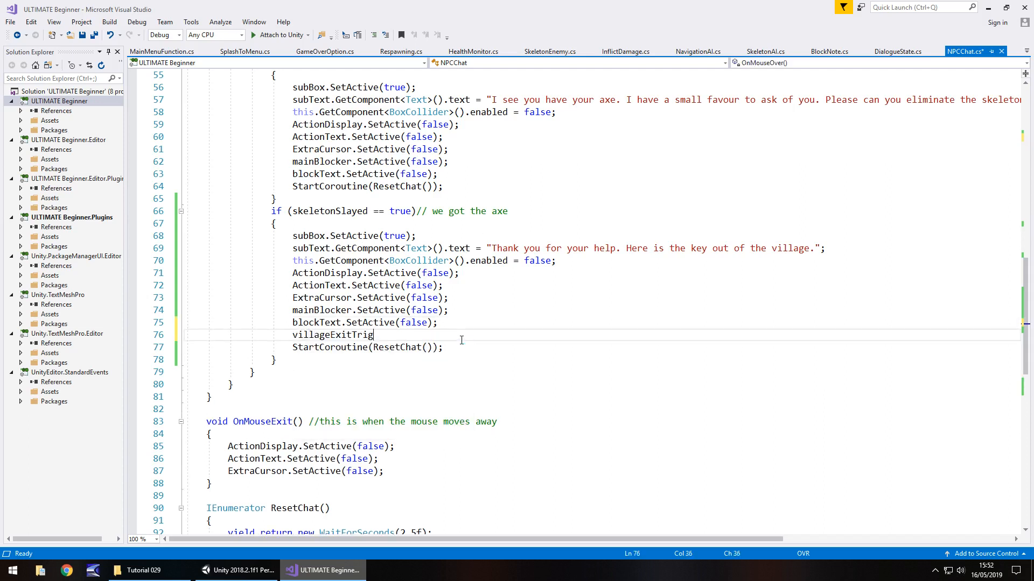
text(.SetActive)
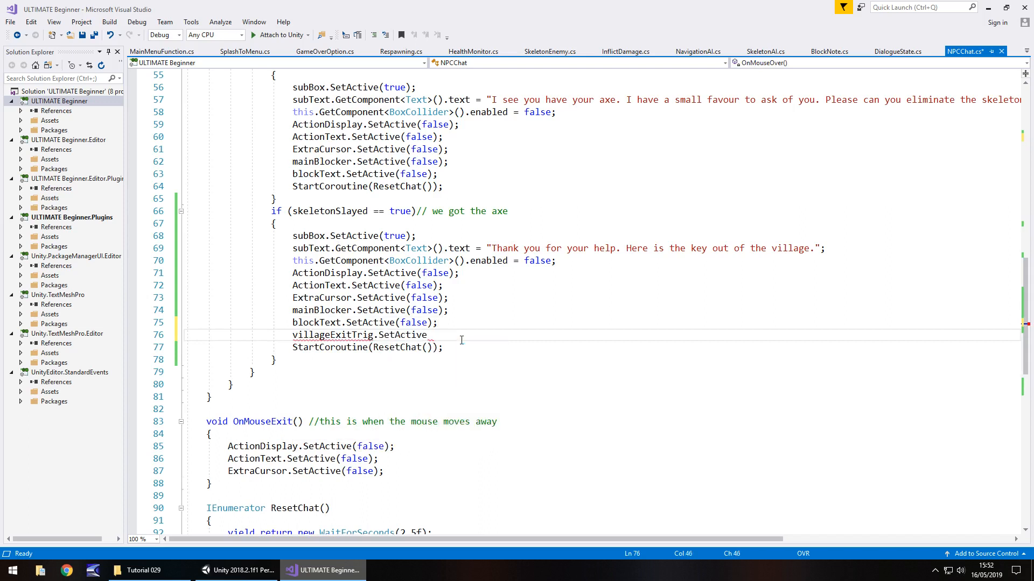
text((true);)
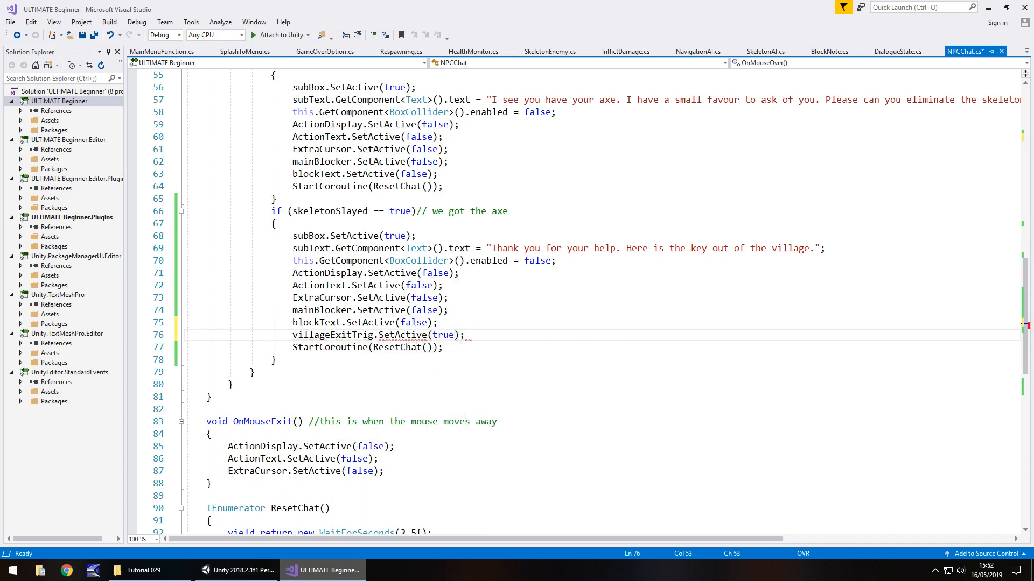
key(Ctrl+S)
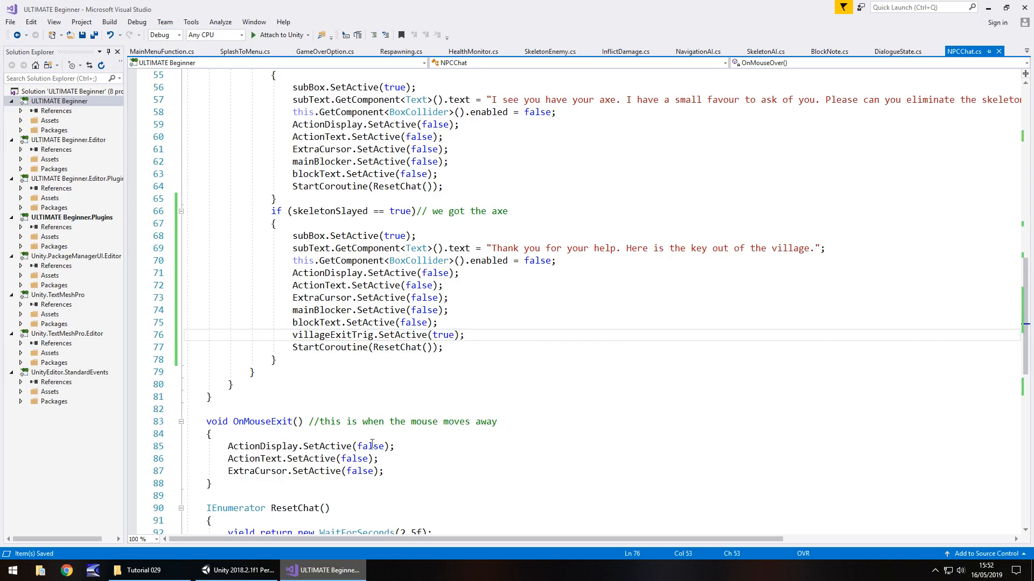
click(212, 570)
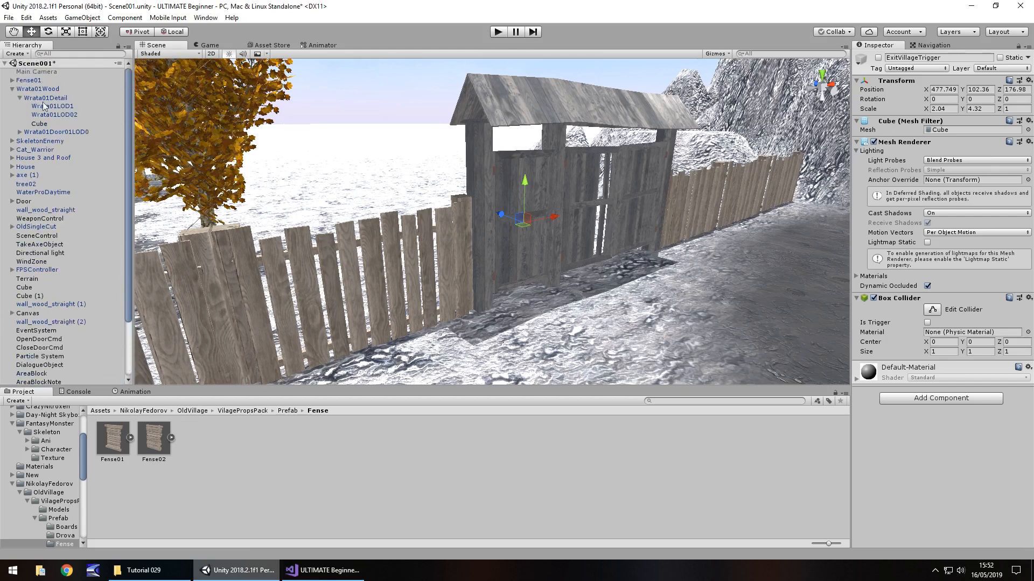
- Select Conversation and fill its Village Exit Trig slot with ExitVillageTrigger
click(34, 149)
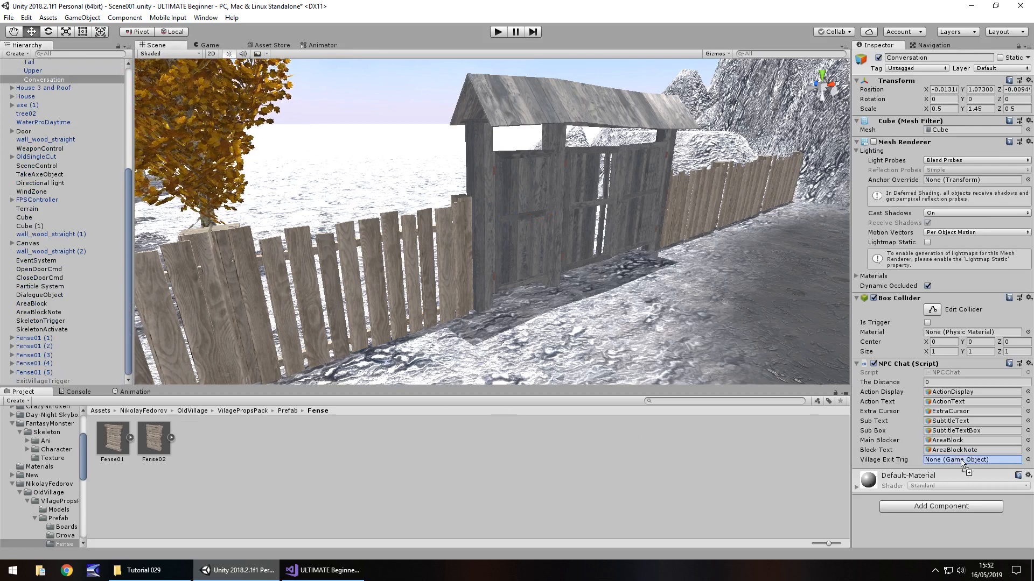
click(972, 459)
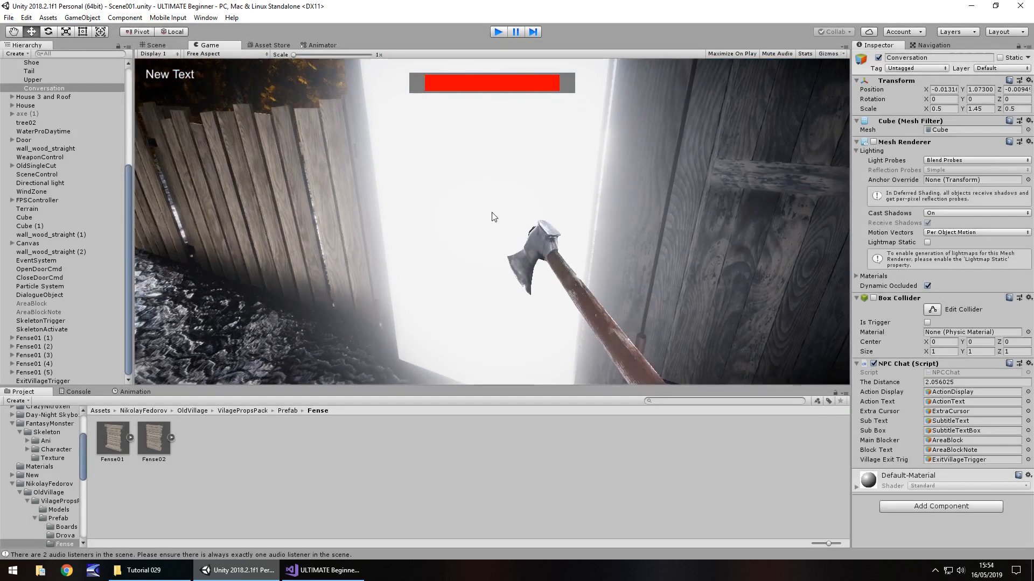
- Stop the village gate play-test
click(169, 44)
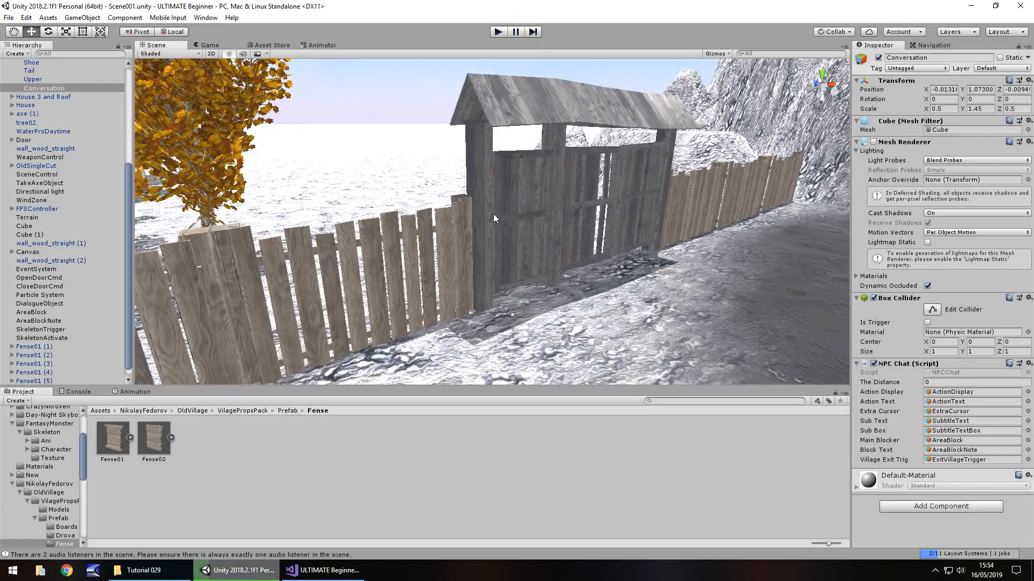